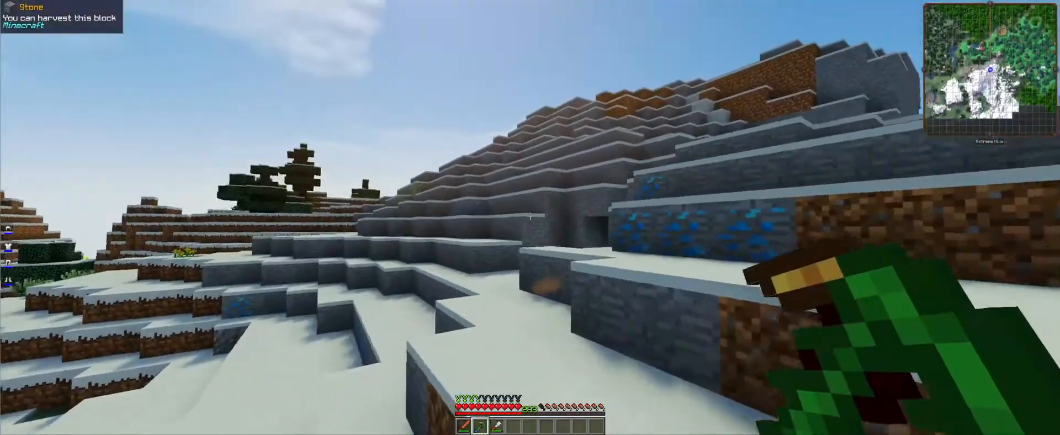
mouse_move(530, 217)
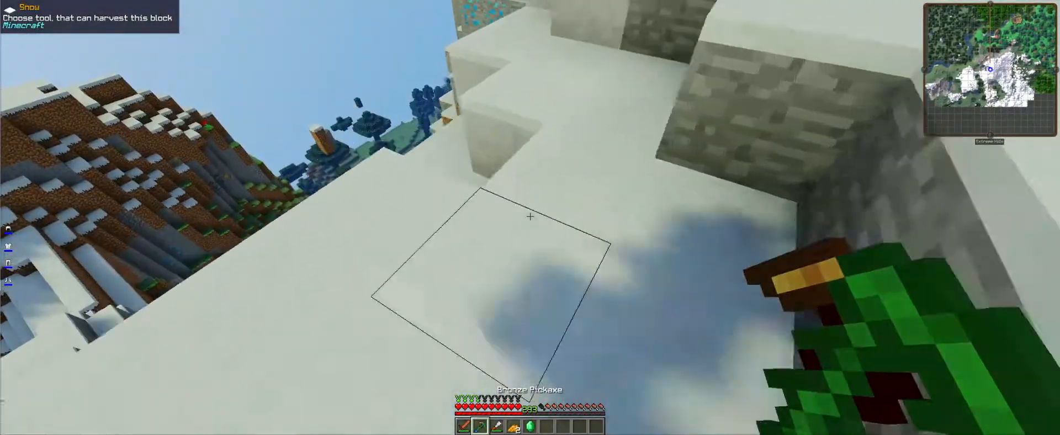
mouse_move(530, 218)
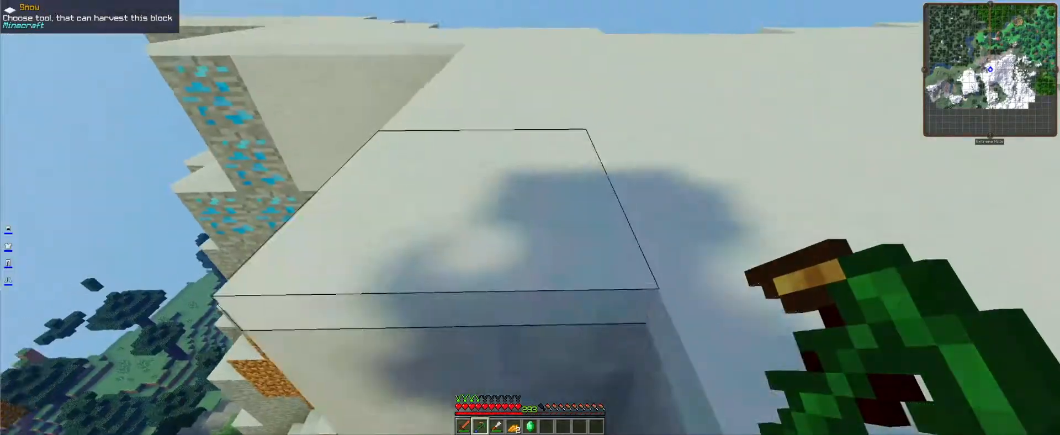
mouse_move(531, 218)
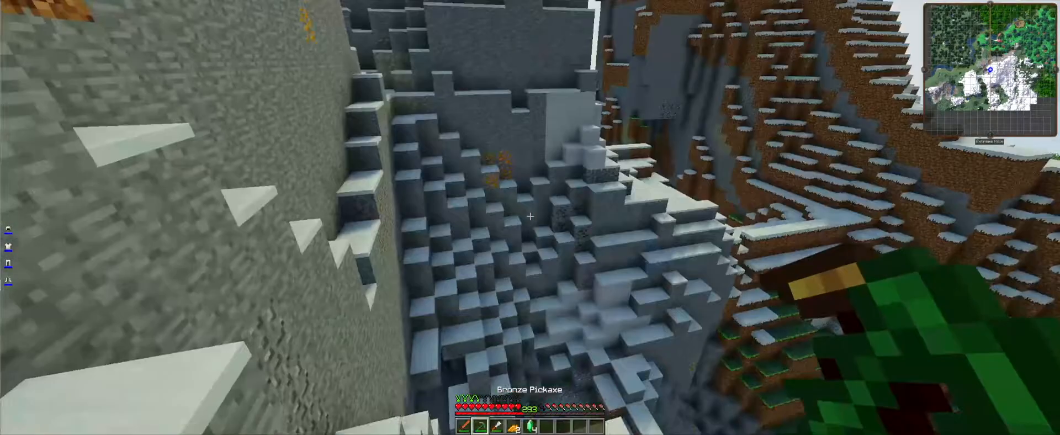
mouse_move(530, 218)
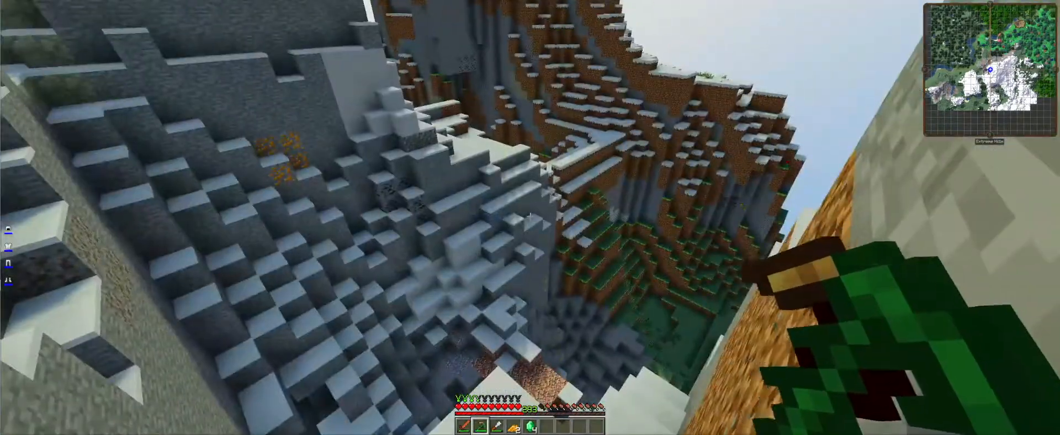
mouse_move(531, 218)
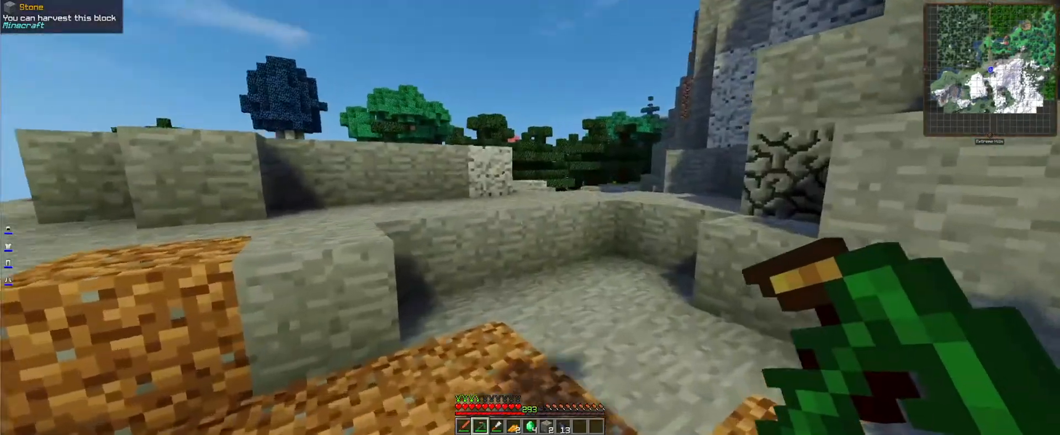
mouse_move(531, 217)
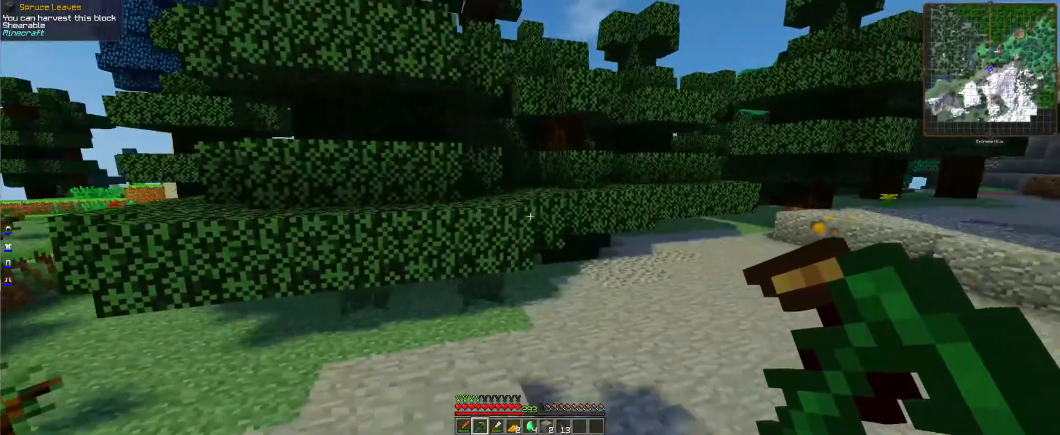
mouse_move(530, 217)
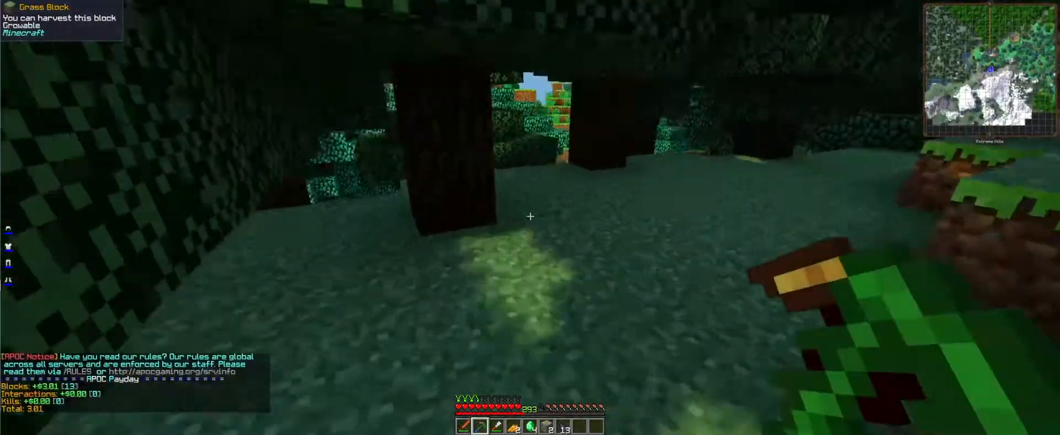
mouse_move(530, 217)
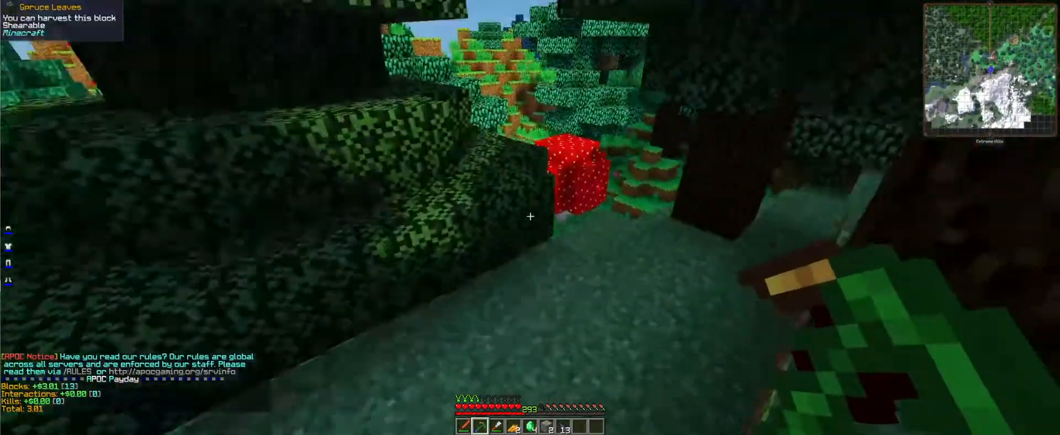
mouse_move(530, 218)
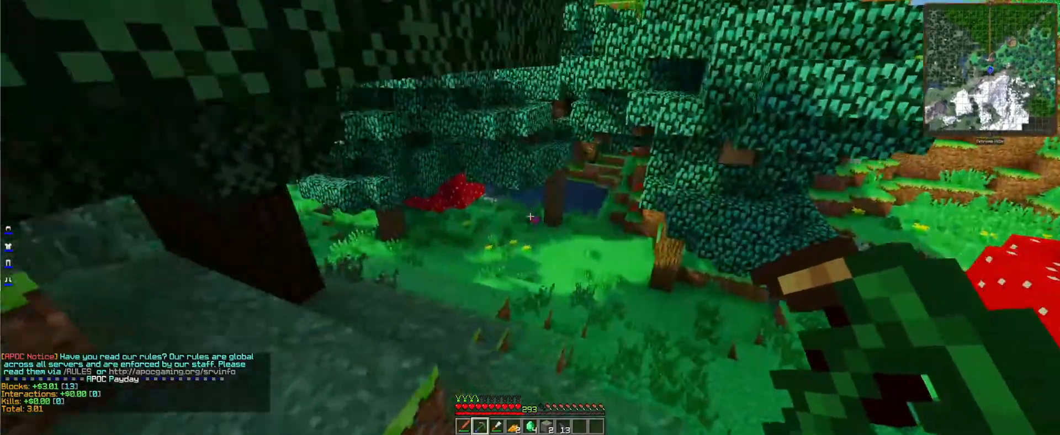
mouse_move(530, 218)
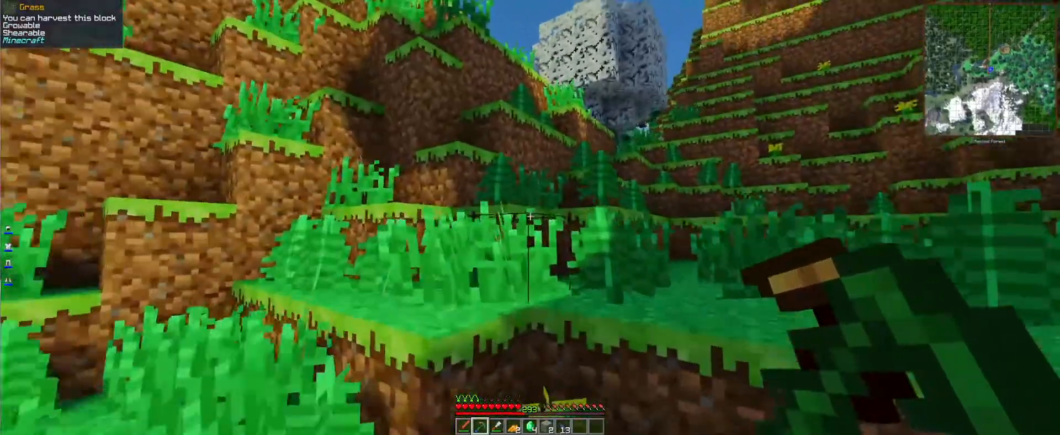
mouse_move(530, 218)
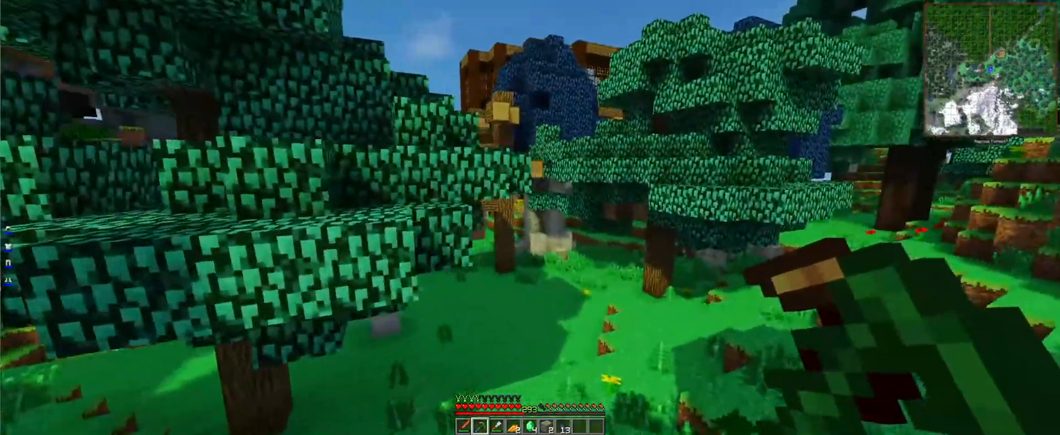
mouse_move(530, 218)
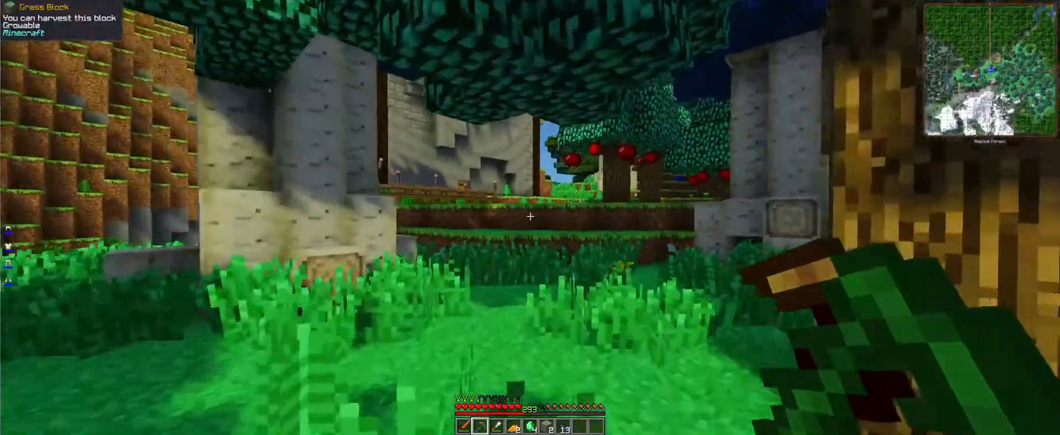
mouse_move(530, 218)
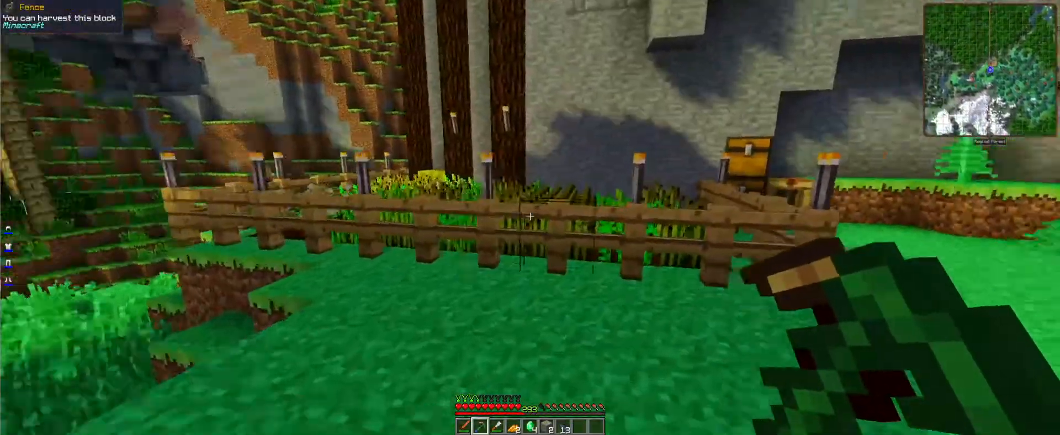
mouse_move(530, 217)
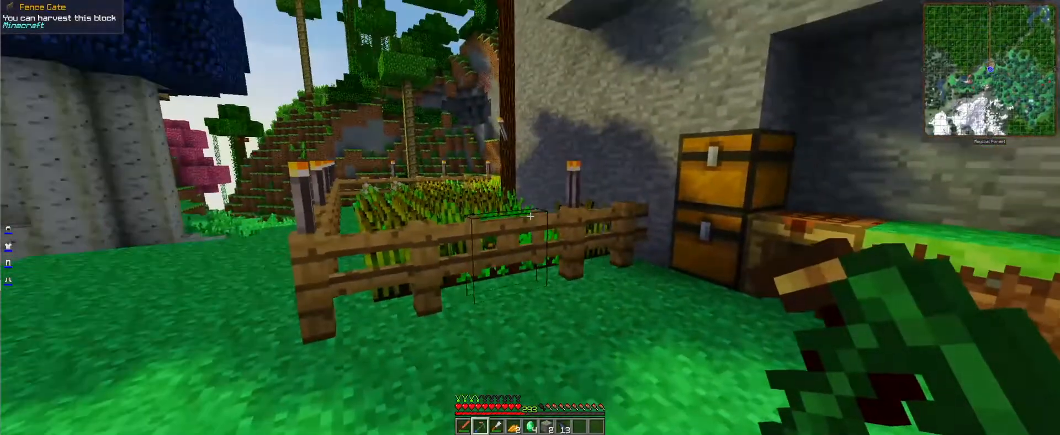
mouse_move(530, 216)
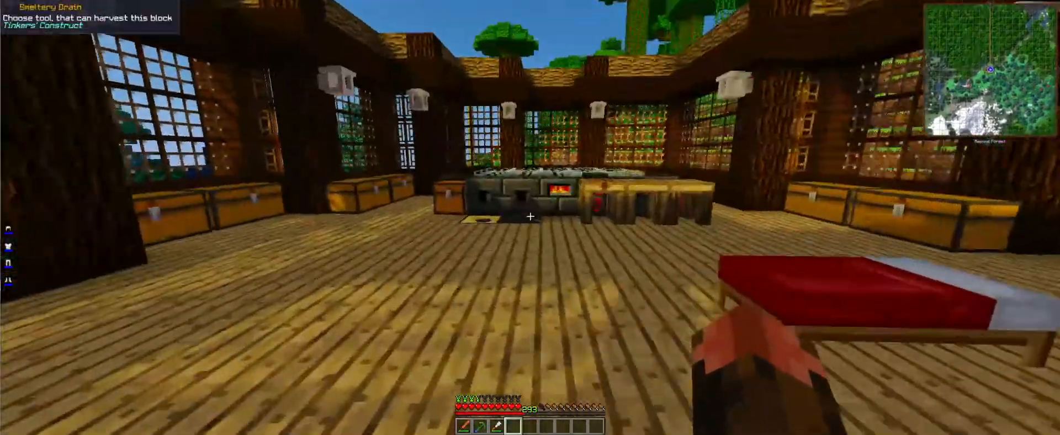
mouse_move(271, 216)
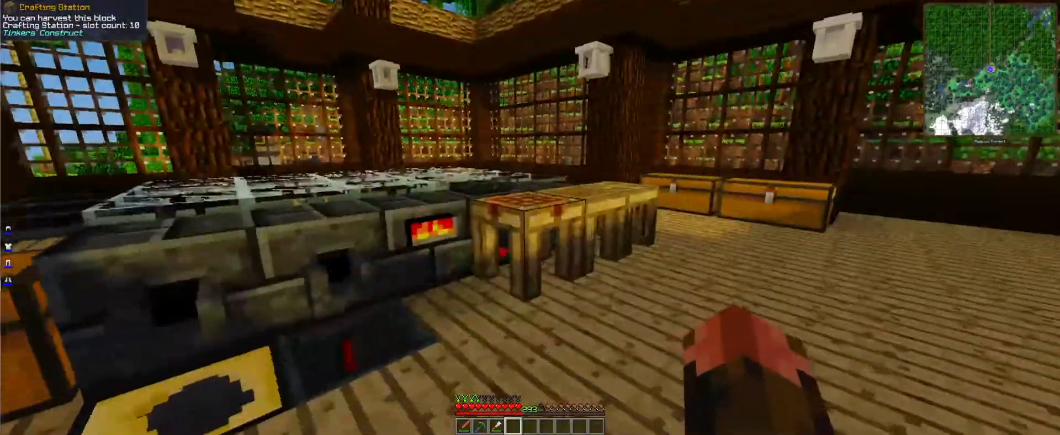
mouse_move(530, 217)
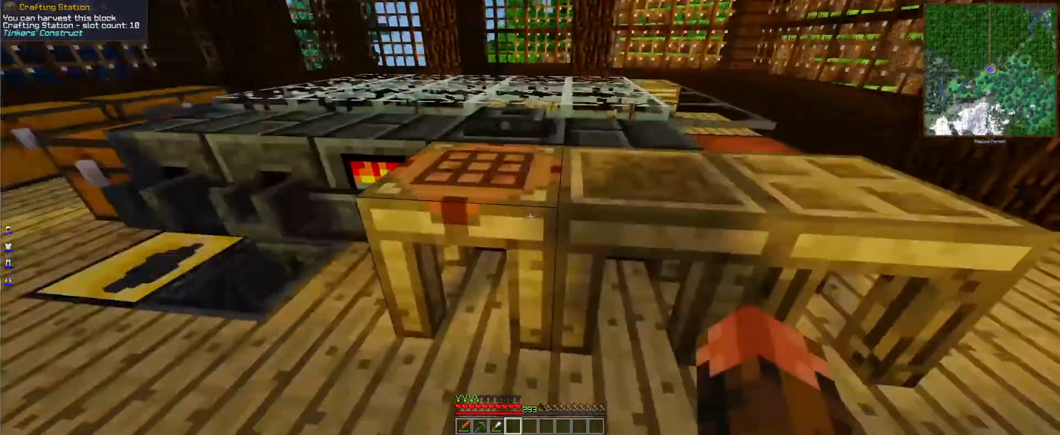
mouse_move(531, 218)
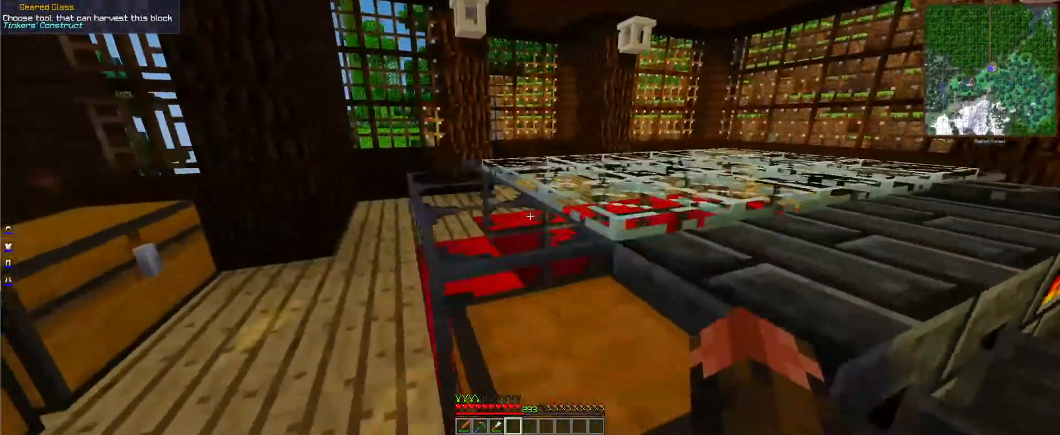
mouse_move(530, 216)
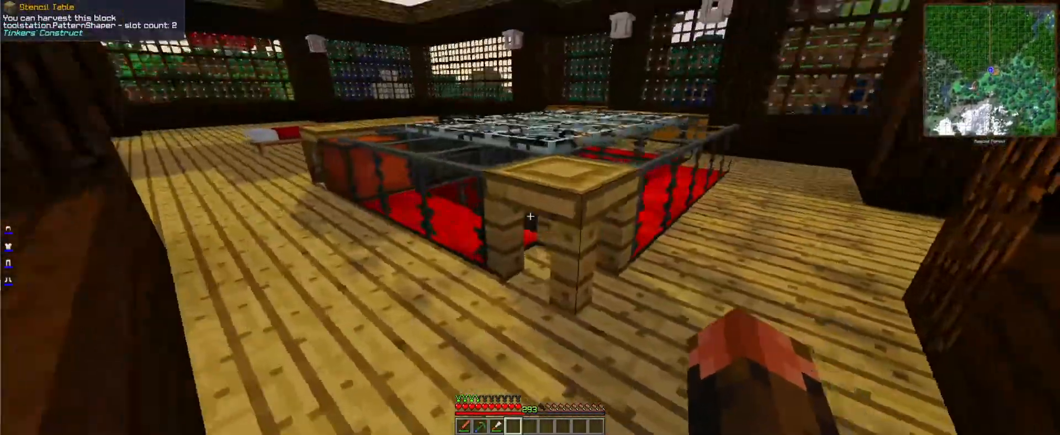
mouse_move(530, 216)
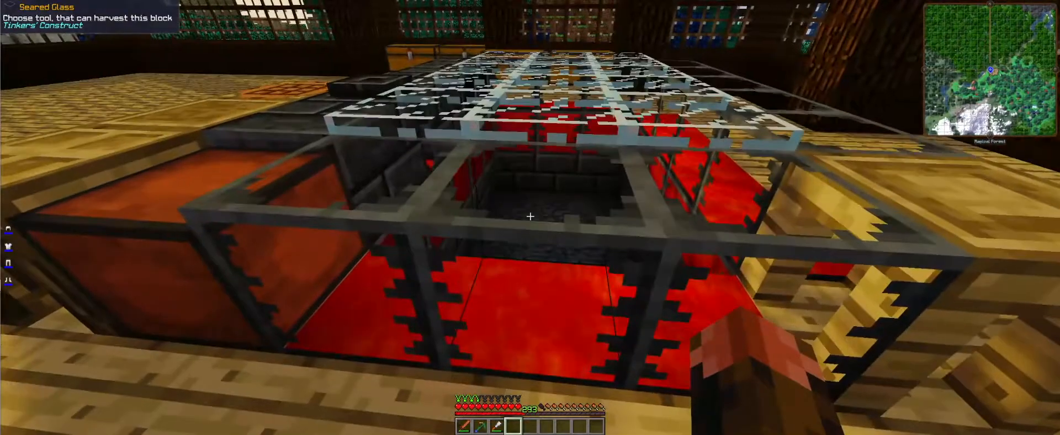
mouse_move(530, 216)
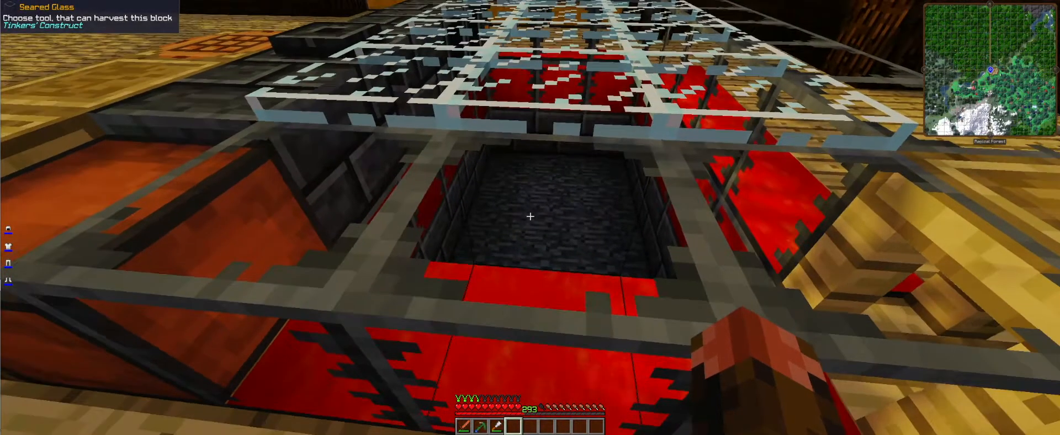
mouse_move(530, 216)
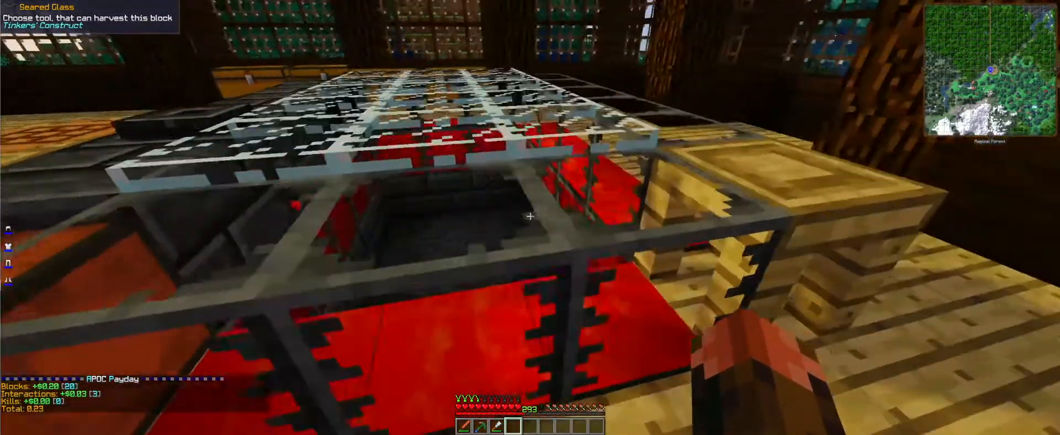
mouse_move(530, 217)
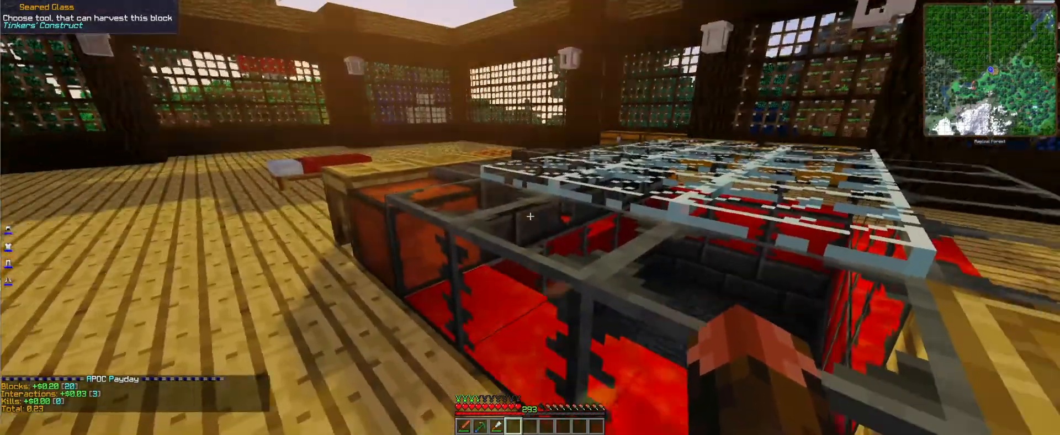
mouse_move(530, 218)
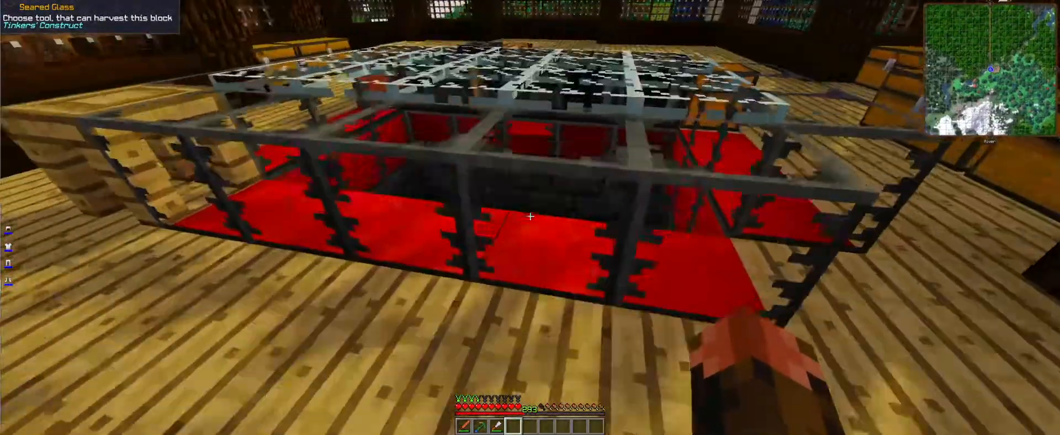
mouse_move(530, 217)
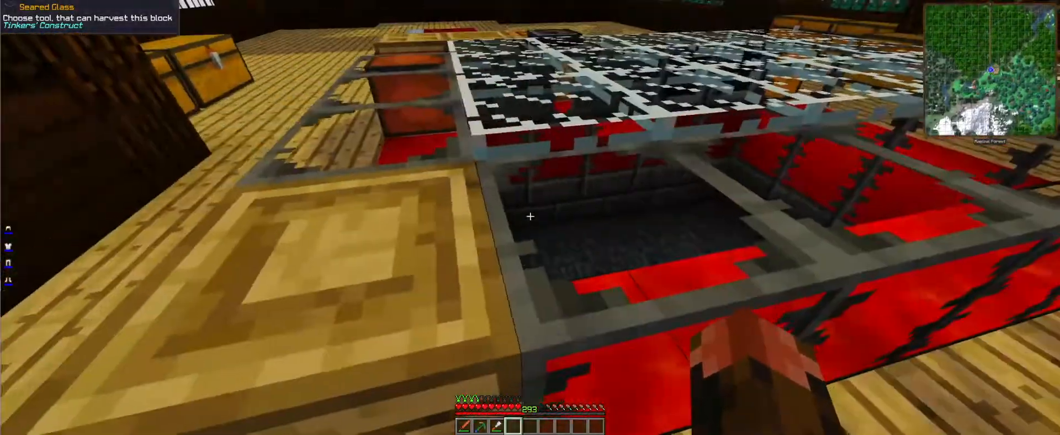
mouse_move(530, 218)
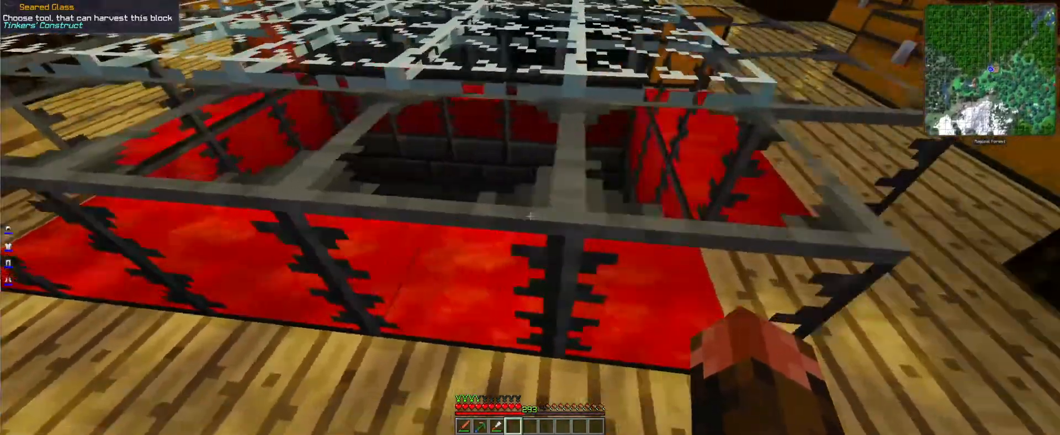
mouse_move(530, 218)
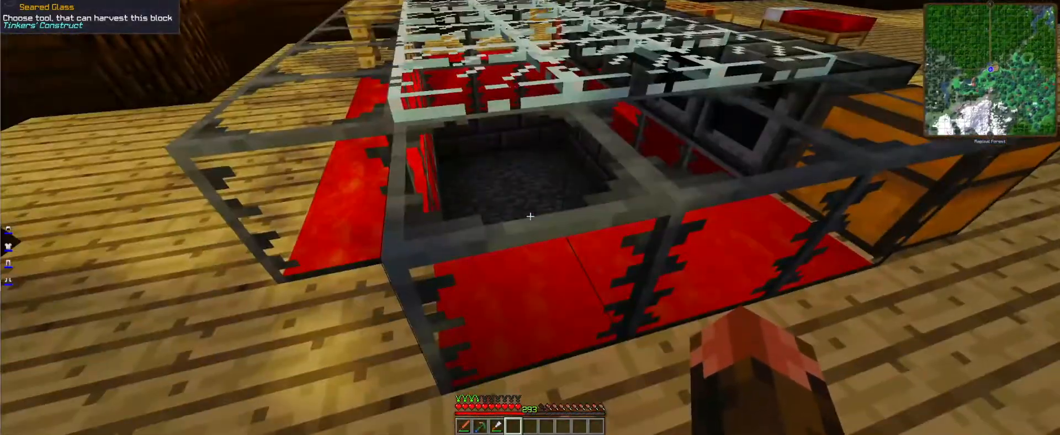
mouse_move(530, 217)
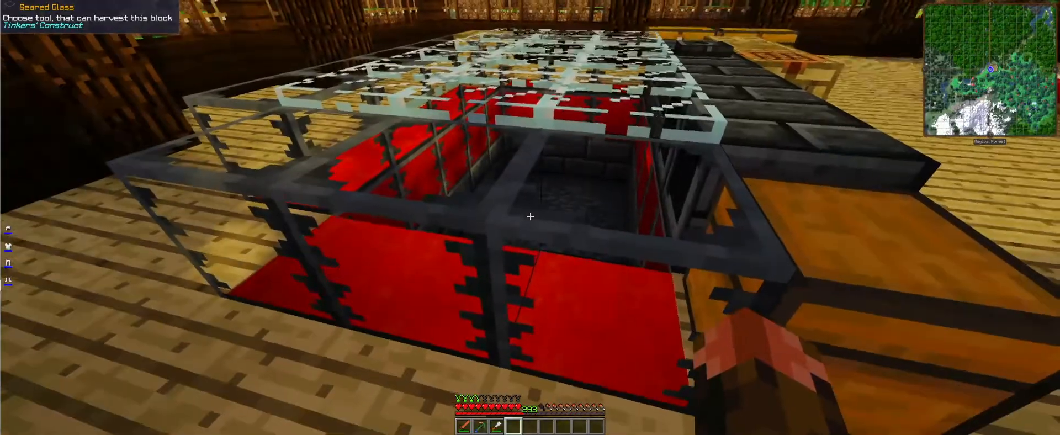
mouse_move(530, 216)
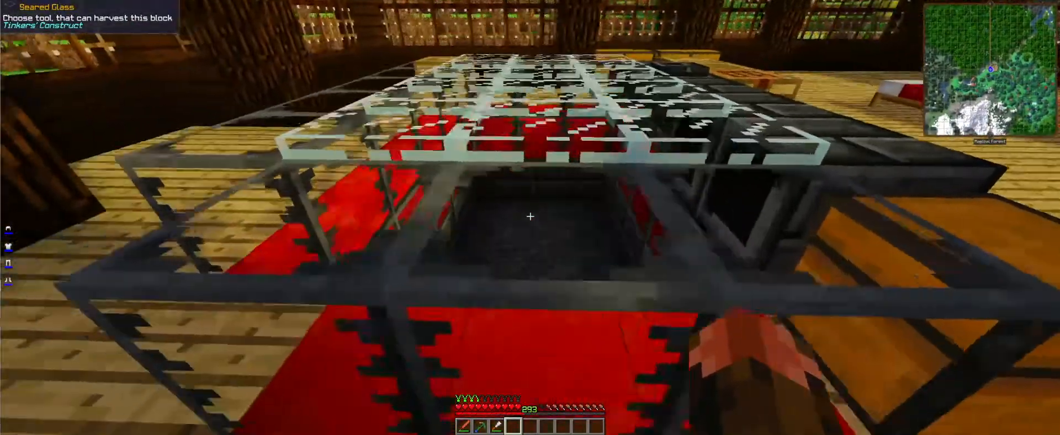
mouse_move(531, 218)
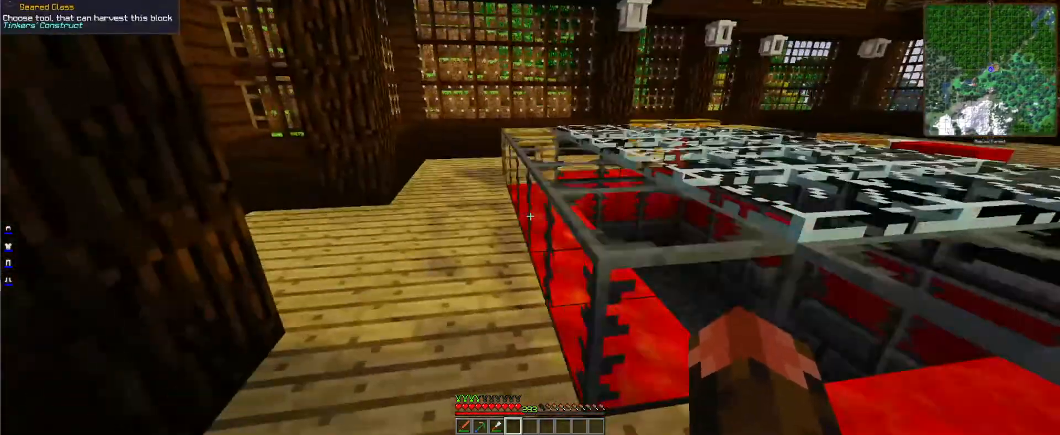
mouse_move(531, 218)
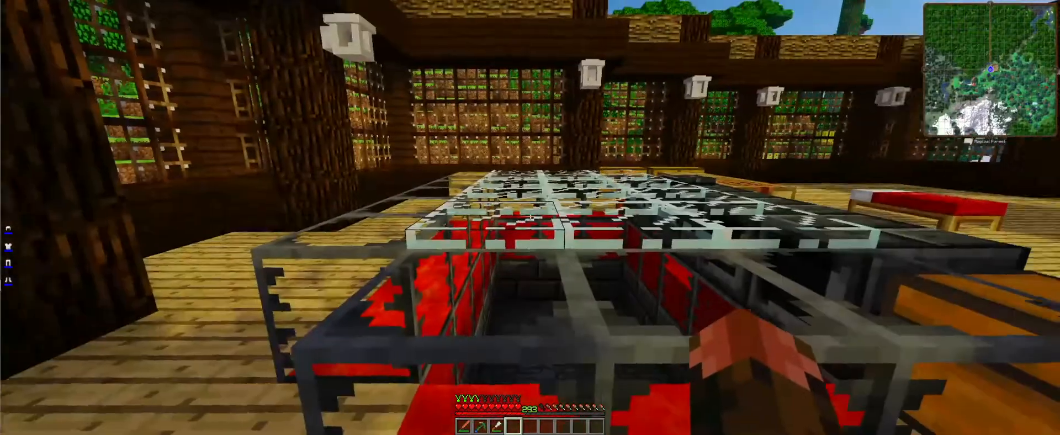
mouse_move(530, 217)
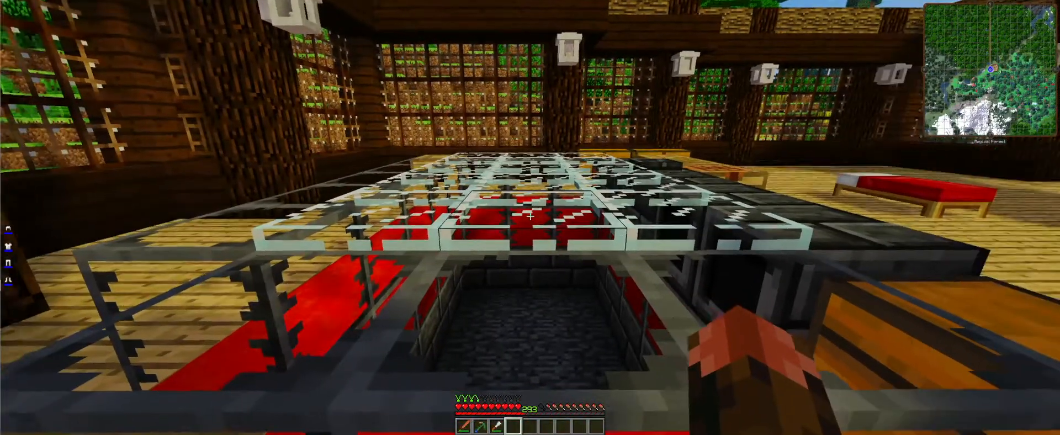
mouse_move(530, 217)
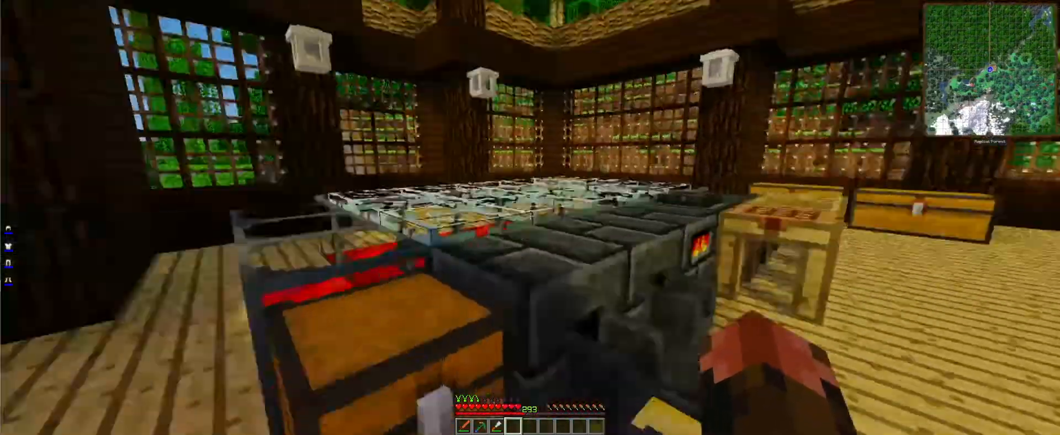
mouse_move(530, 217)
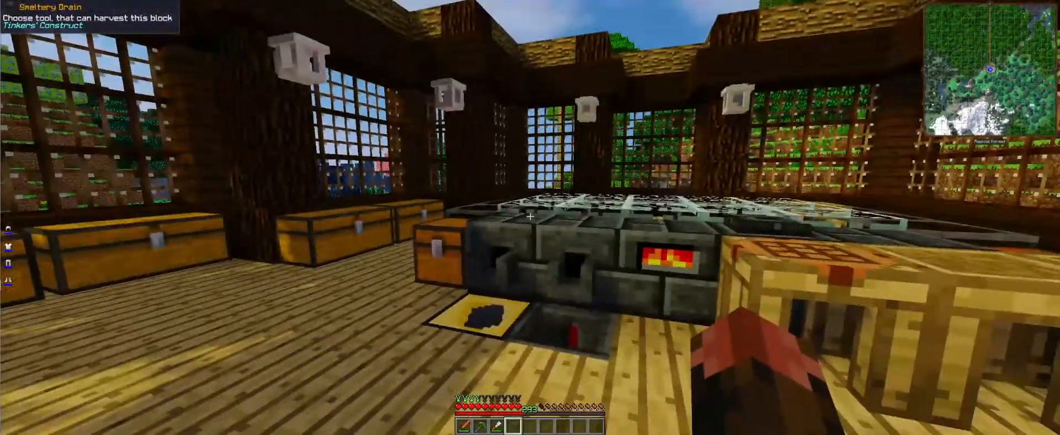
mouse_move(530, 216)
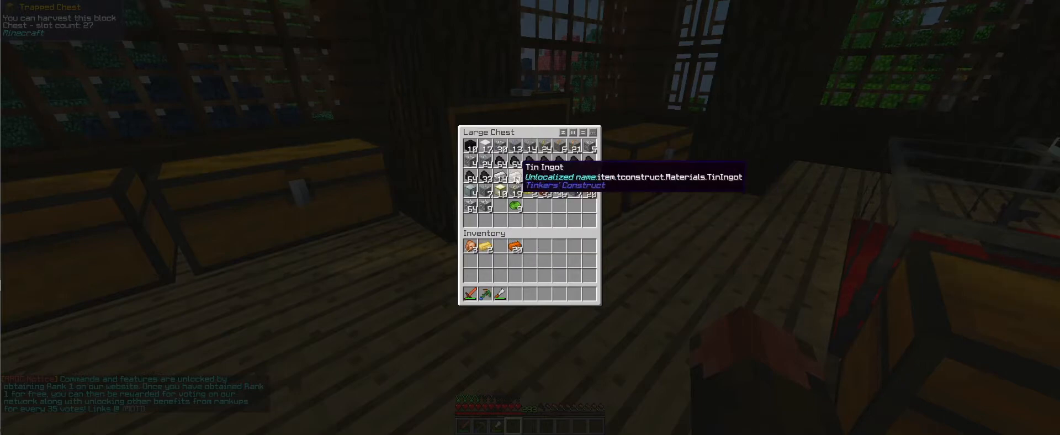
Load tin and other ingots into the Smeltery Controller and grab cobblestone from the storage chest
key(Escape)
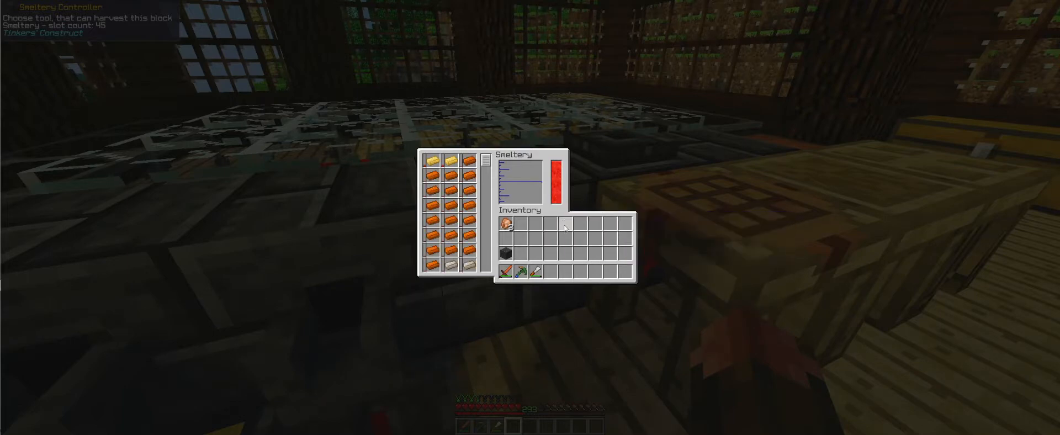
mouse_move(537, 271)
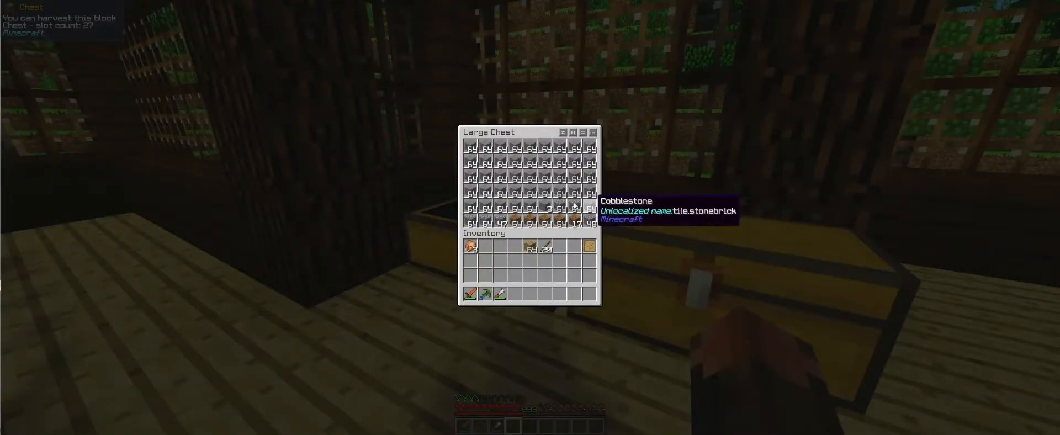
key(Escape)
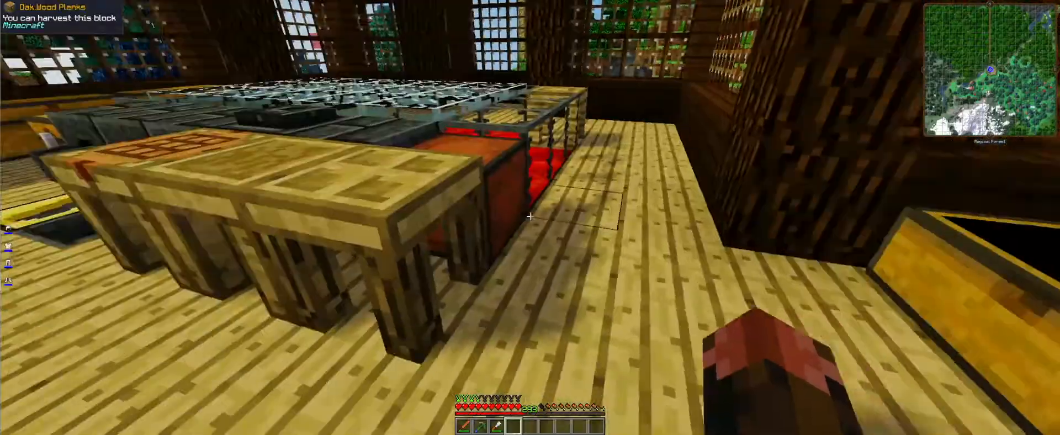
mouse_move(531, 218)
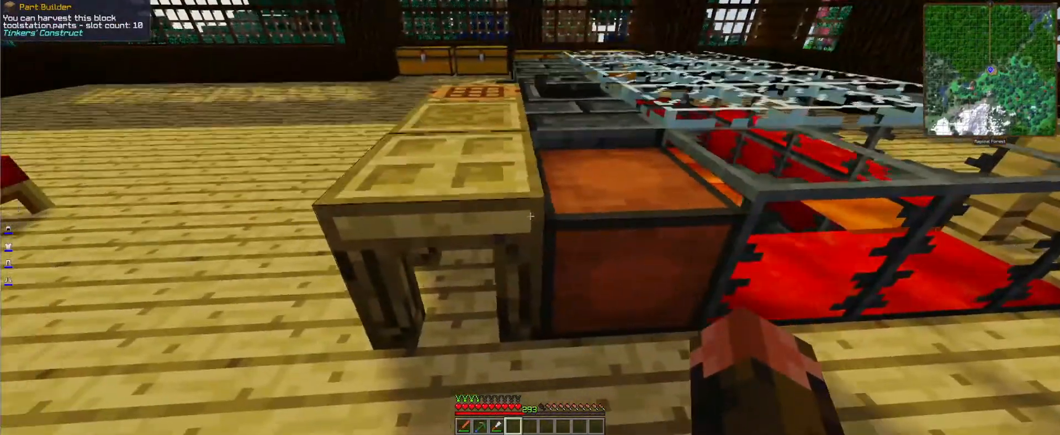
mouse_move(531, 218)
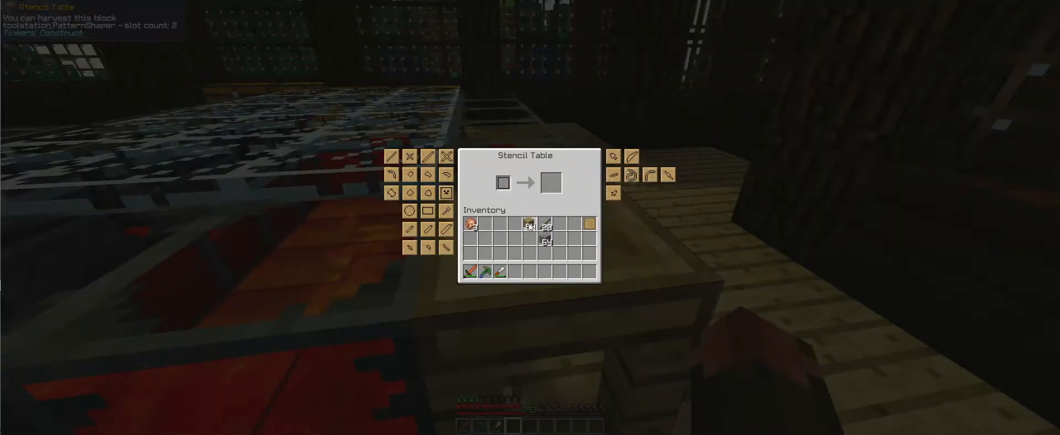
Leave the Stencil and Tinker Table windows with a blank pattern now sitting in the stencil slot
key(Escape)
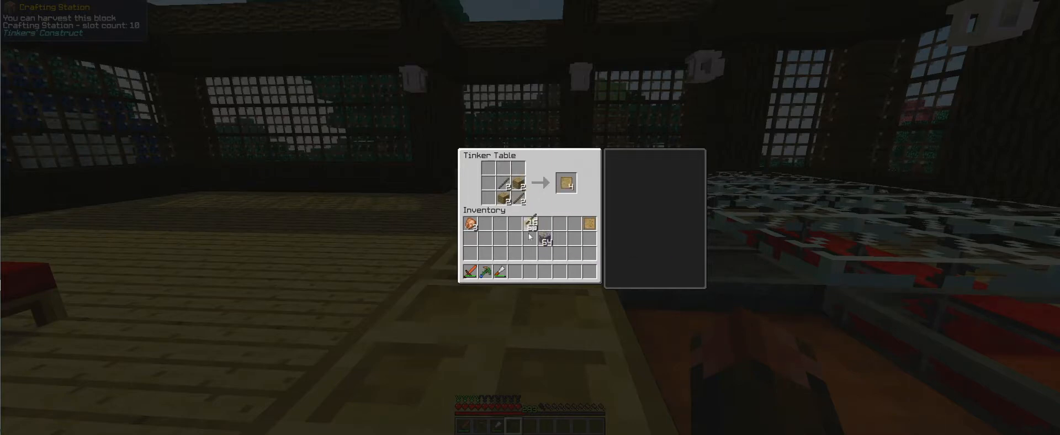
key(Escape)
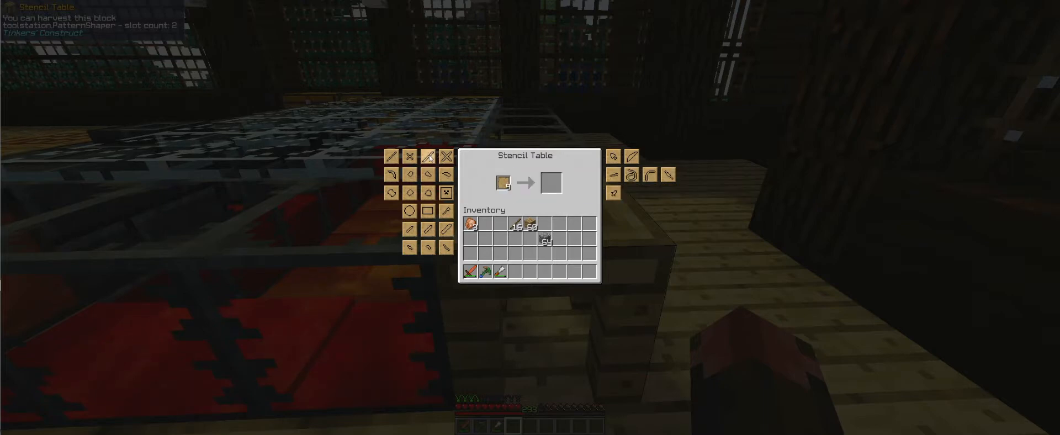
Select pattern icons in the Stencil Table and collect the Hammer Head, Large Plate and binding patterns
click(426, 156)
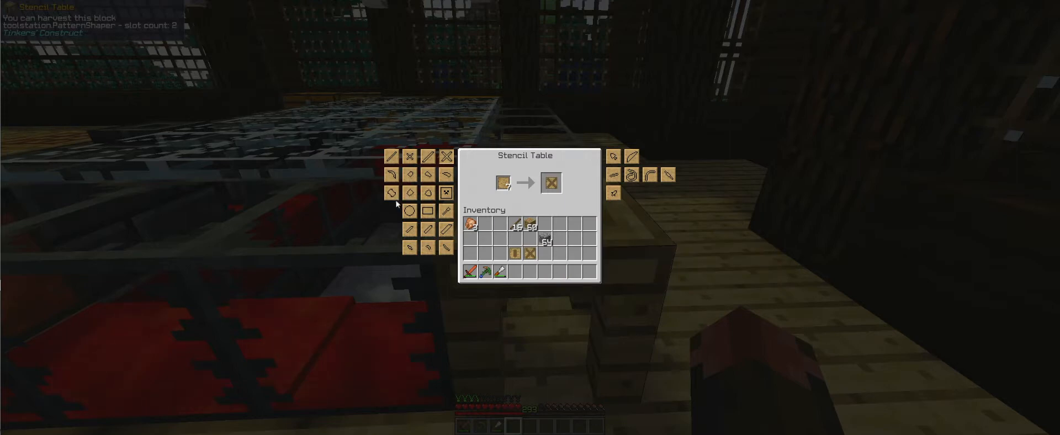
mouse_move(550, 183)
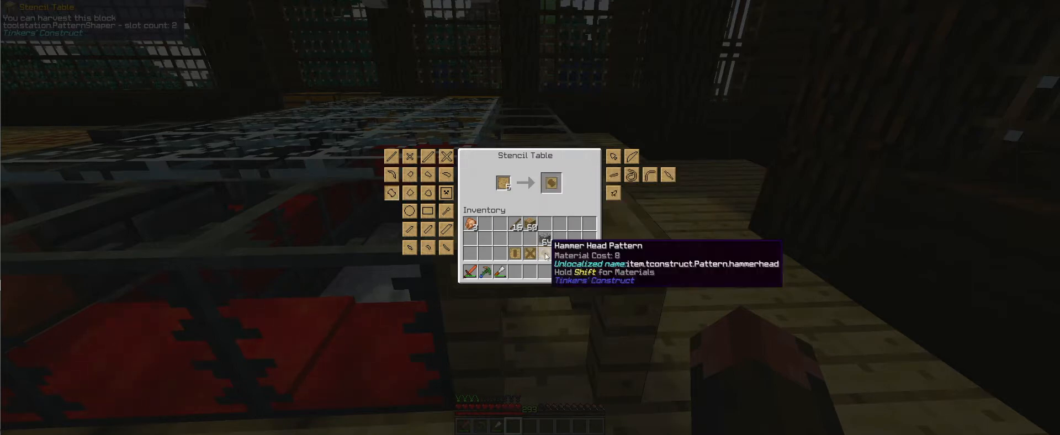
mouse_move(392, 175)
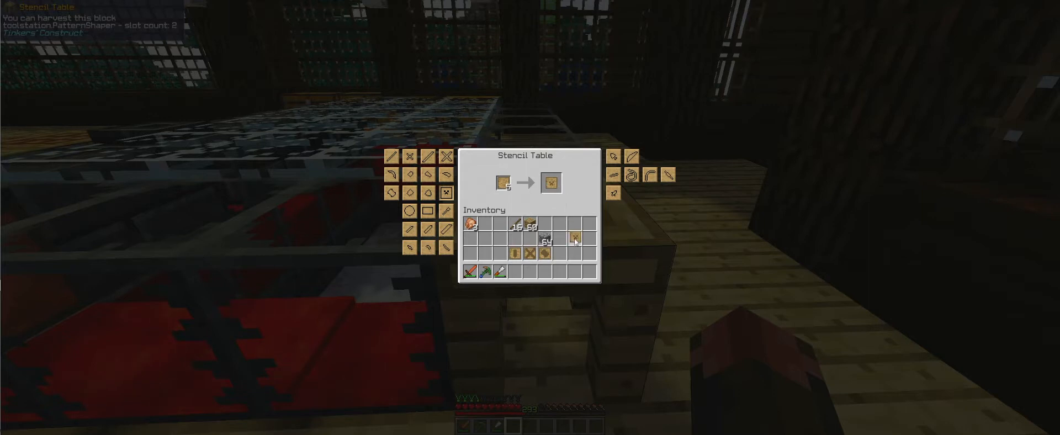
mouse_move(559, 253)
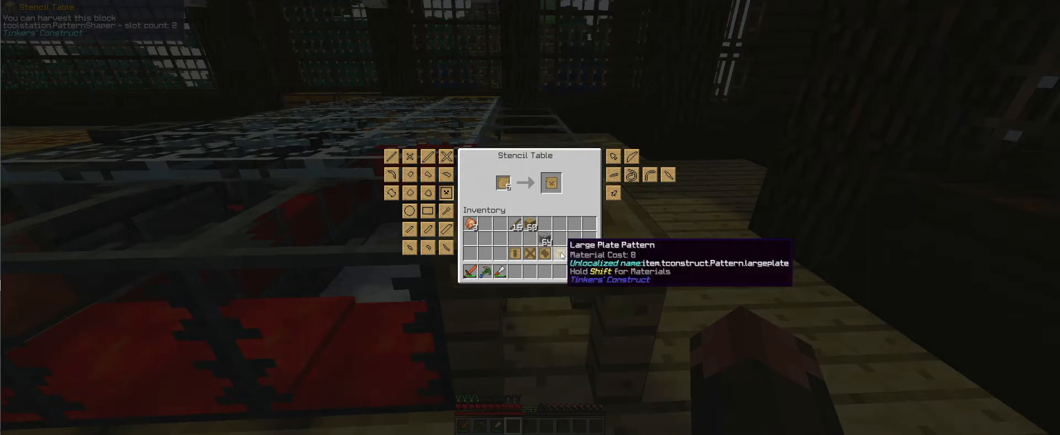
key(Escape)
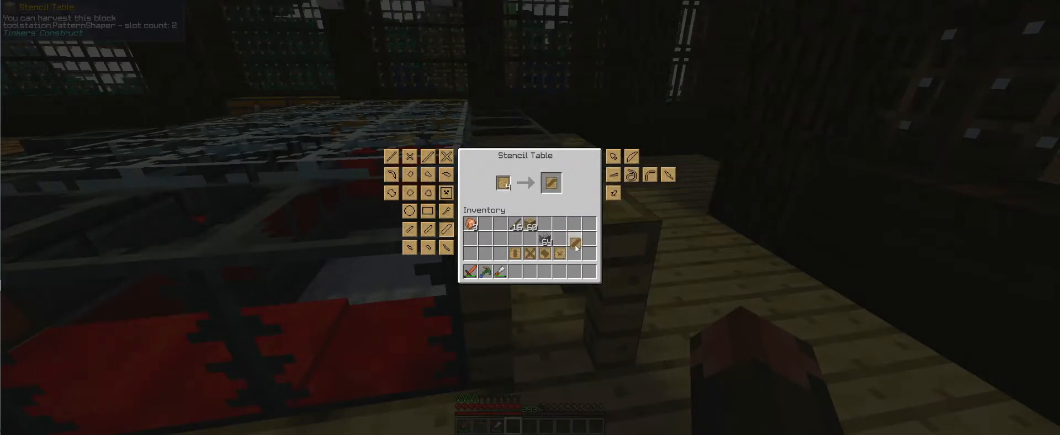
click(577, 241)
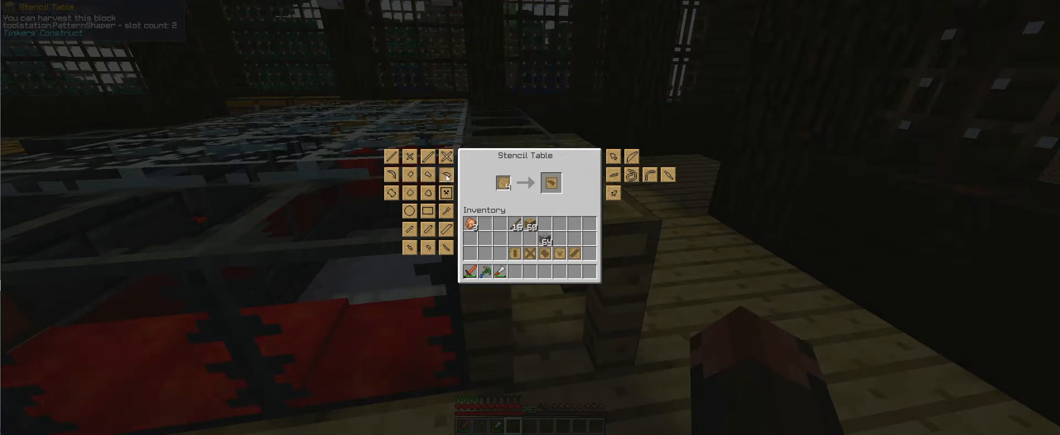
mouse_move(552, 182)
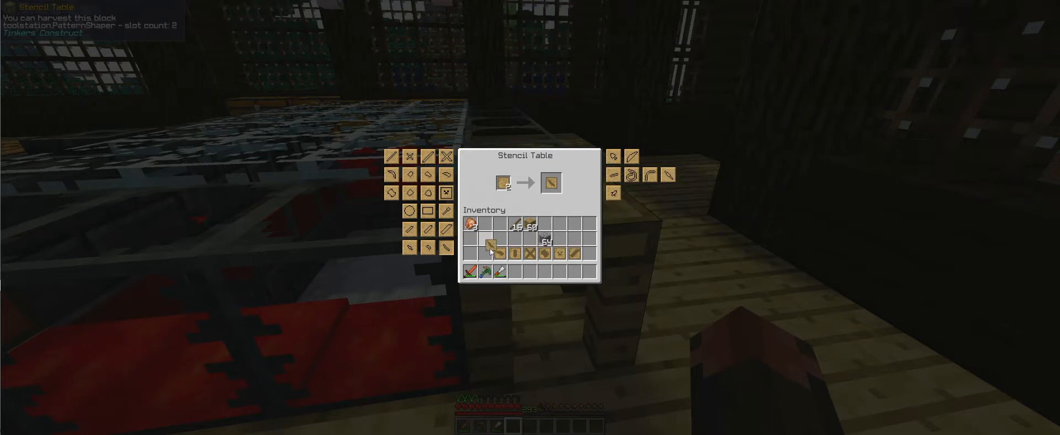
mouse_move(551, 182)
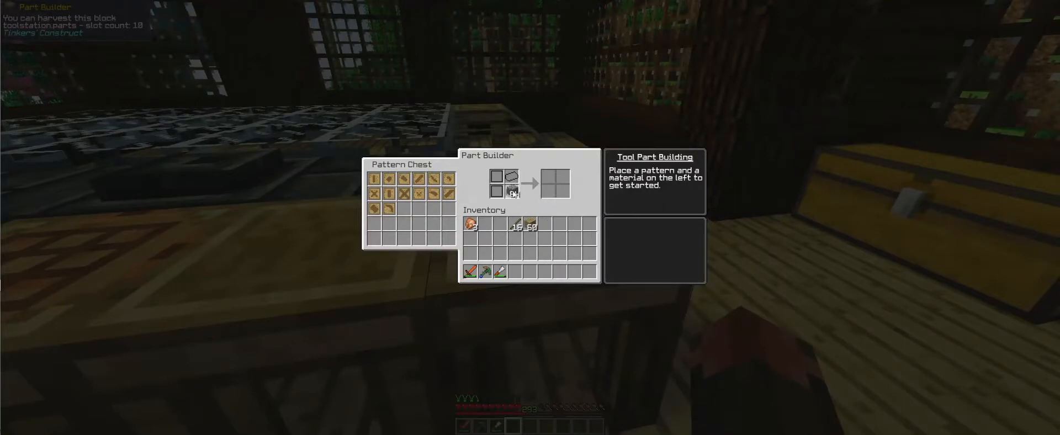
mouse_move(511, 195)
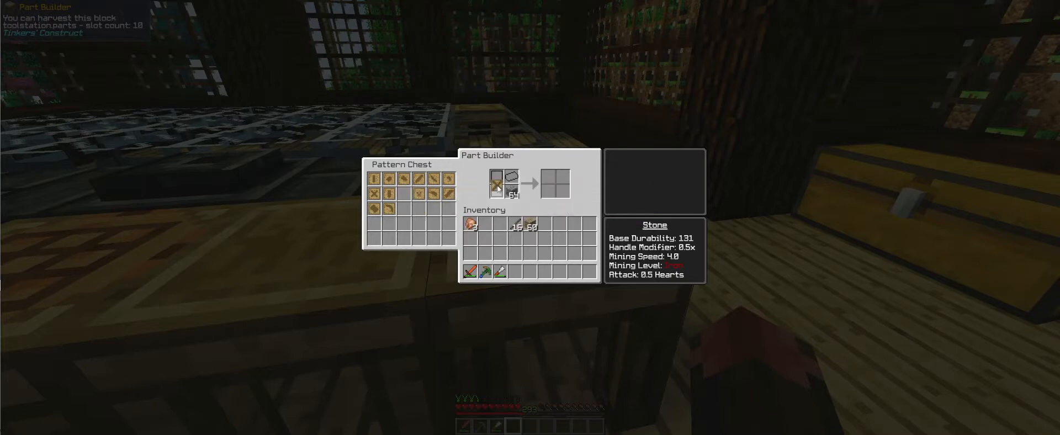
Build stone parts, including a tough binding, from patterns and cobblestone at the Part Builder
click(498, 183)
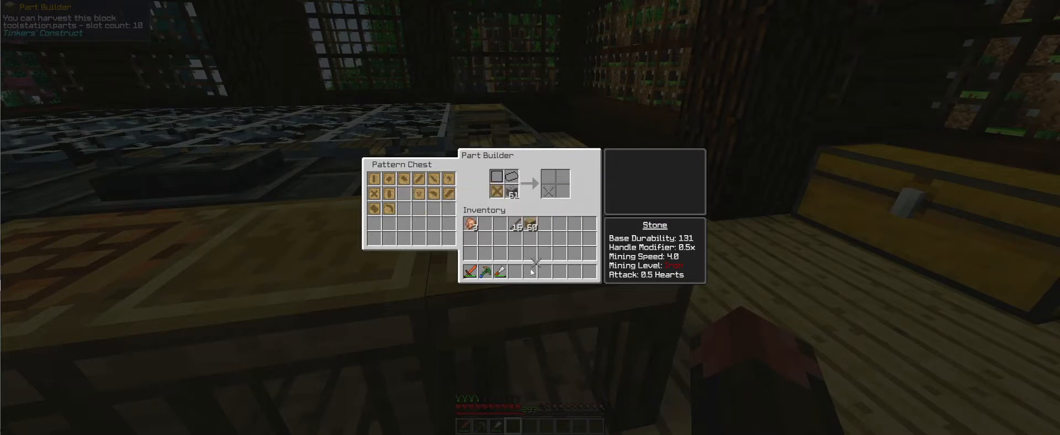
mouse_move(377, 179)
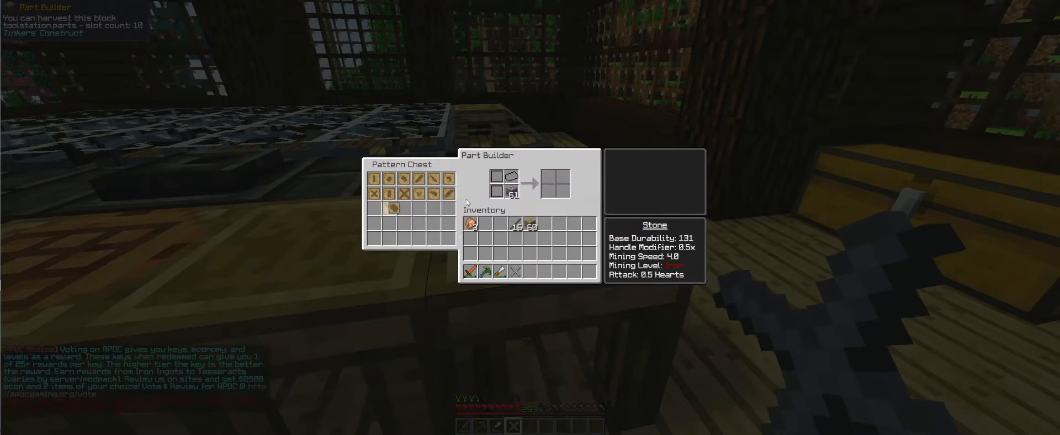
mouse_move(556, 192)
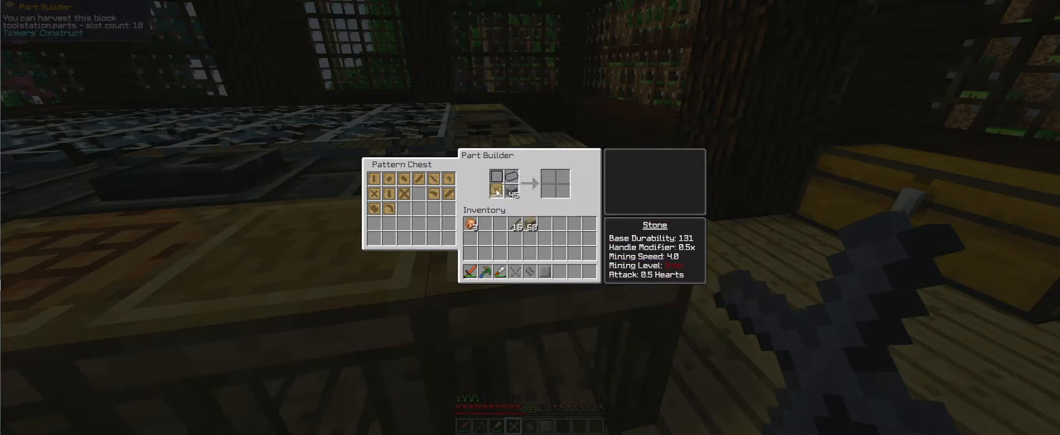
mouse_move(401, 191)
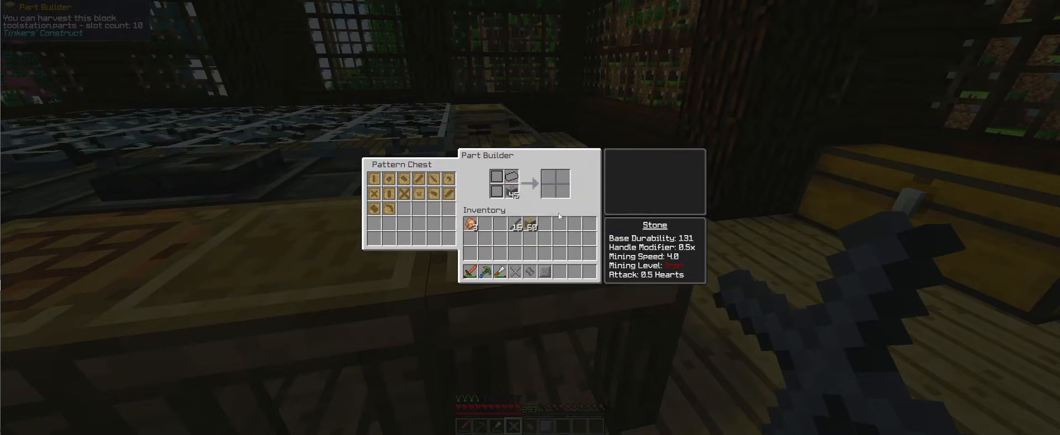
key(Escape)
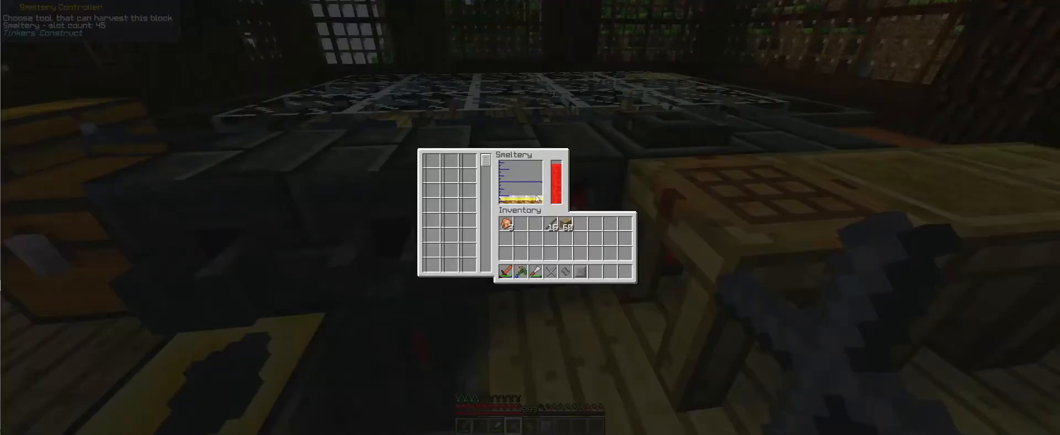
mouse_move(538, 199)
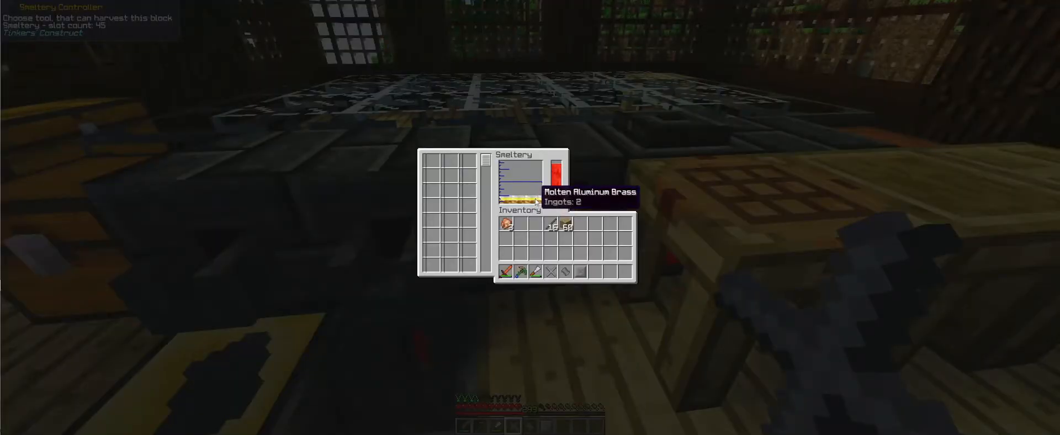
mouse_move(523, 189)
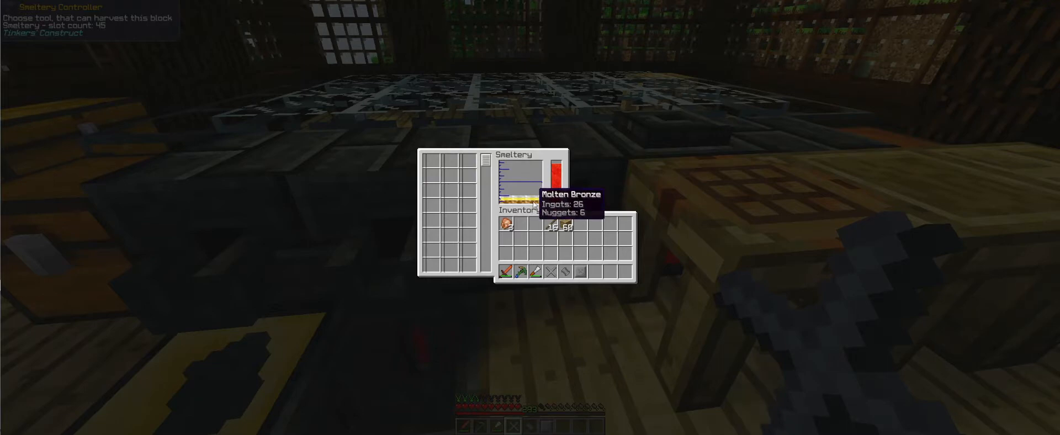
mouse_move(577, 206)
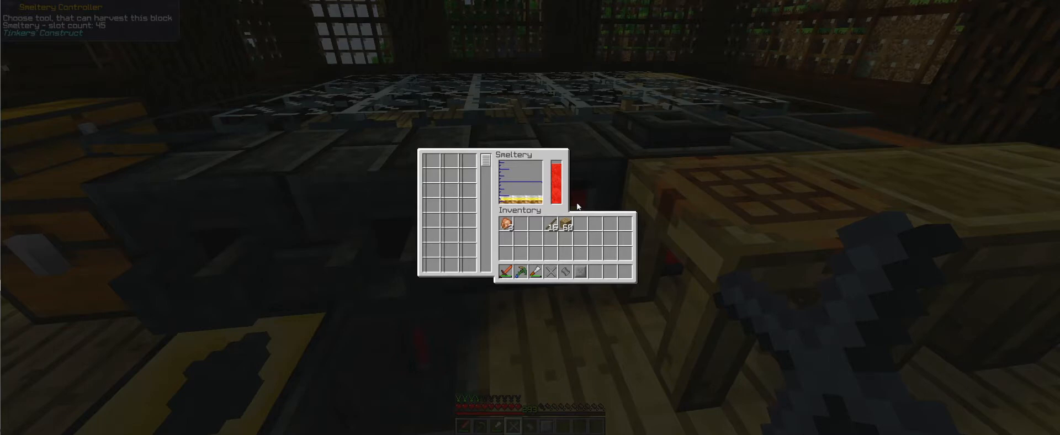
mouse_move(551, 273)
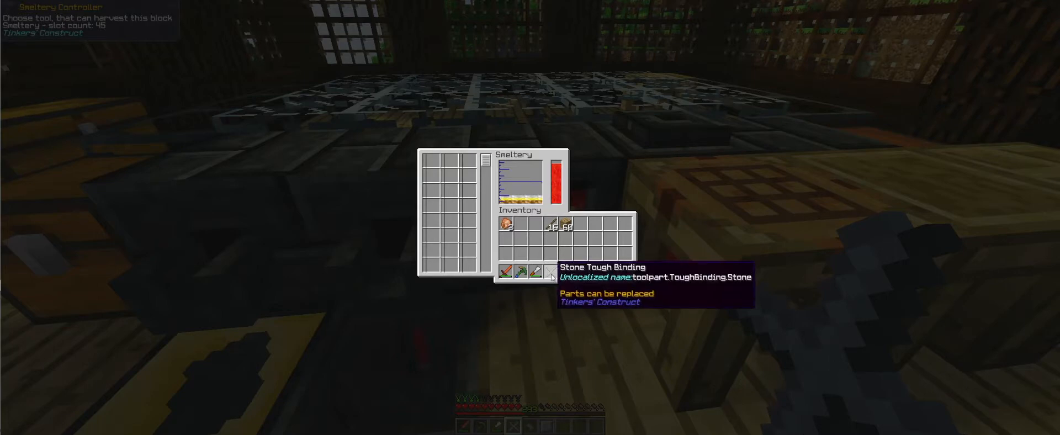
mouse_move(519, 201)
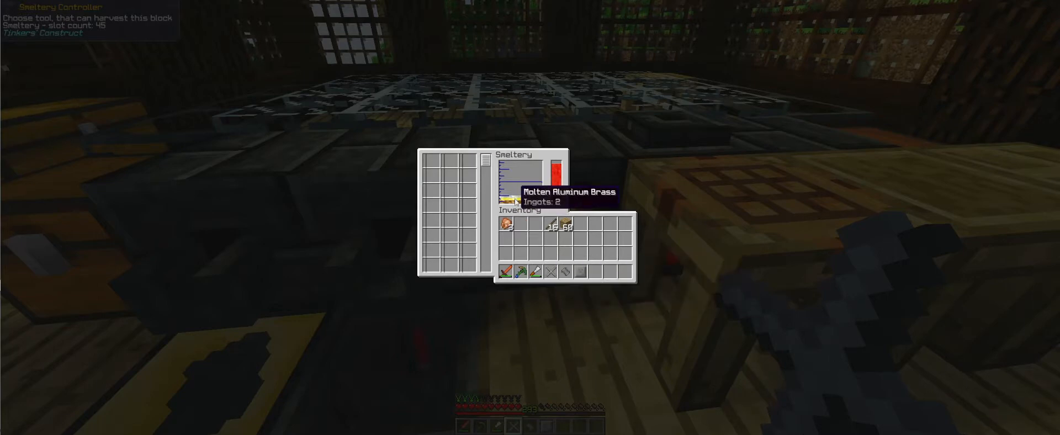
Check the smeltery's 26 ingots of molten bronze and its aluminum brass, then leave the controller
key(Escape)
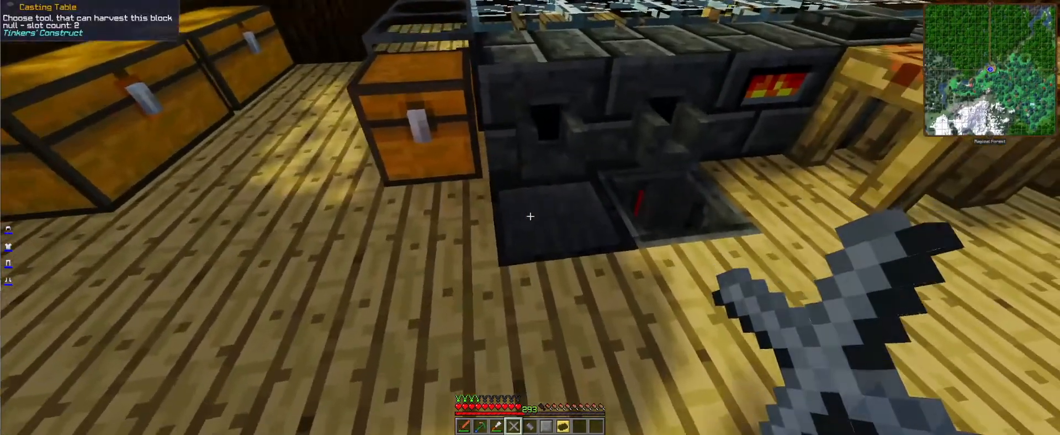
mouse_move(531, 217)
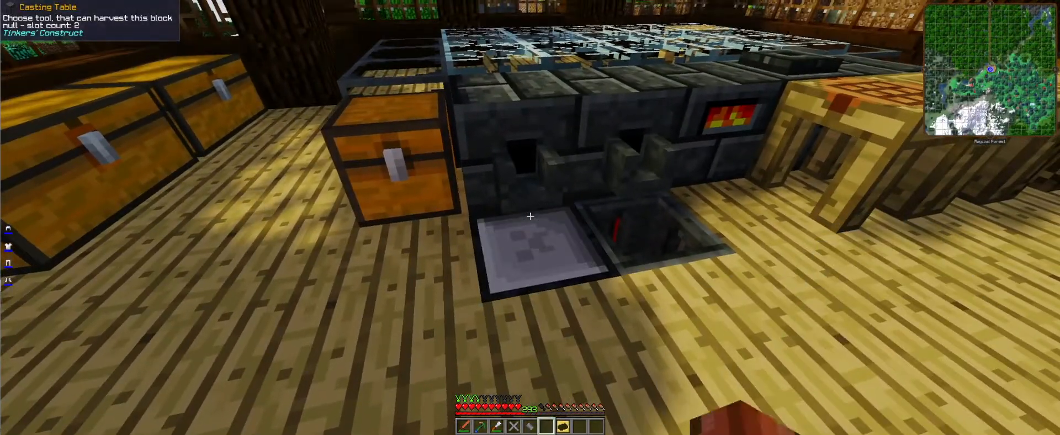
mouse_move(530, 216)
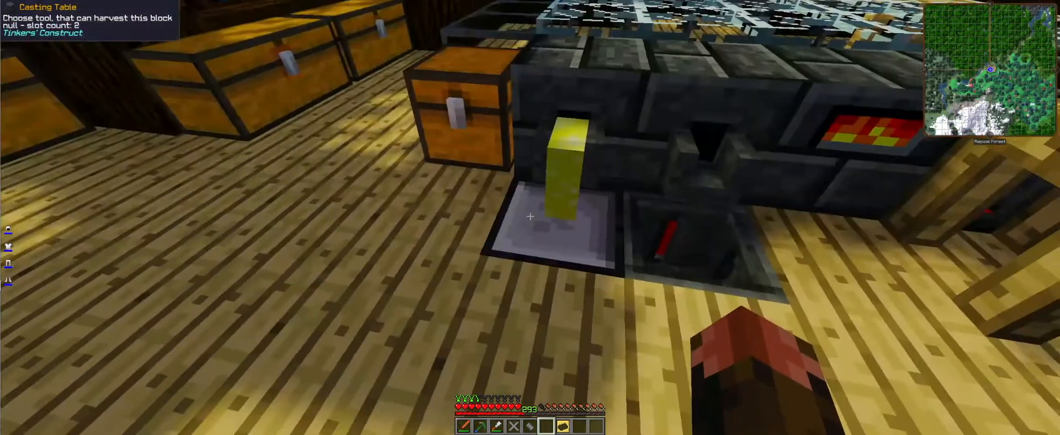
mouse_move(530, 218)
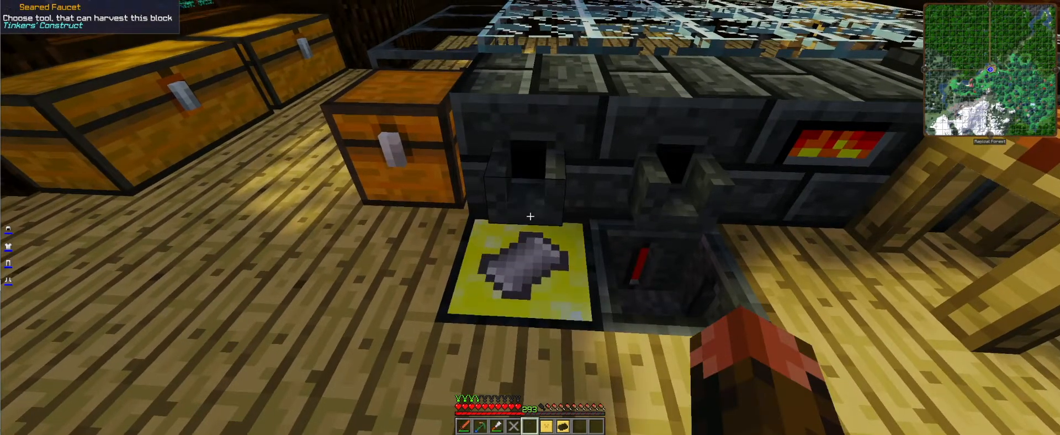
mouse_move(530, 217)
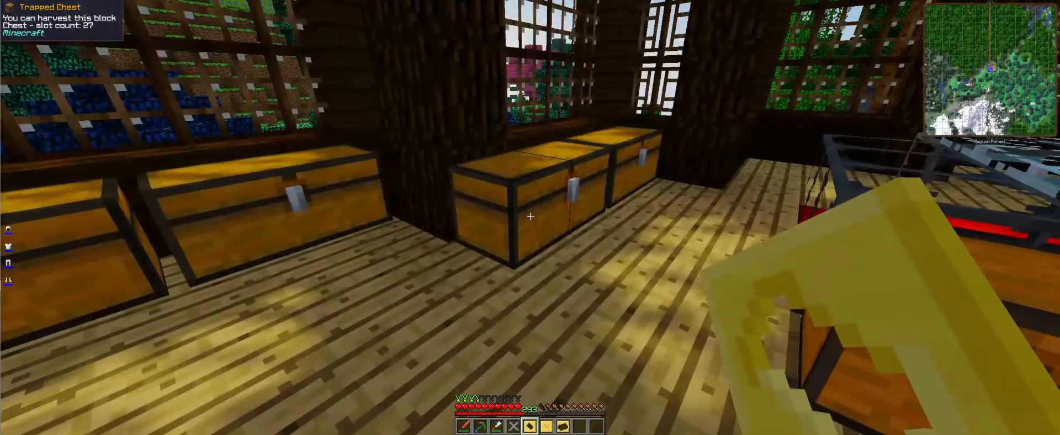
mouse_move(530, 218)
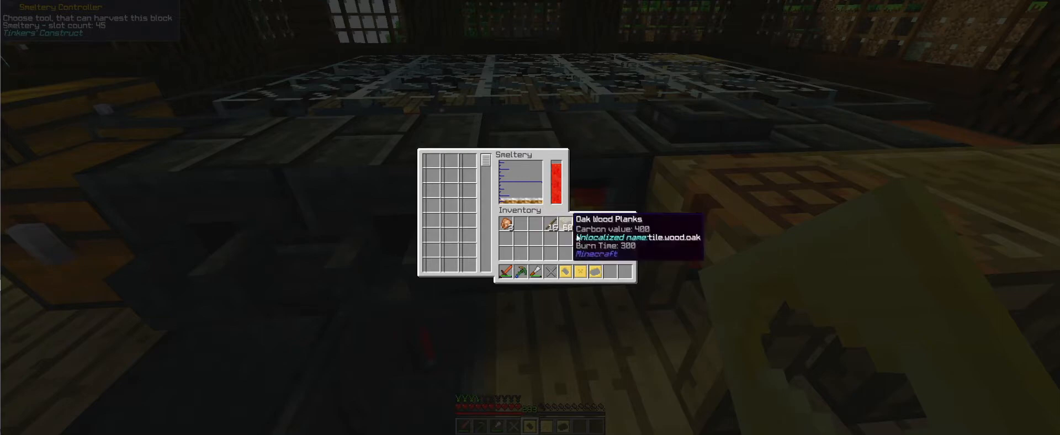
mouse_move(553, 274)
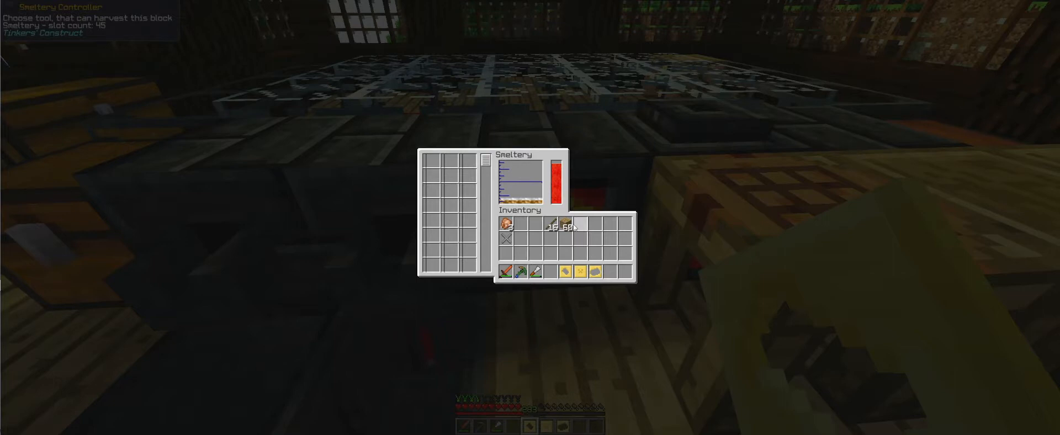
key(Escape)
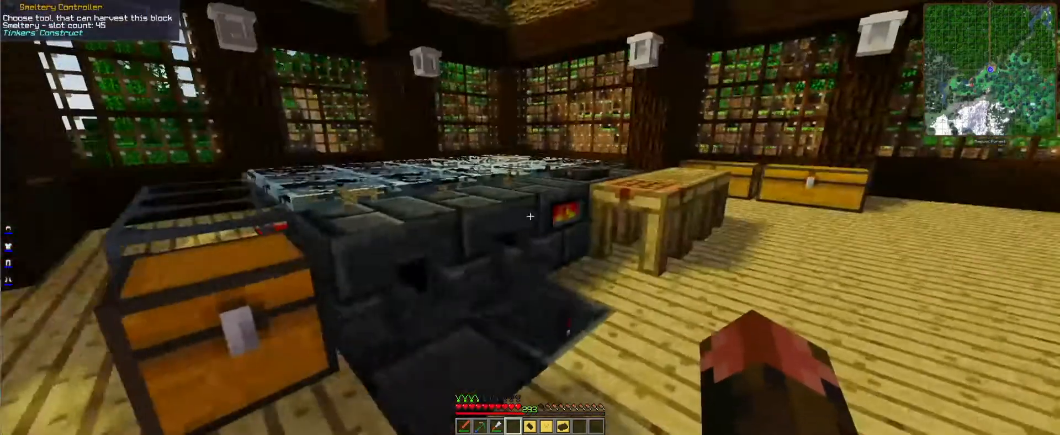
mouse_move(530, 218)
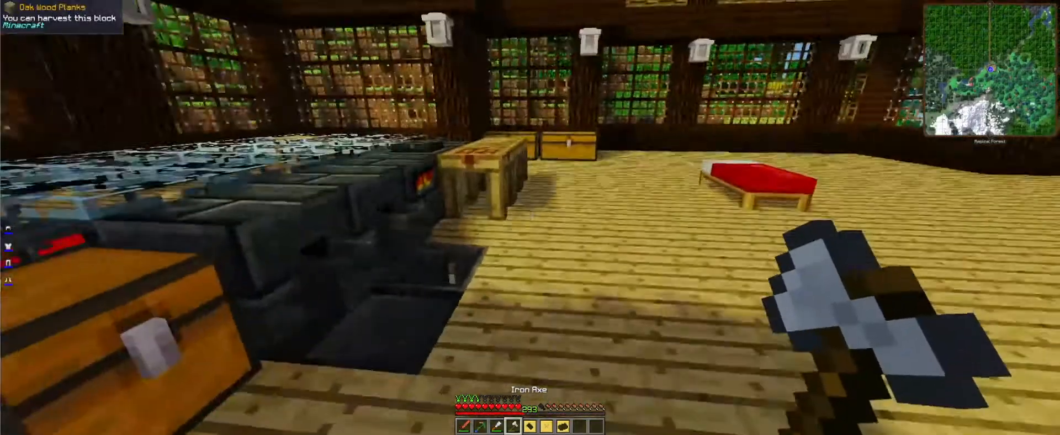
mouse_move(530, 217)
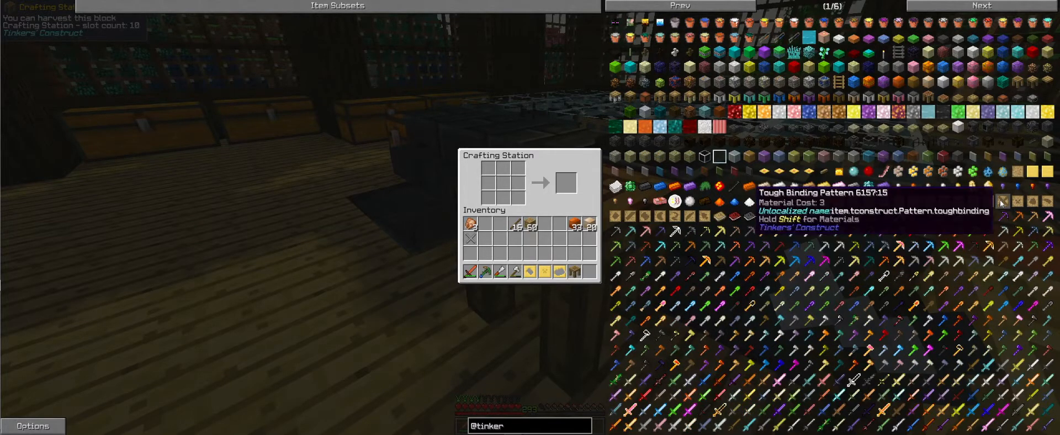
mouse_move(721, 98)
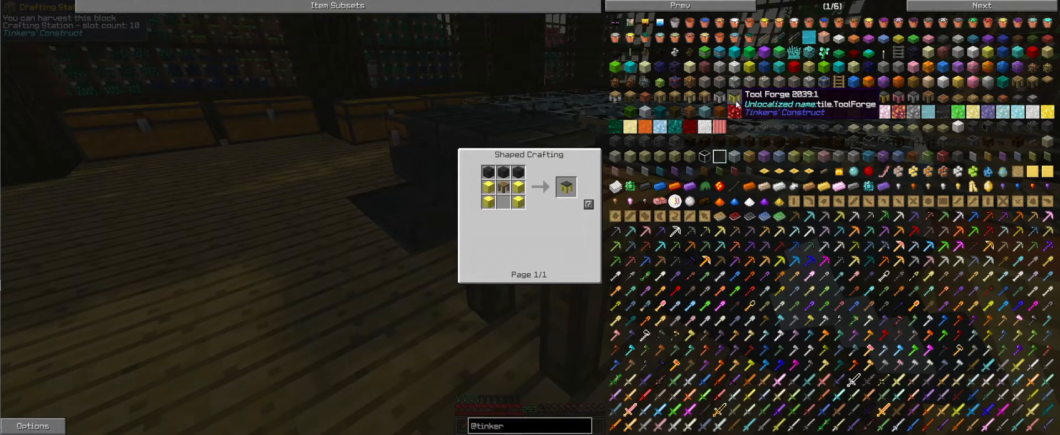
mouse_move(484, 207)
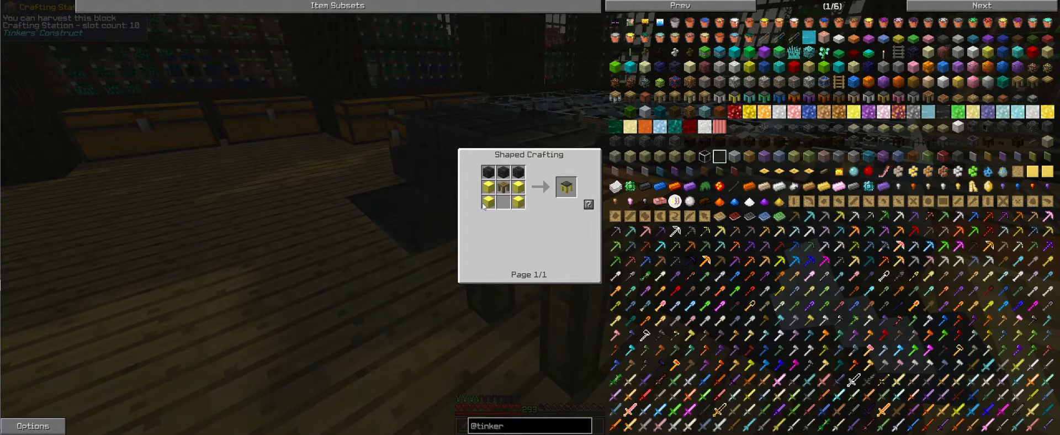
mouse_move(749, 99)
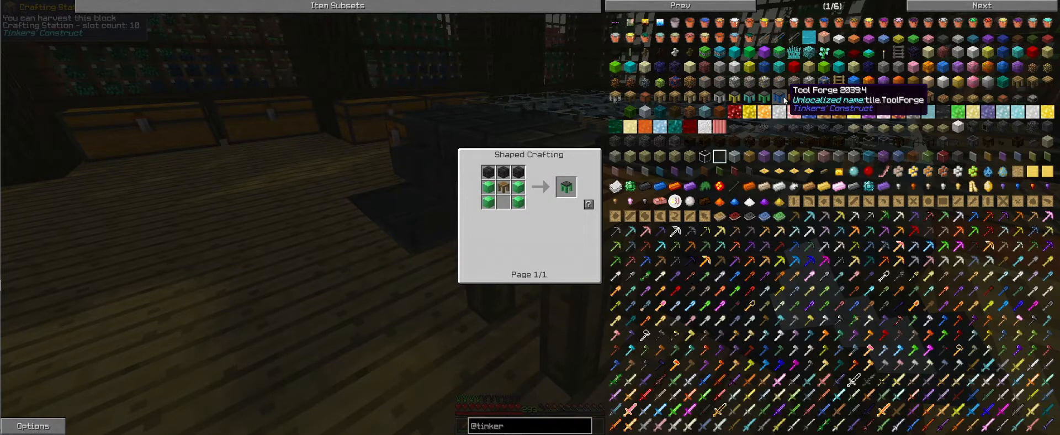
mouse_move(808, 102)
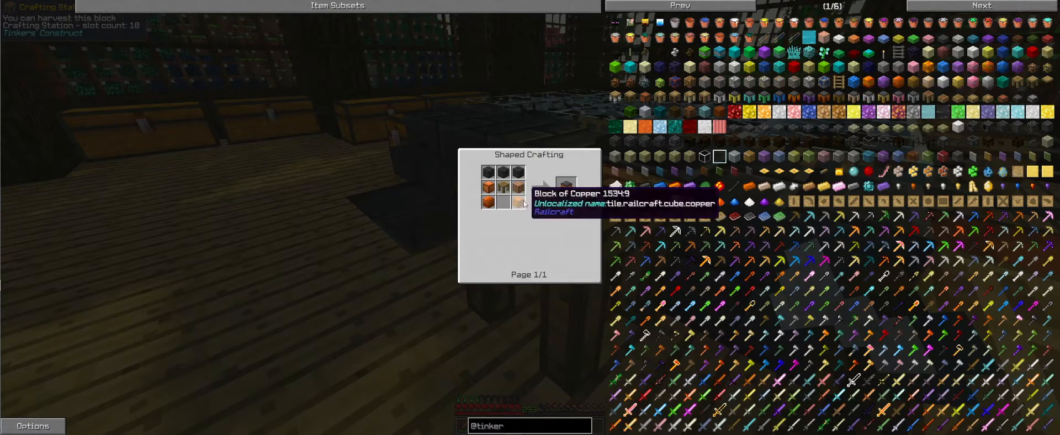
mouse_move(518, 201)
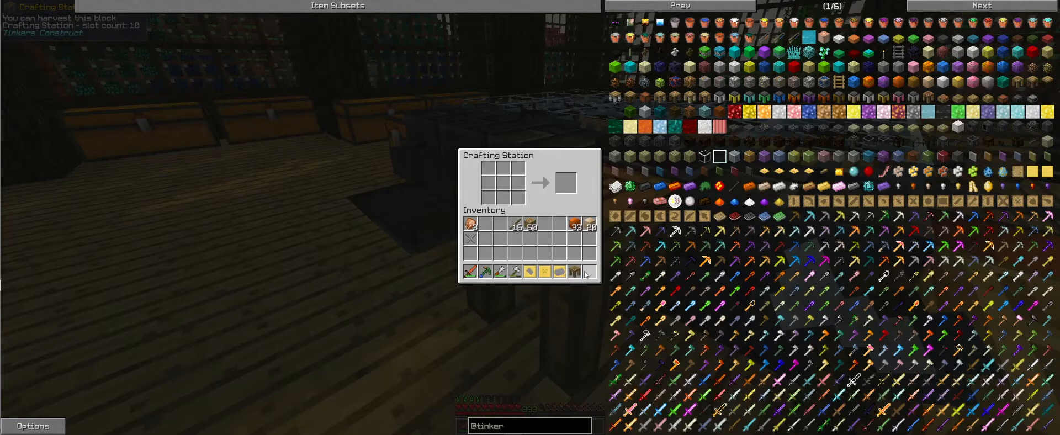
View the Tool Forge recipe in NEI and return to the crafting station grid
click(866, 99)
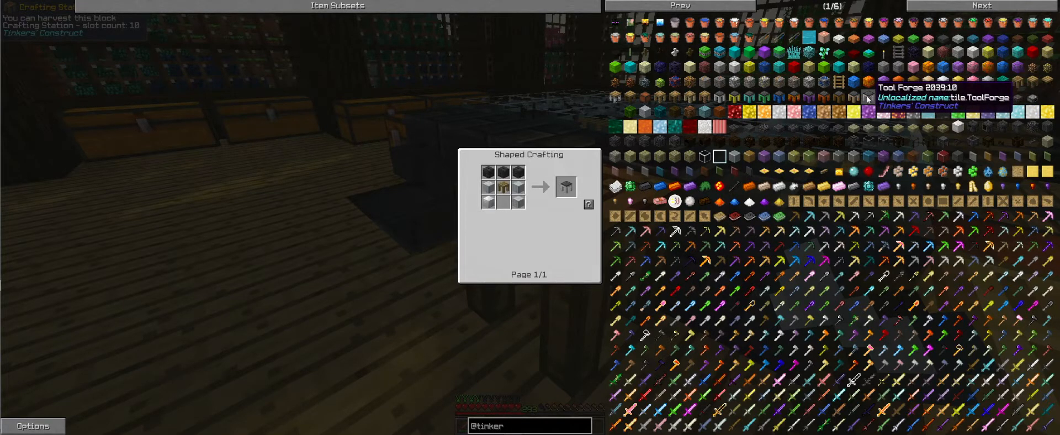
mouse_move(516, 175)
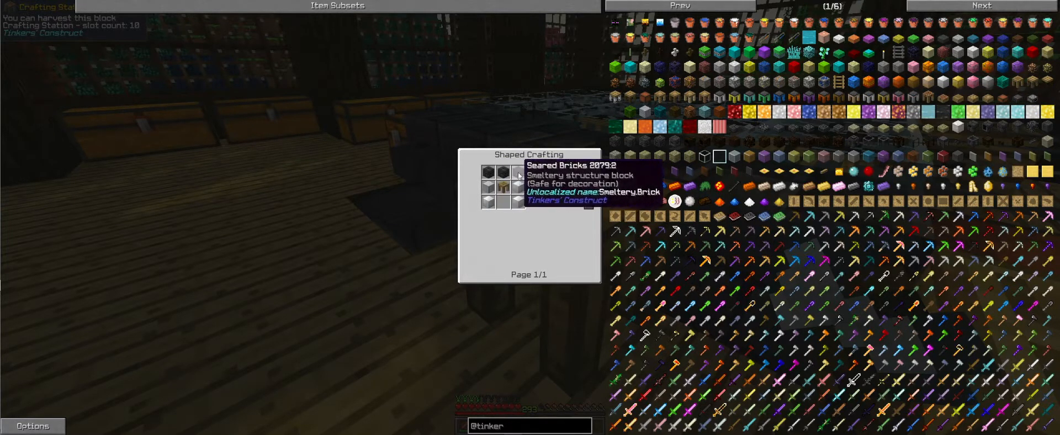
key(Escape)
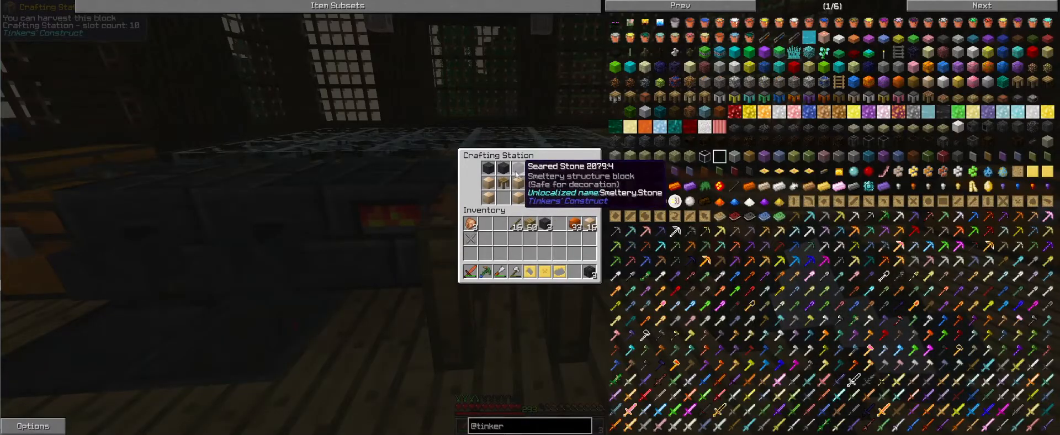
mouse_move(599, 292)
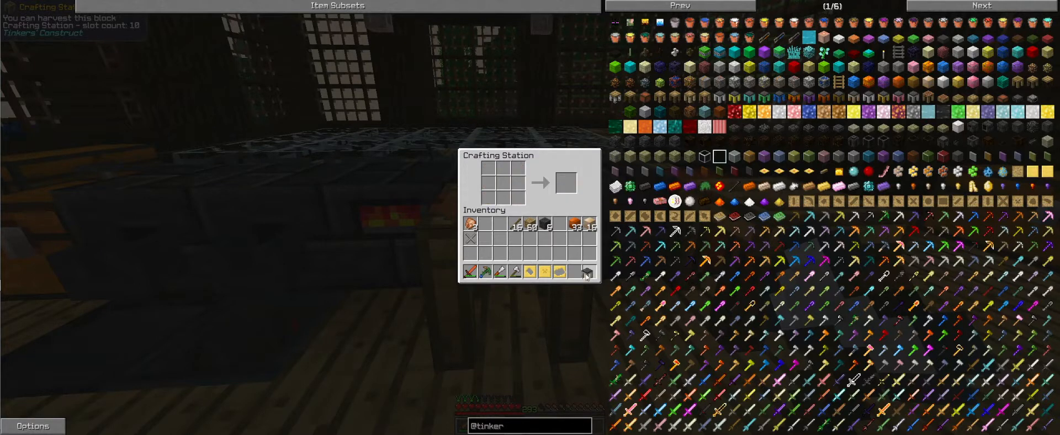
Leave the crafting station, then make and collect a stone tough rod at the Part Builder
key(Escape)
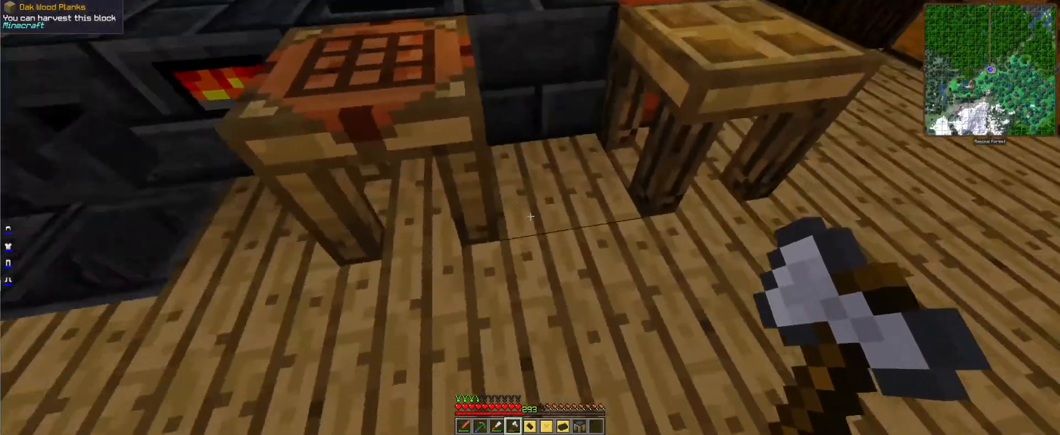
mouse_move(530, 216)
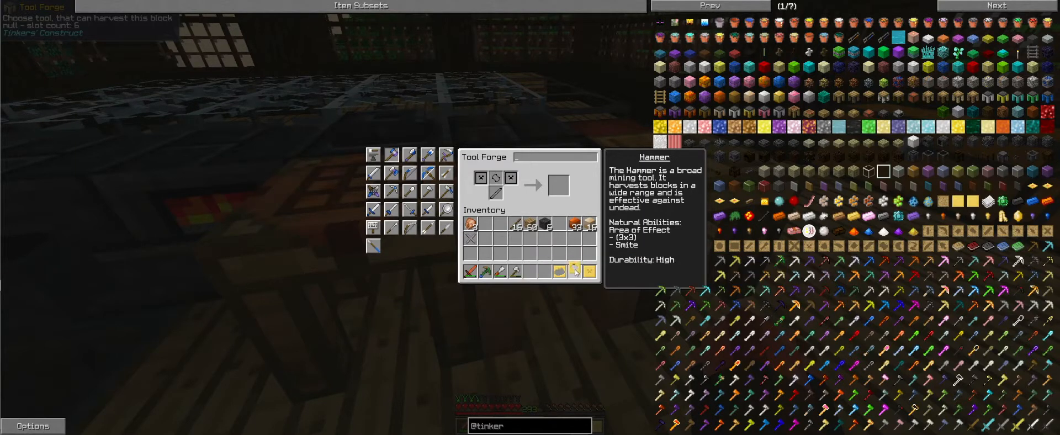
mouse_move(575, 271)
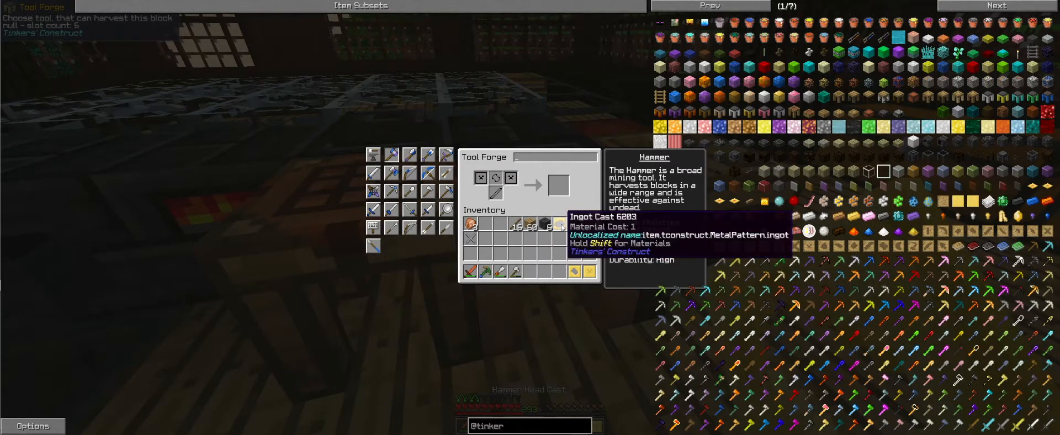
mouse_move(543, 240)
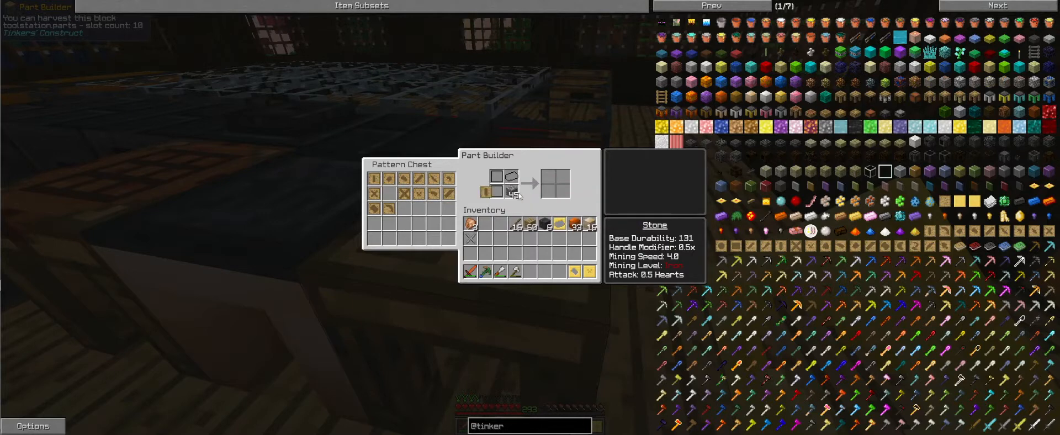
mouse_move(550, 191)
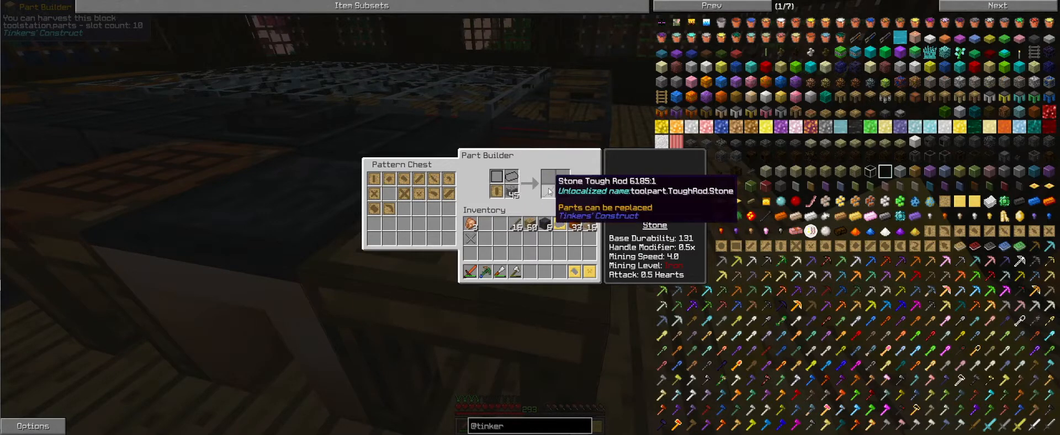
click(556, 182)
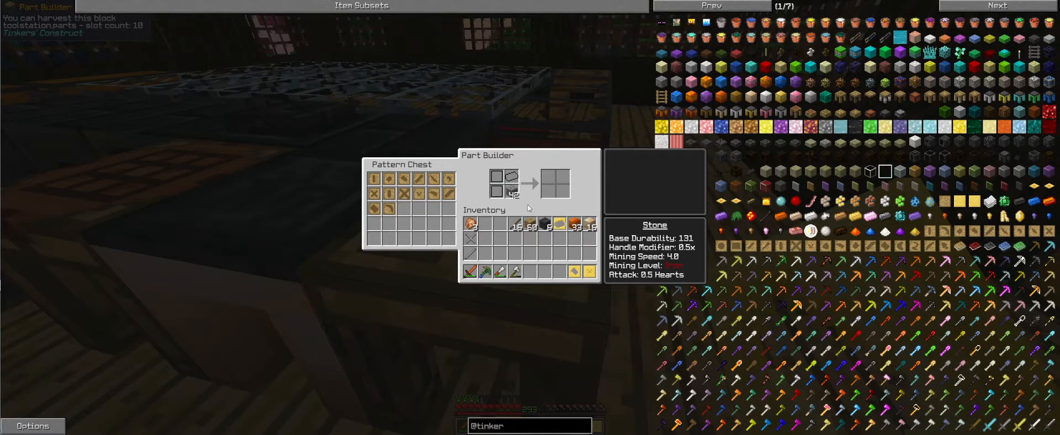
key(Escape)
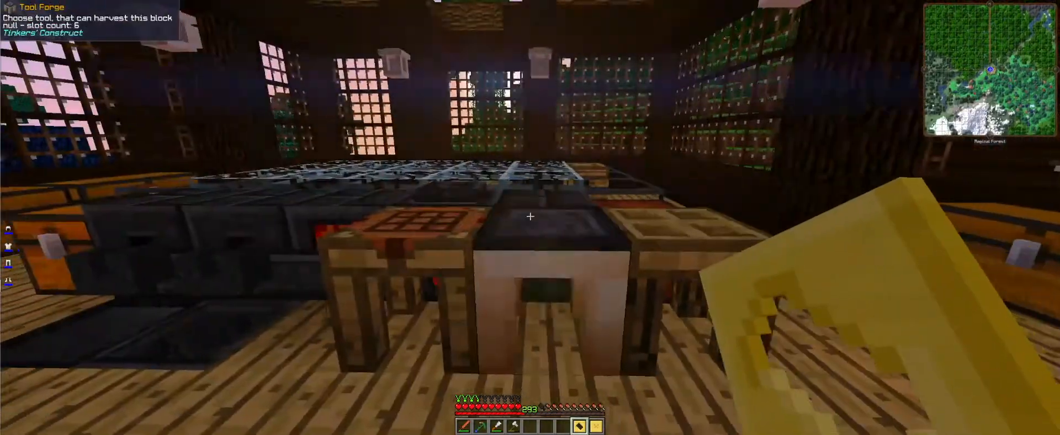
mouse_move(530, 218)
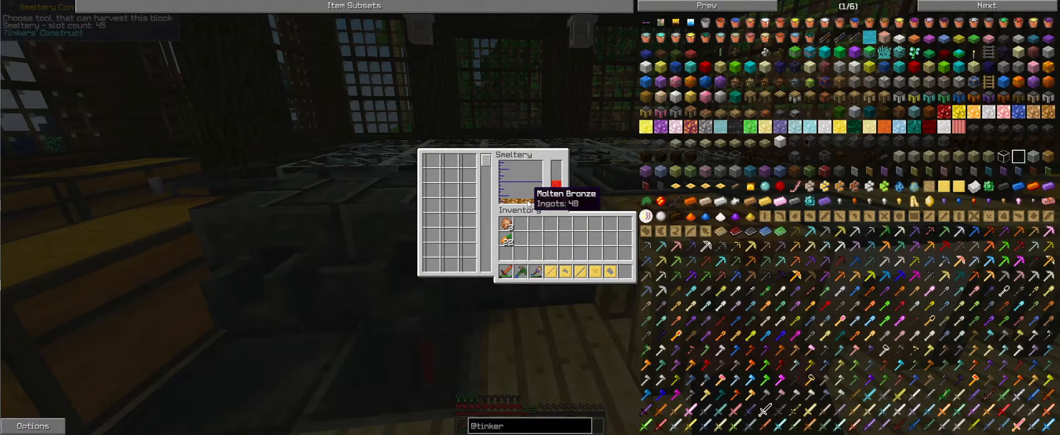
Pour molten bronze onto the hammer head cast and take the first cast piece
key(Escape)
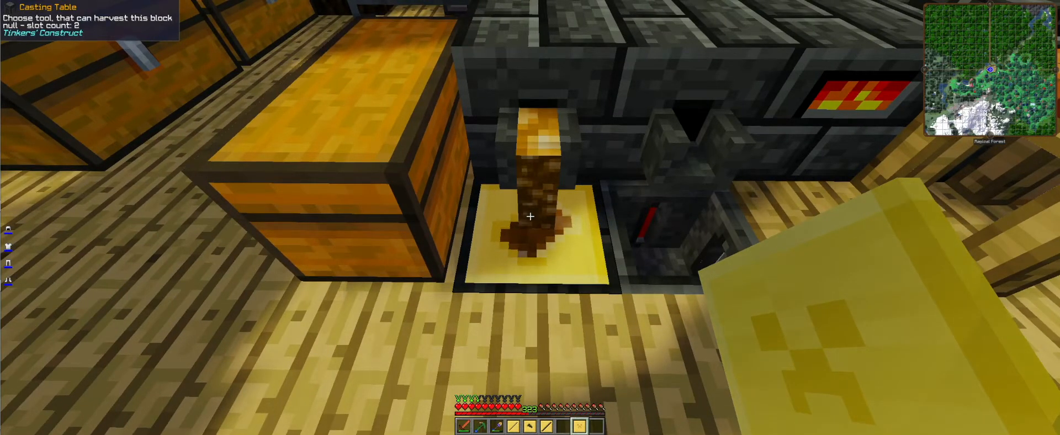
mouse_move(530, 216)
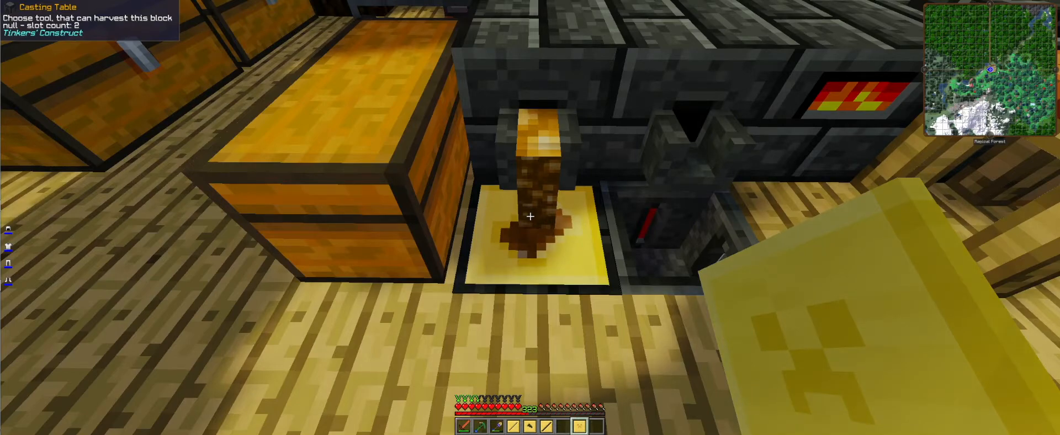
mouse_move(531, 204)
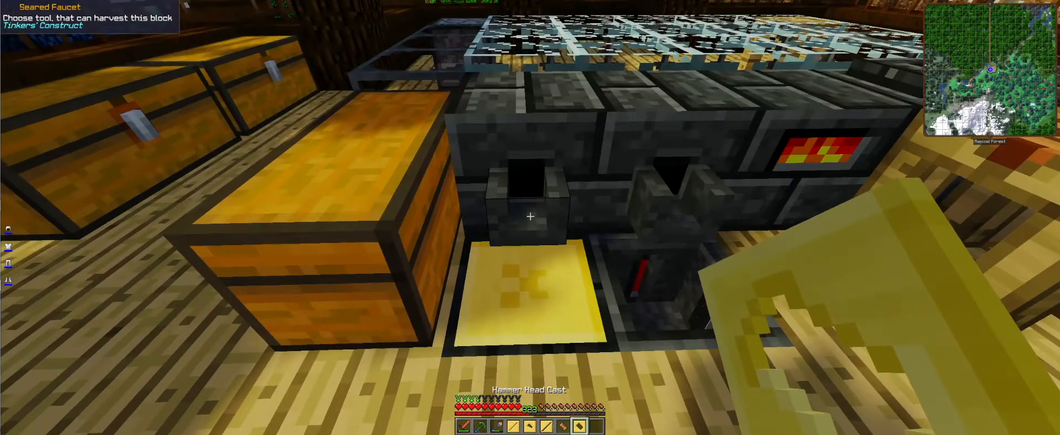
mouse_move(530, 217)
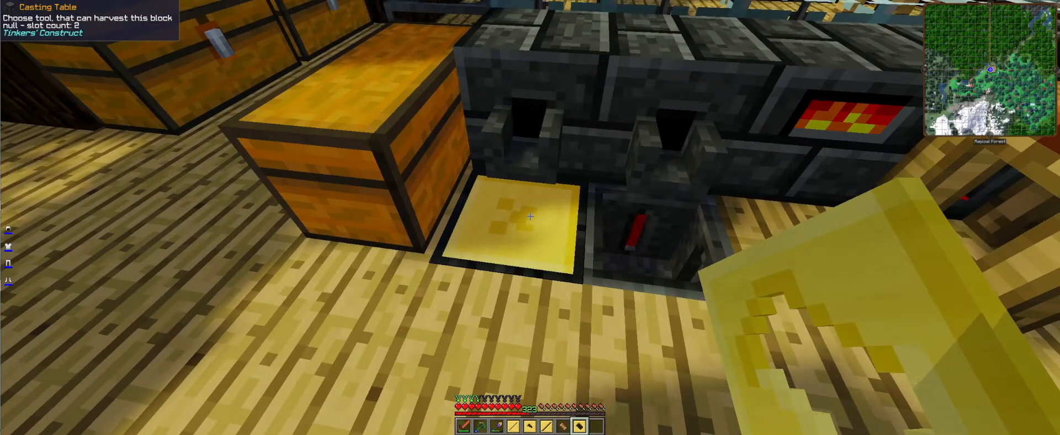
click(530, 217)
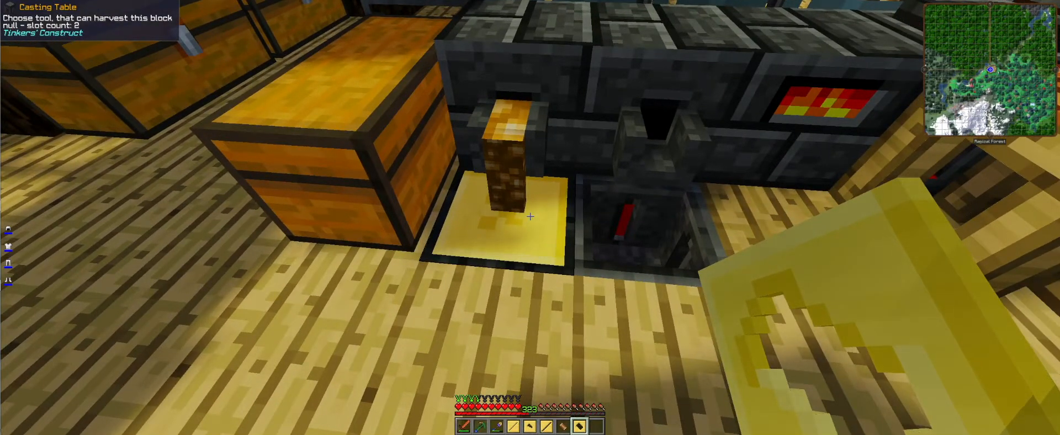
click(529, 216)
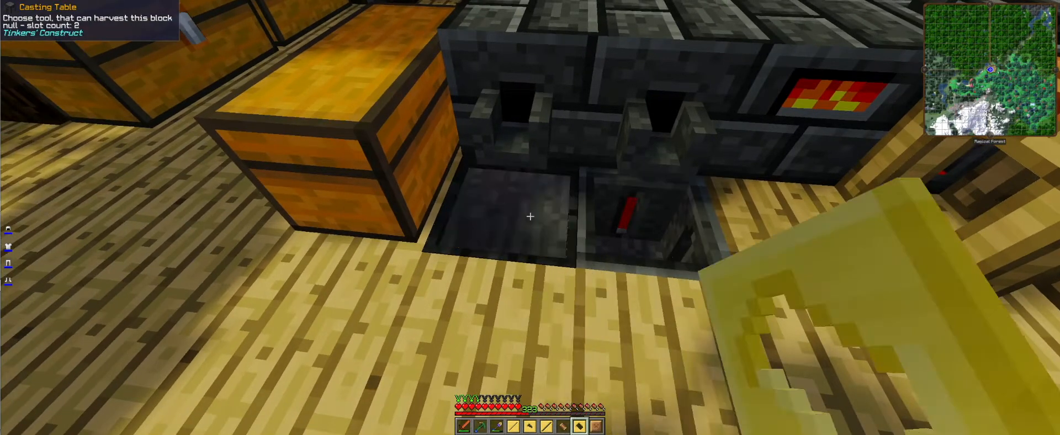
Glance at the inventory, then collect the second bronze piece cast on the table
key(e)
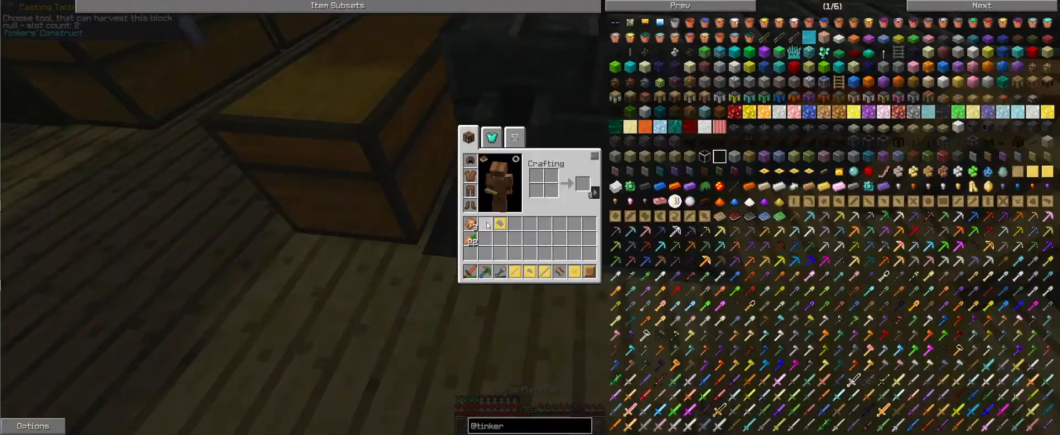
key(Escape)
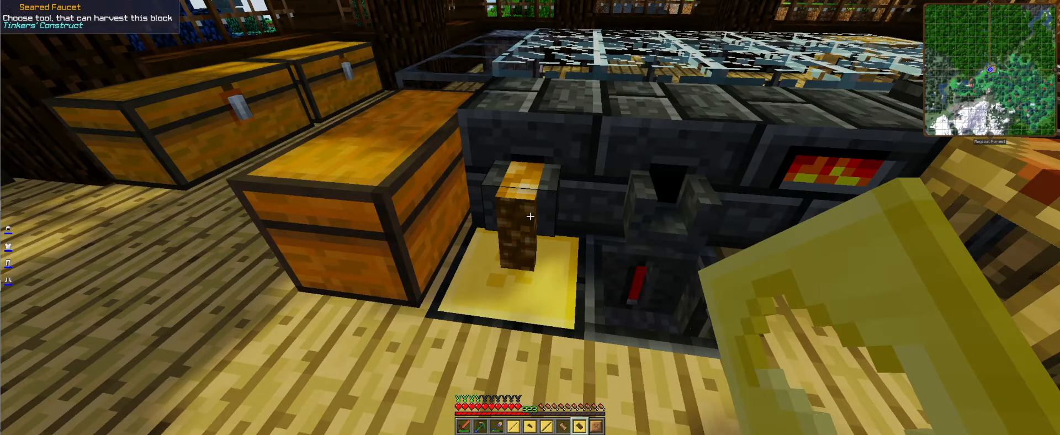
mouse_move(530, 218)
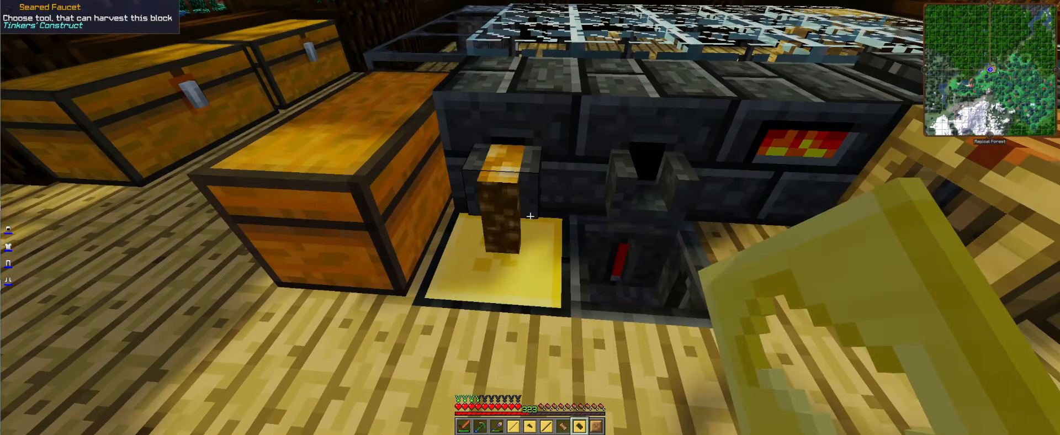
click(530, 217)
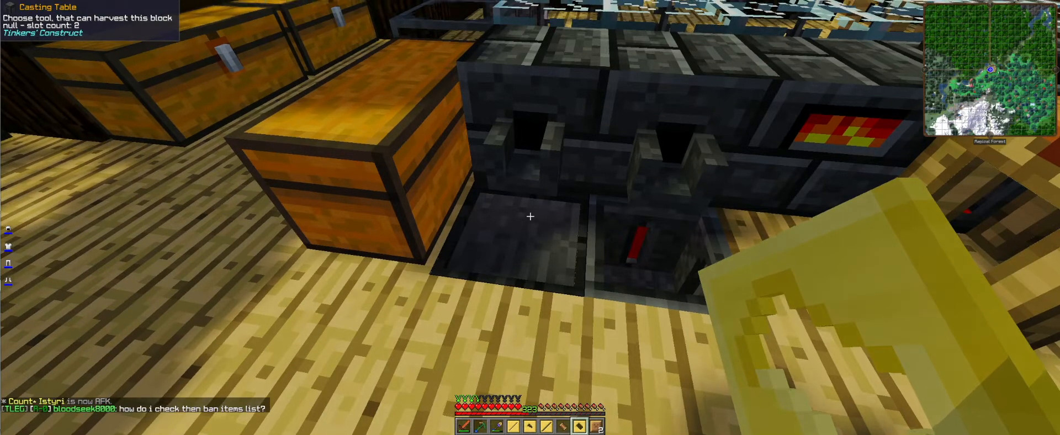
mouse_move(530, 216)
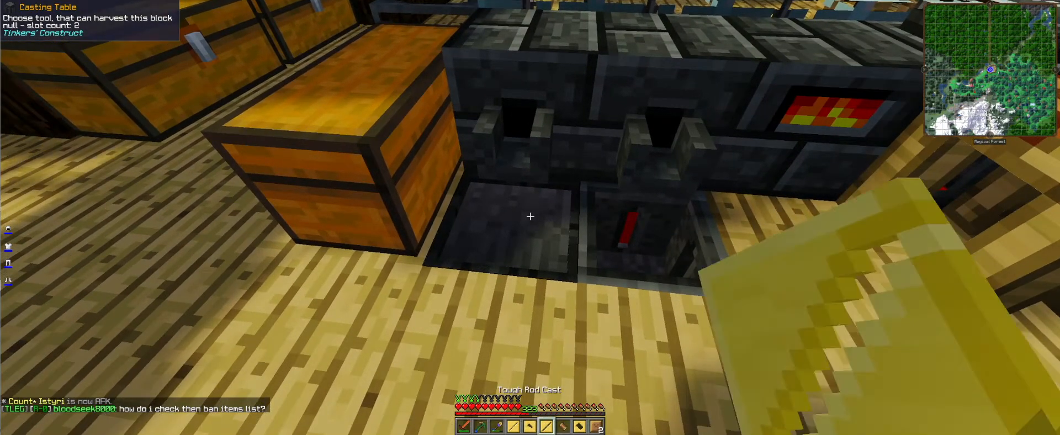
mouse_move(530, 217)
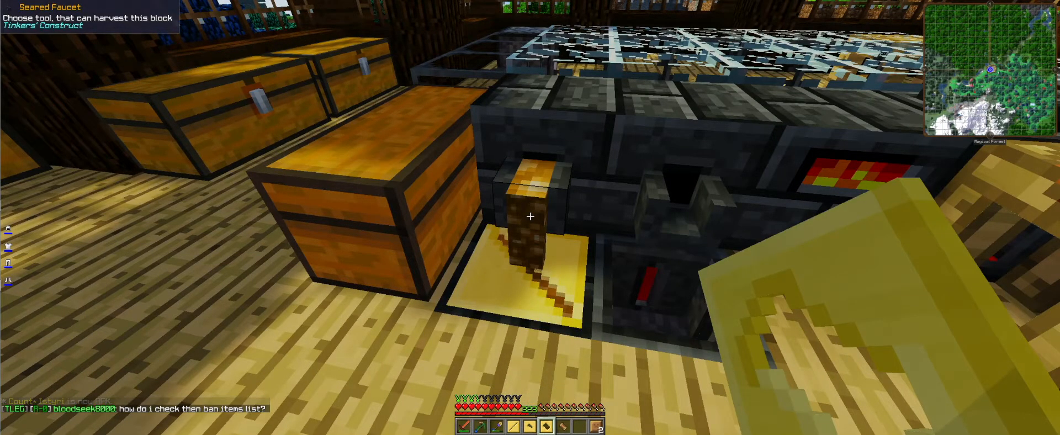
Pour molten bronze from the faucet into the tough rod cast on the casting table
click(530, 217)
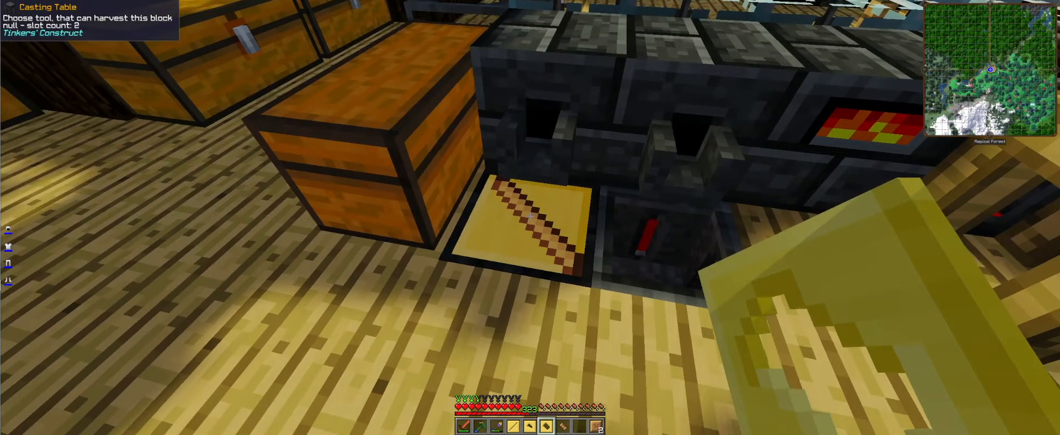
mouse_move(530, 216)
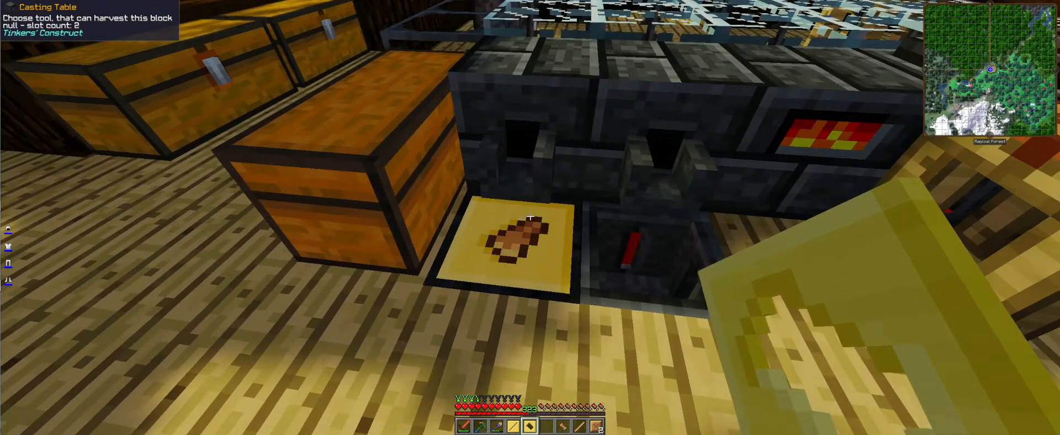
mouse_move(531, 217)
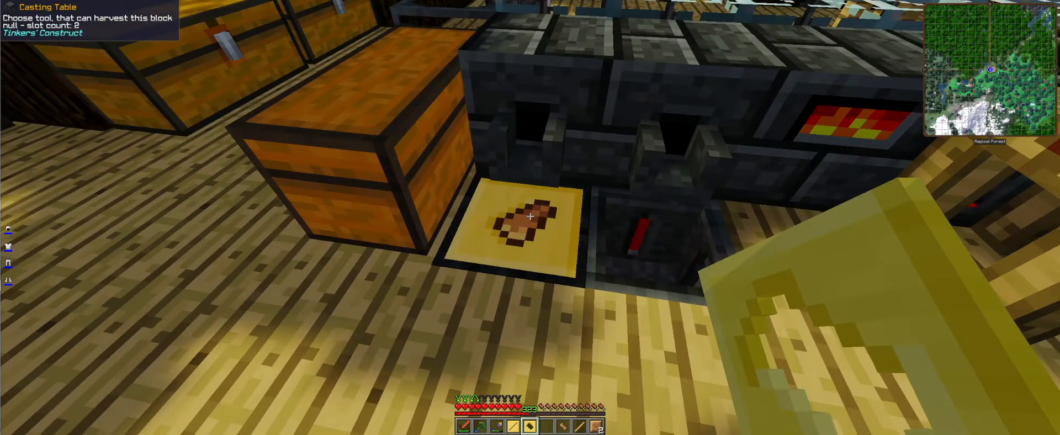
mouse_move(530, 217)
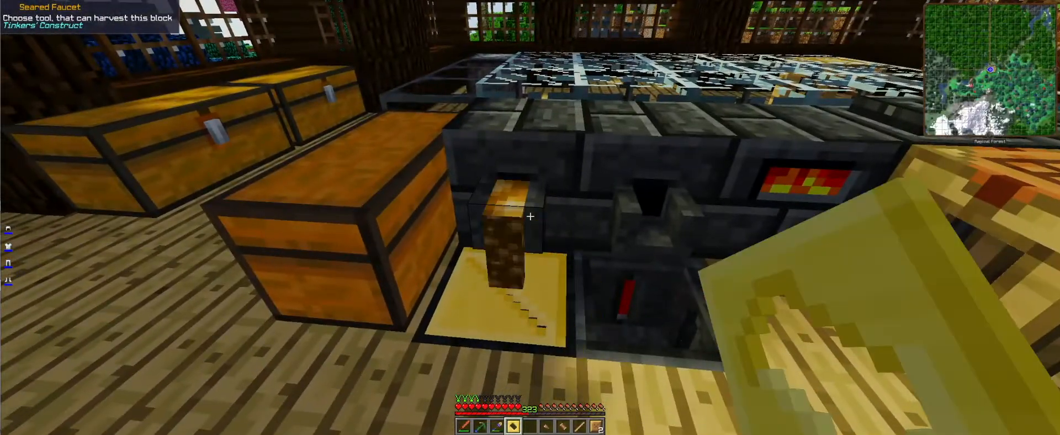
mouse_move(530, 217)
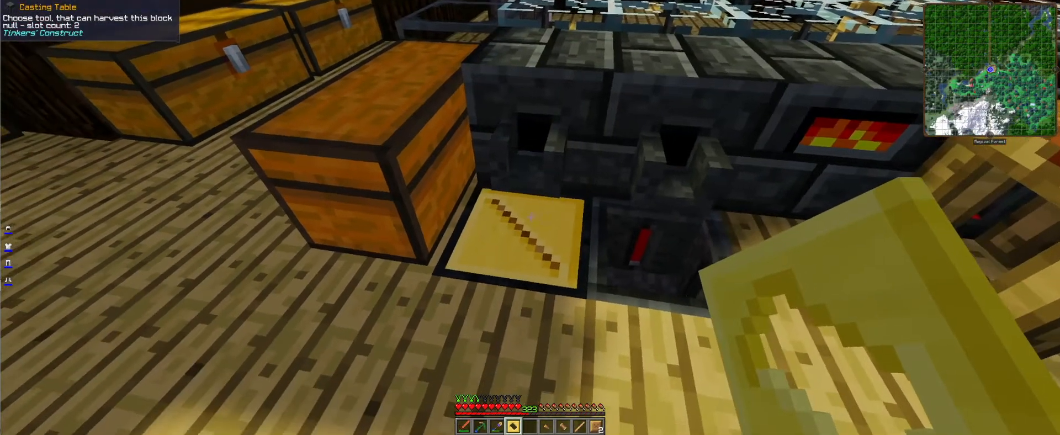
mouse_move(530, 218)
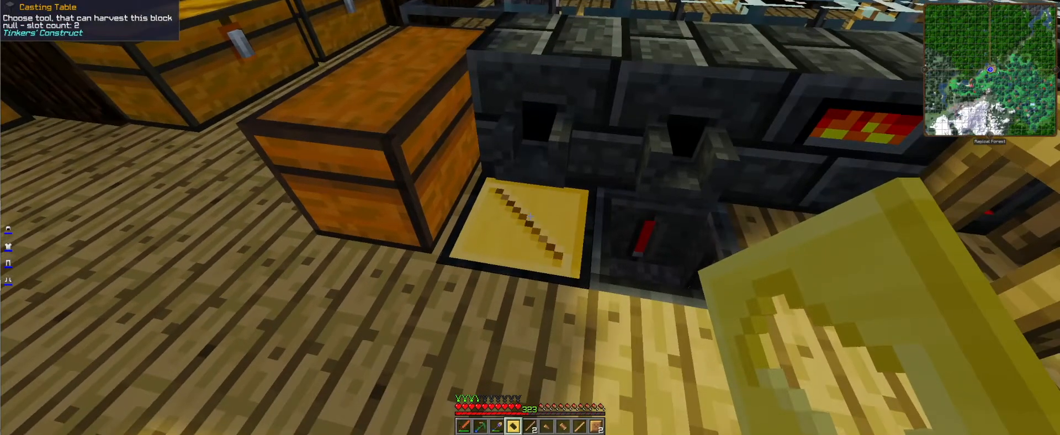
mouse_move(530, 218)
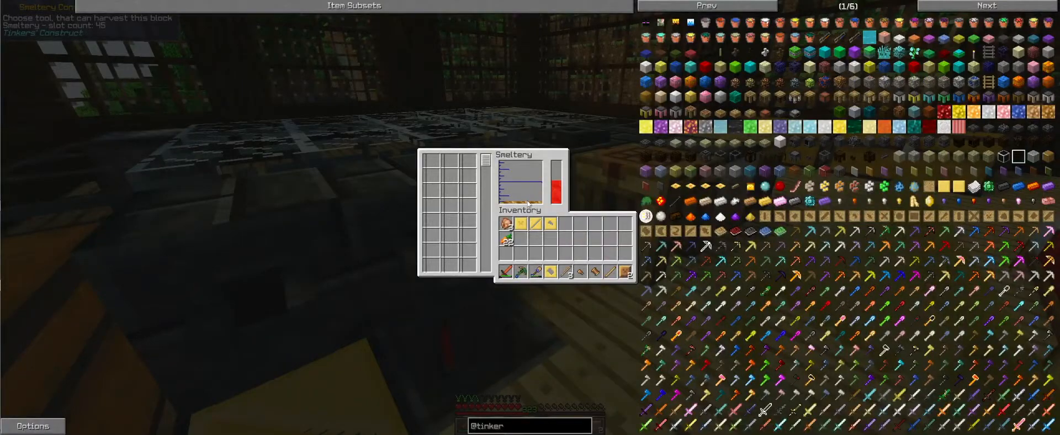
Leave the smeltery interface before casting the leftover bronze into a Block of Bronze
key(Escape)
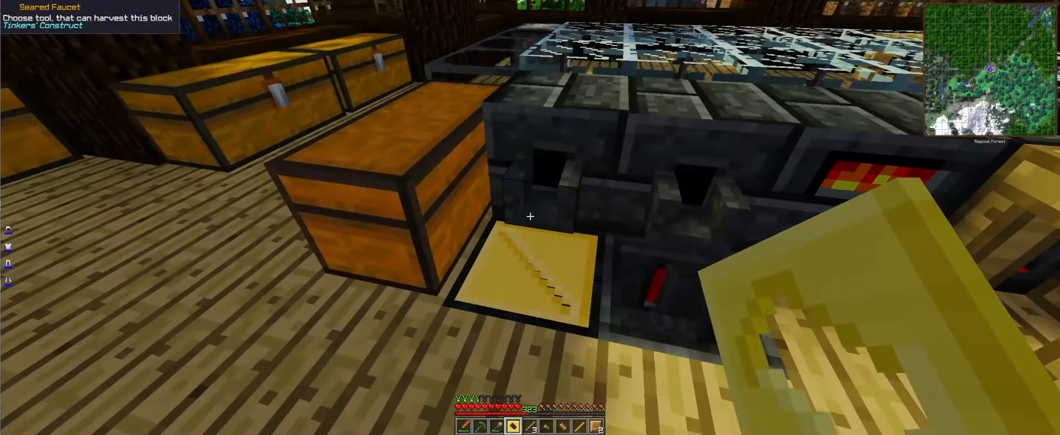
mouse_move(530, 218)
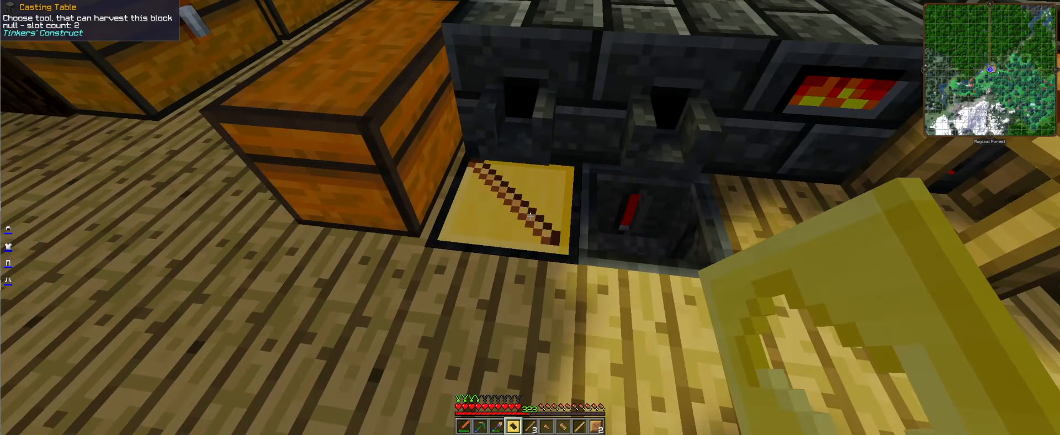
mouse_move(530, 217)
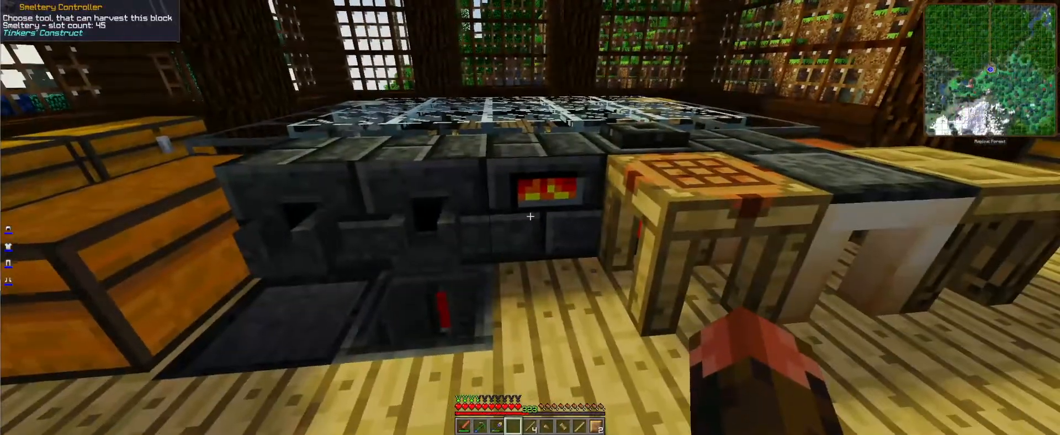
mouse_move(530, 216)
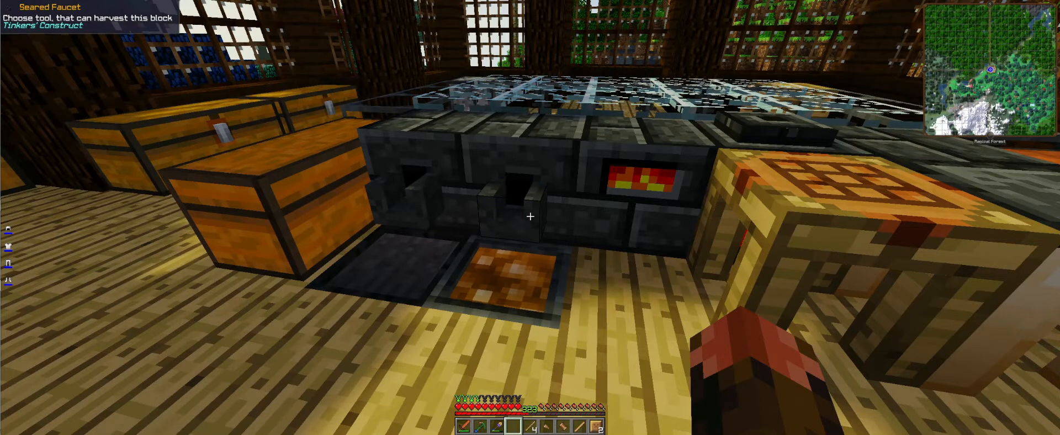
mouse_move(530, 217)
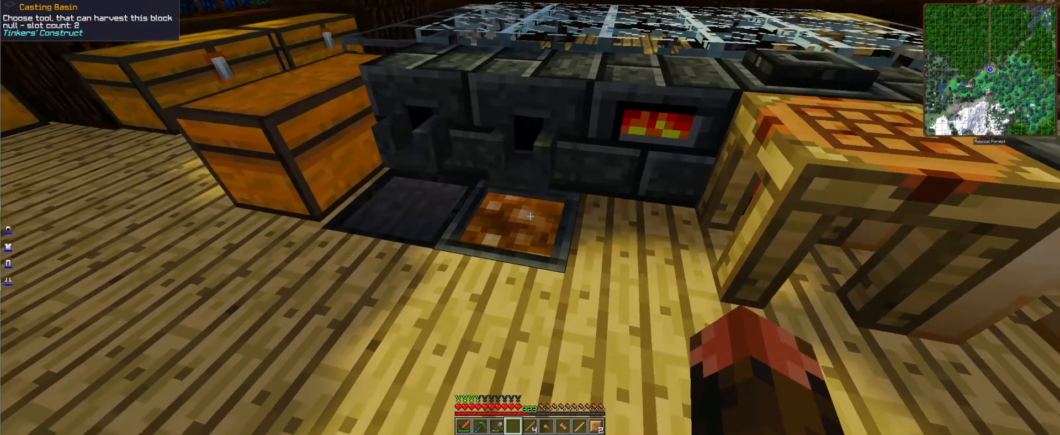
mouse_move(530, 217)
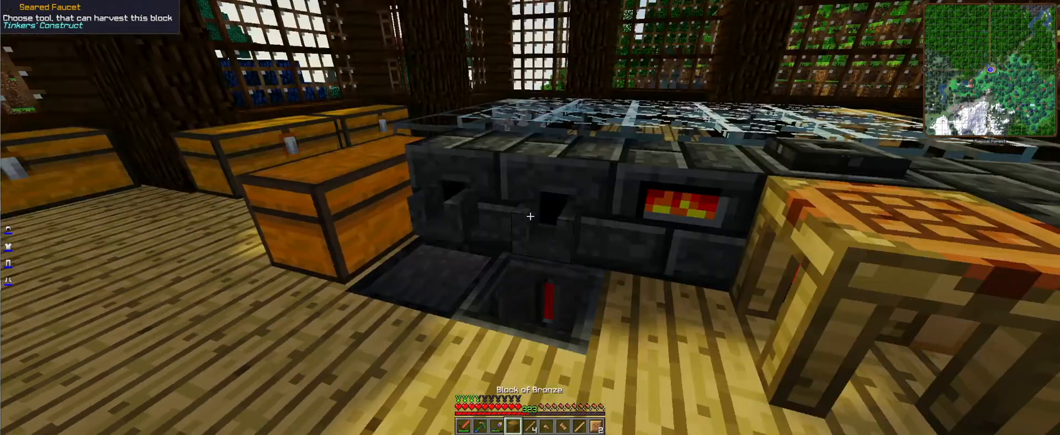
mouse_move(531, 218)
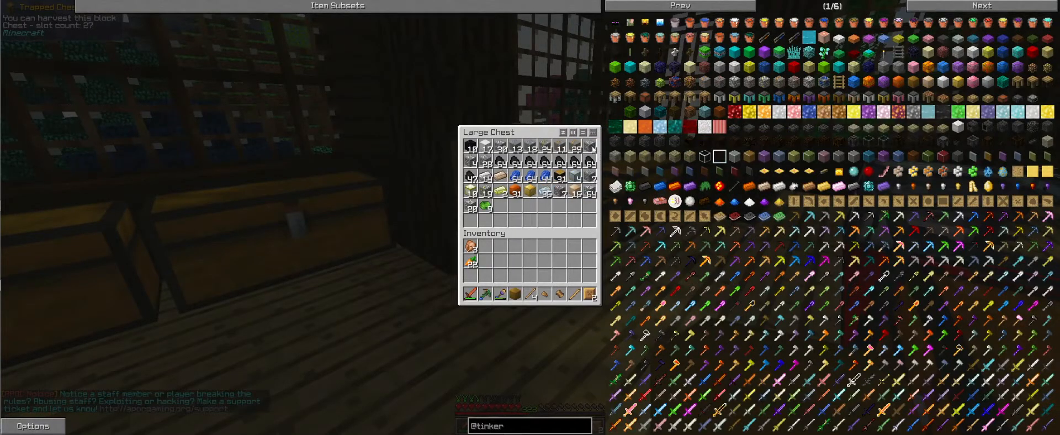
mouse_move(524, 147)
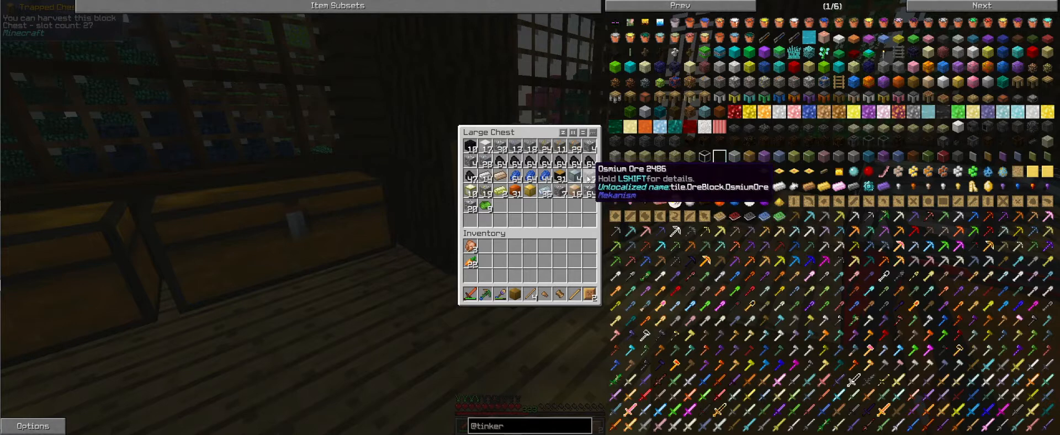
mouse_move(497, 187)
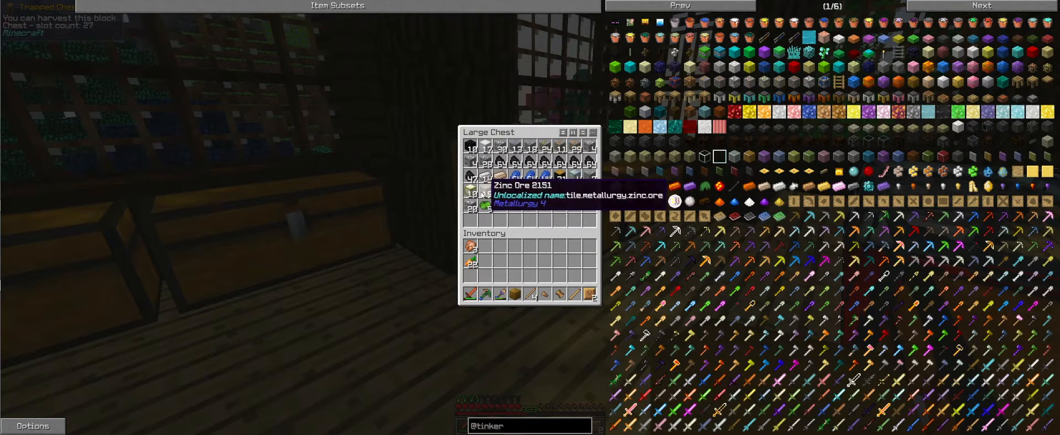
mouse_move(472, 194)
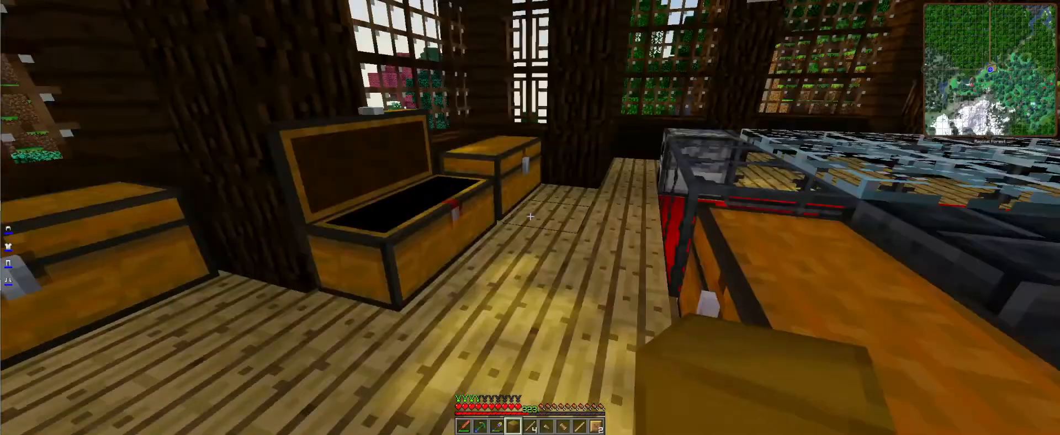
mouse_move(530, 216)
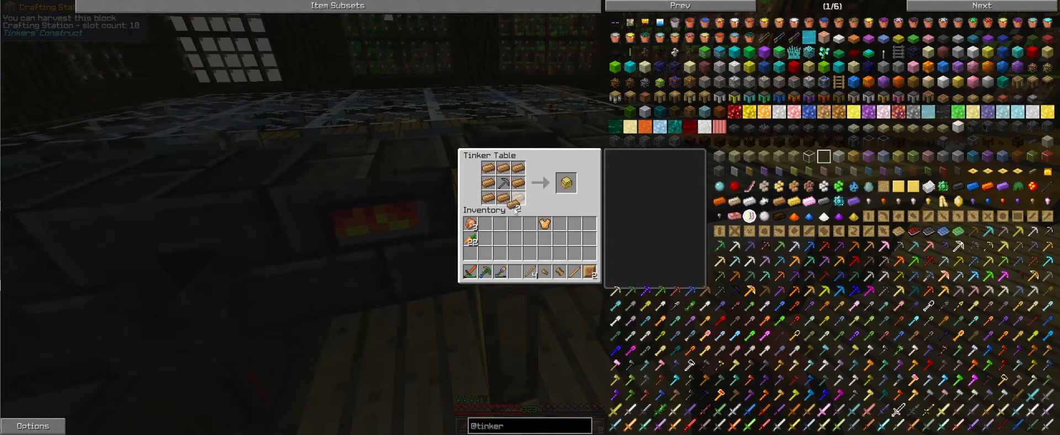
mouse_move(566, 182)
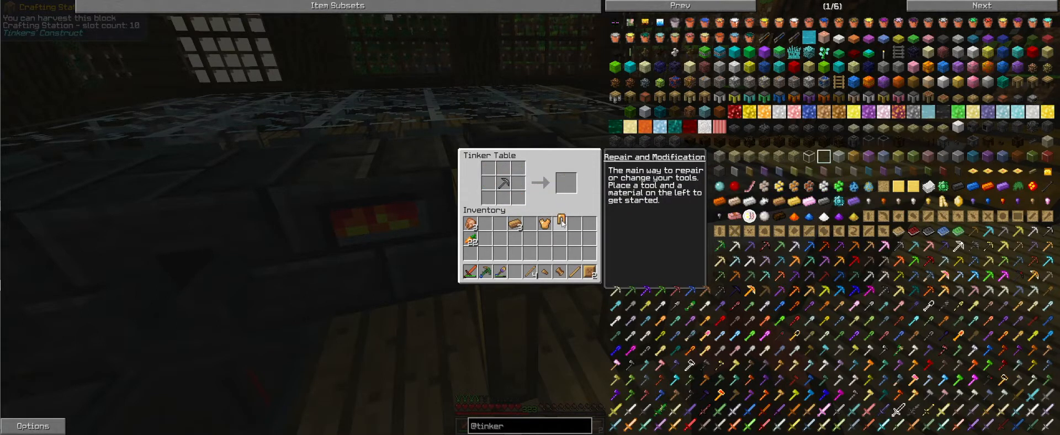
Close the Tinker Table after collecting the crafted pieces
key(Escape)
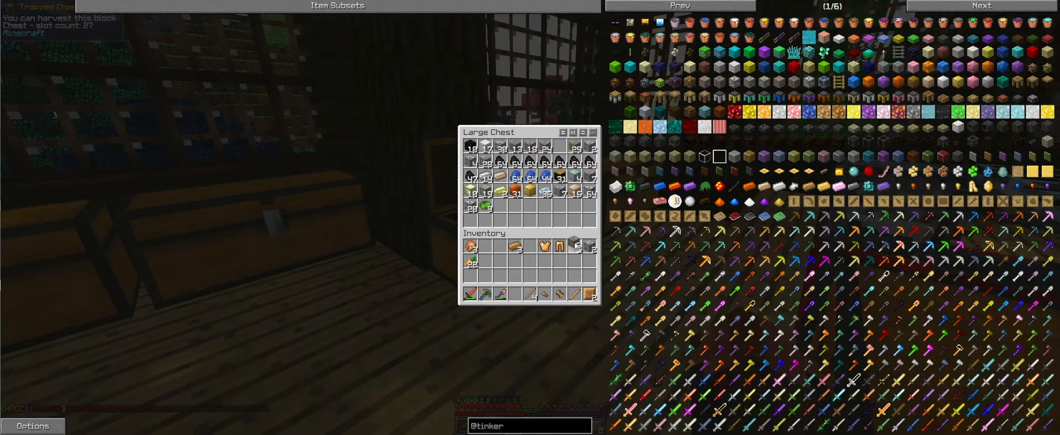
Close the large chest after taking the needed supplies
key(Escape)
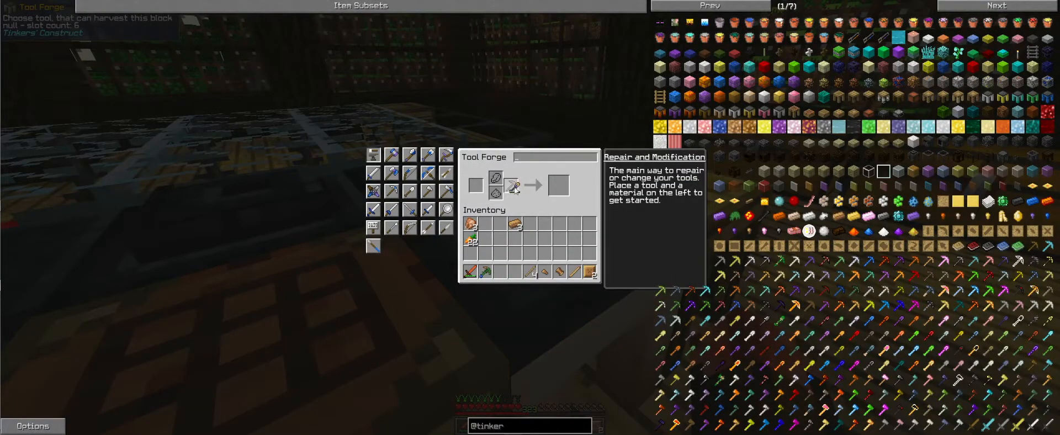
mouse_move(513, 184)
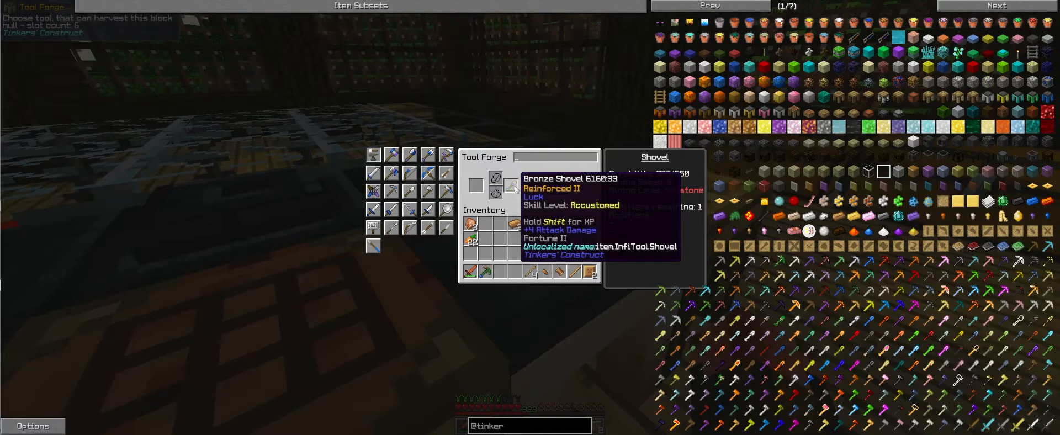
Add bronze ingots as repair material to restore the shovel to 714/714 durability
key(shift)
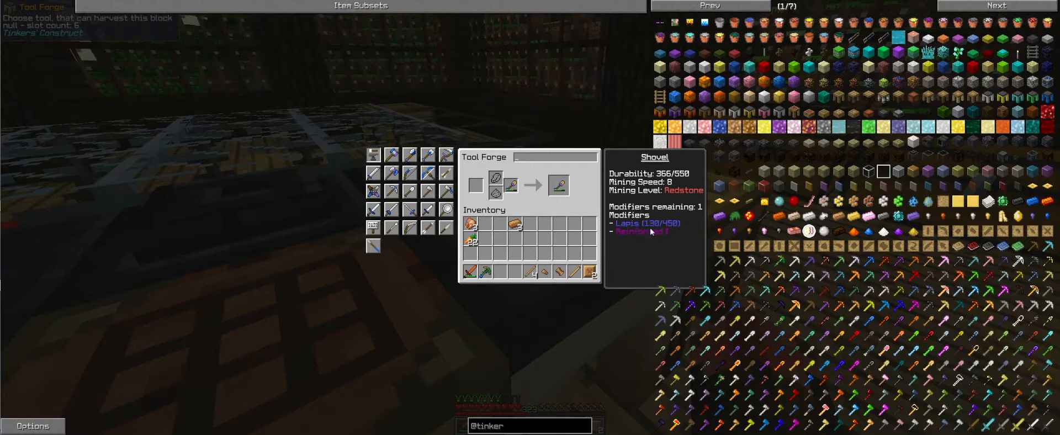
mouse_move(673, 236)
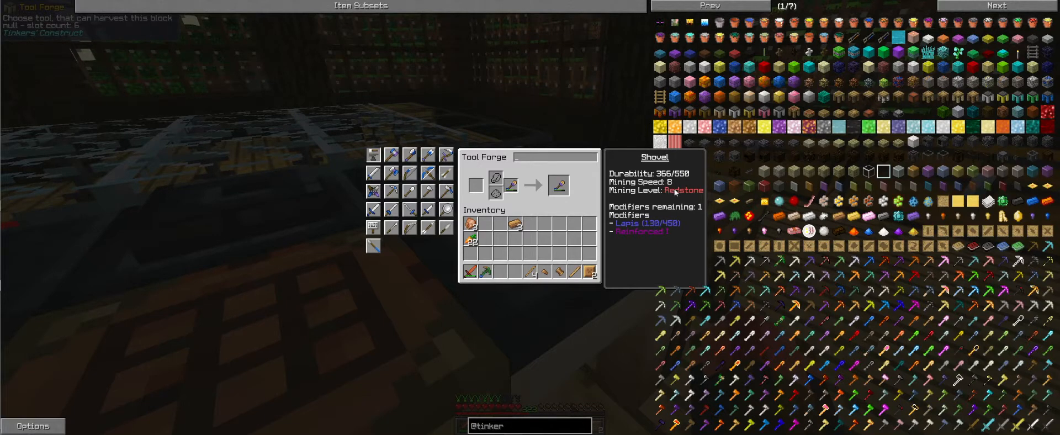
mouse_move(532, 271)
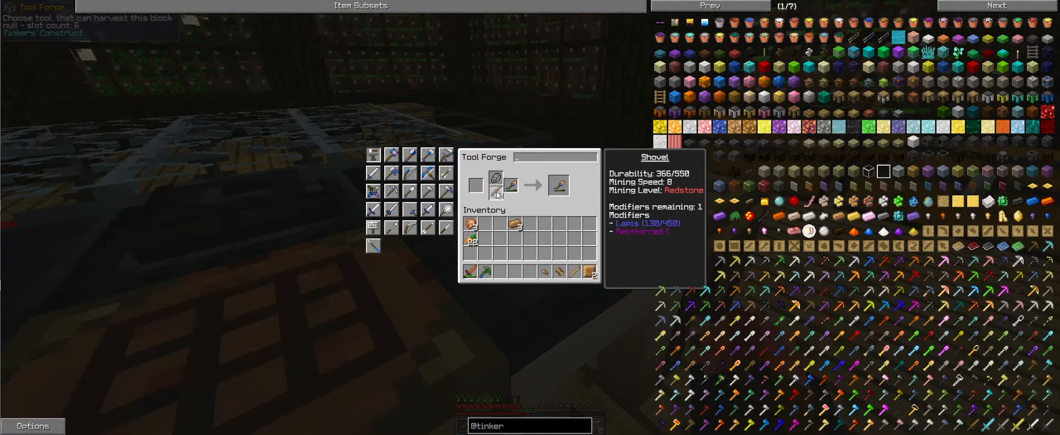
click(558, 184)
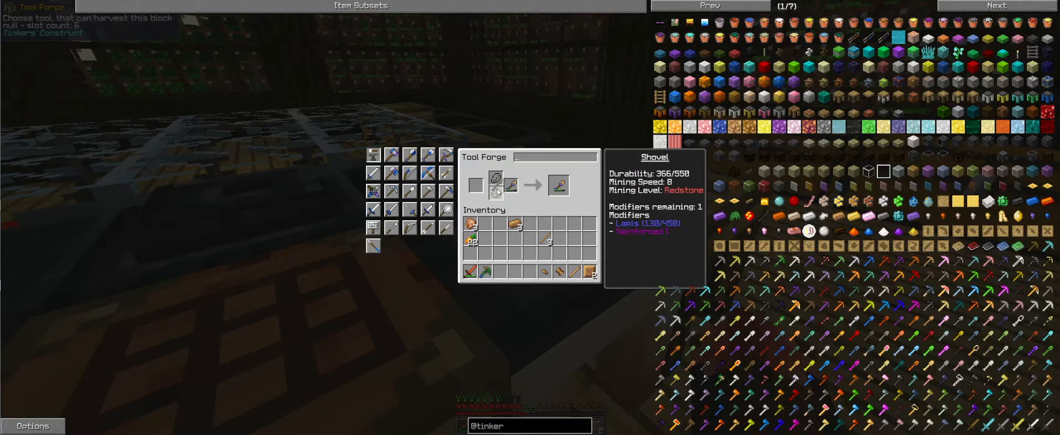
mouse_move(512, 224)
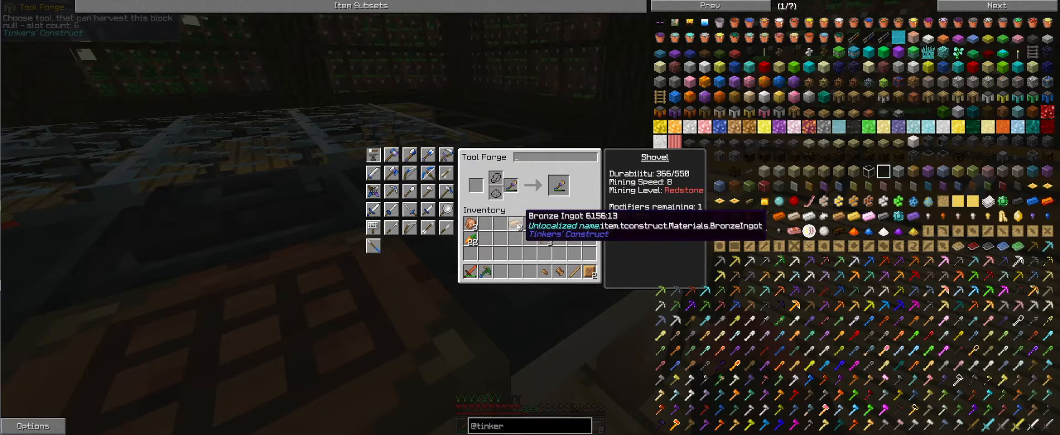
mouse_move(559, 185)
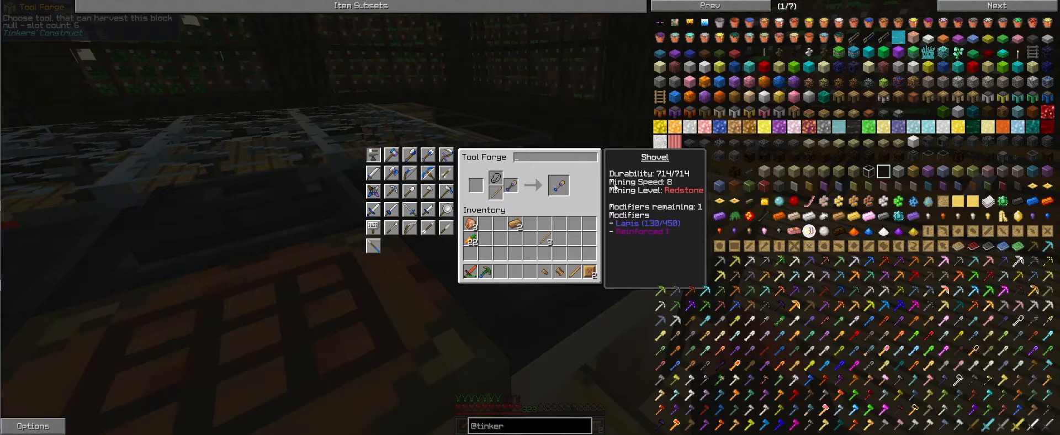
mouse_move(645, 224)
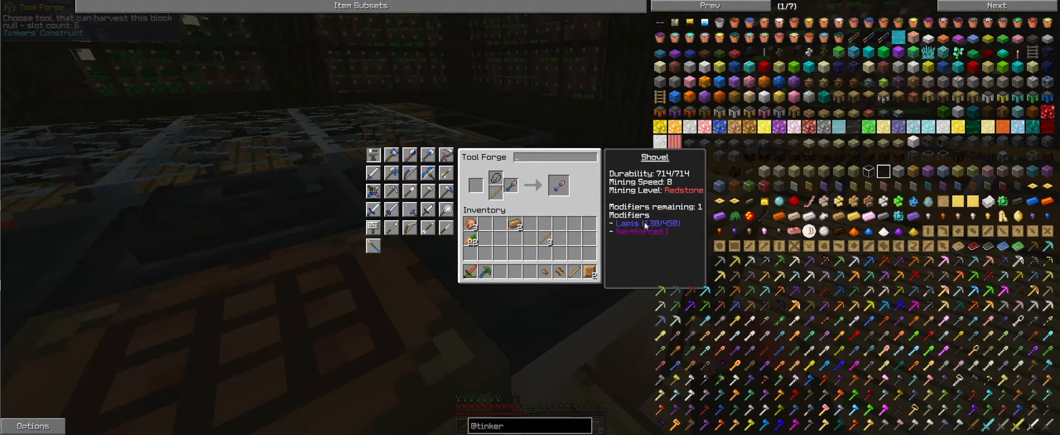
mouse_move(559, 186)
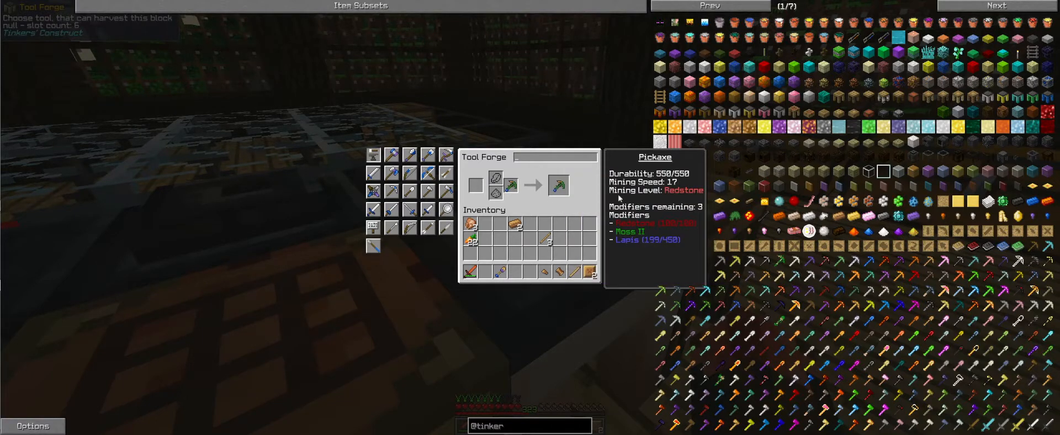
mouse_move(653, 230)
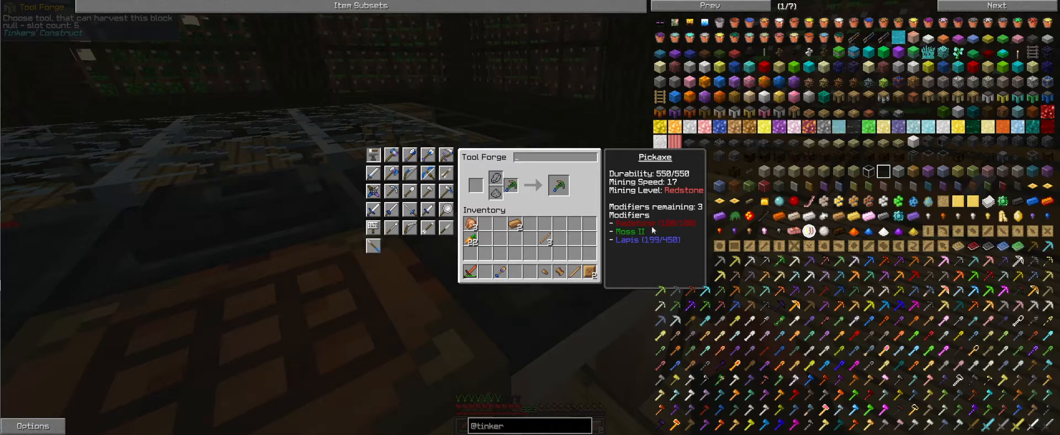
mouse_move(666, 225)
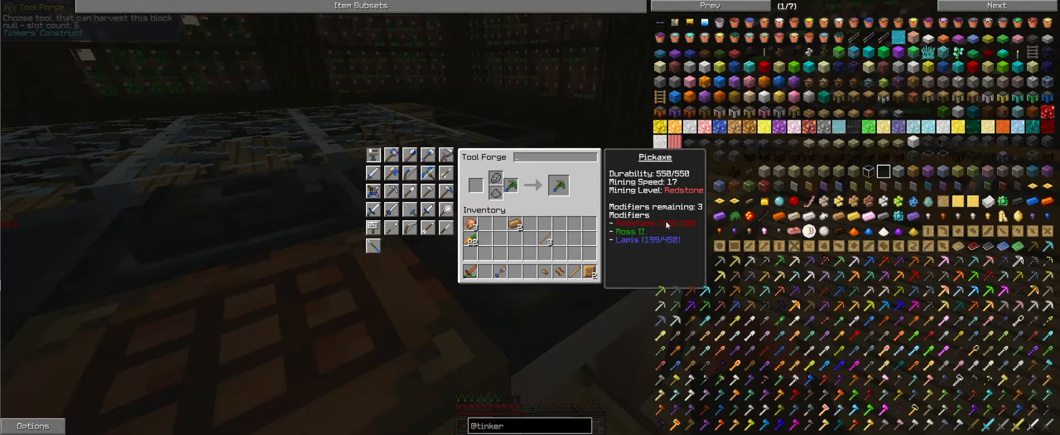
mouse_move(676, 240)
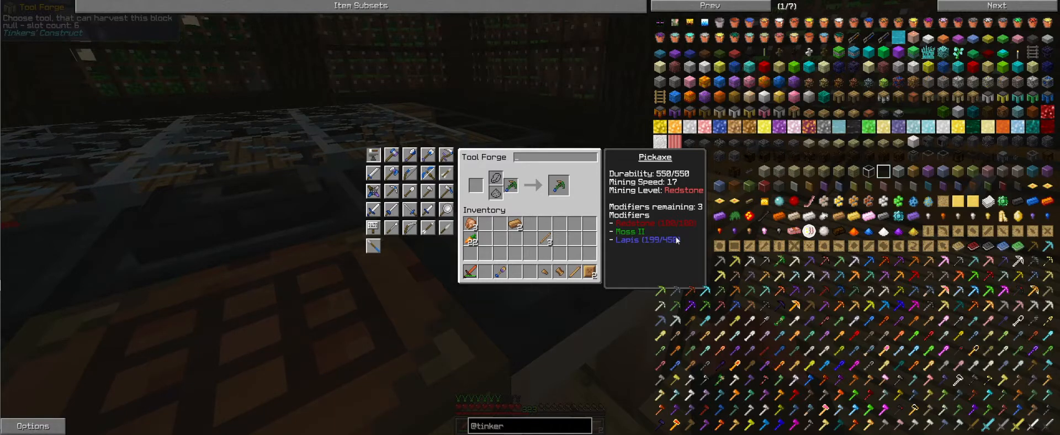
mouse_move(700, 211)
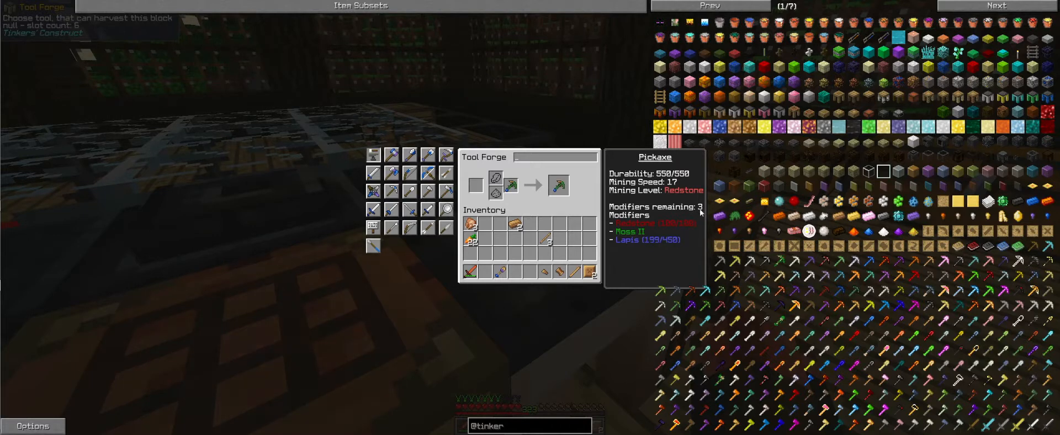
mouse_move(621, 250)
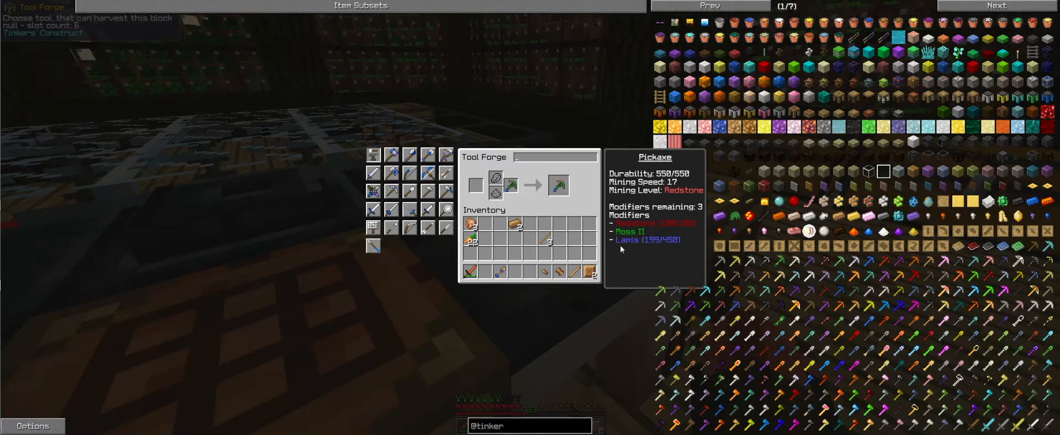
mouse_move(668, 208)
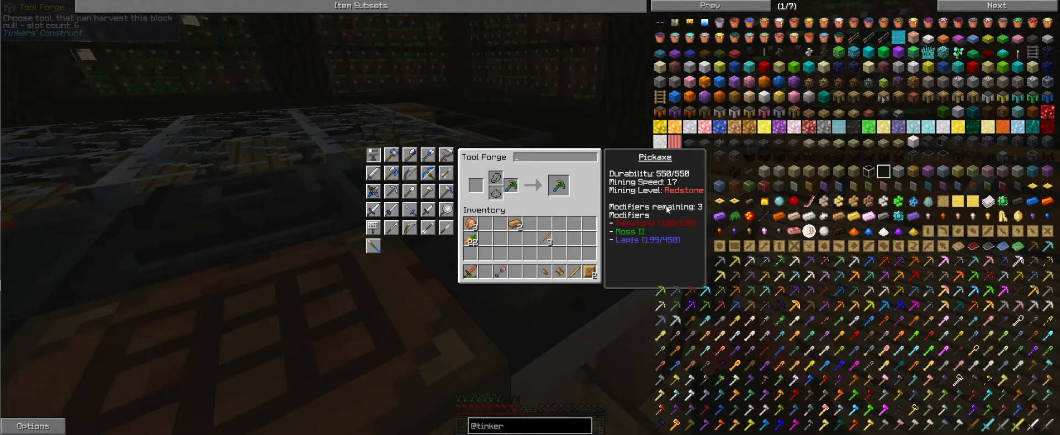
mouse_move(704, 211)
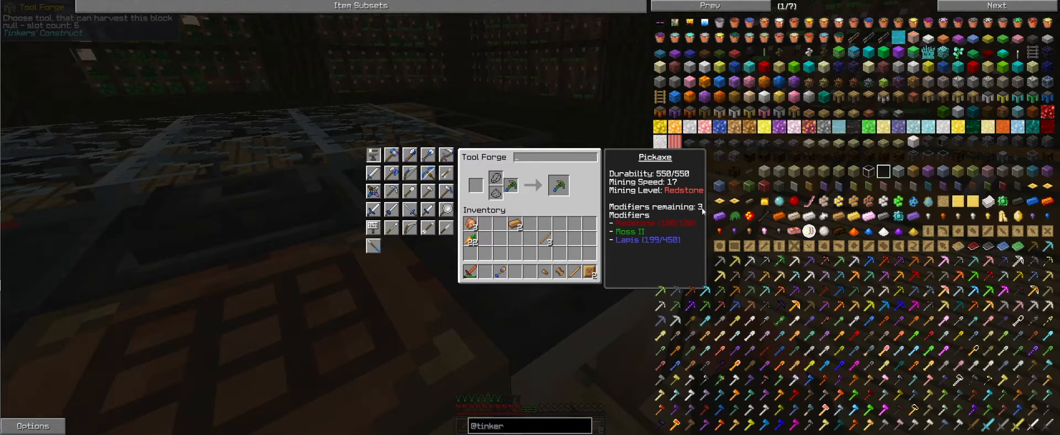
mouse_move(571, 272)
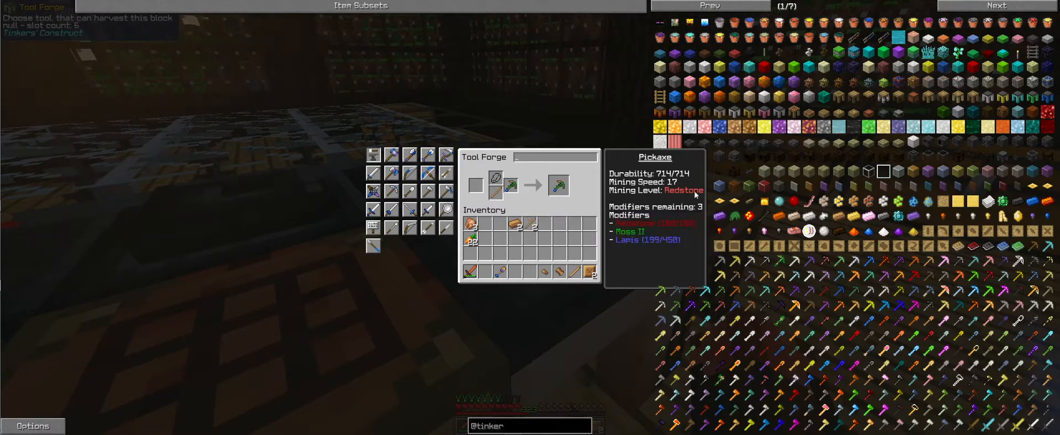
mouse_move(497, 195)
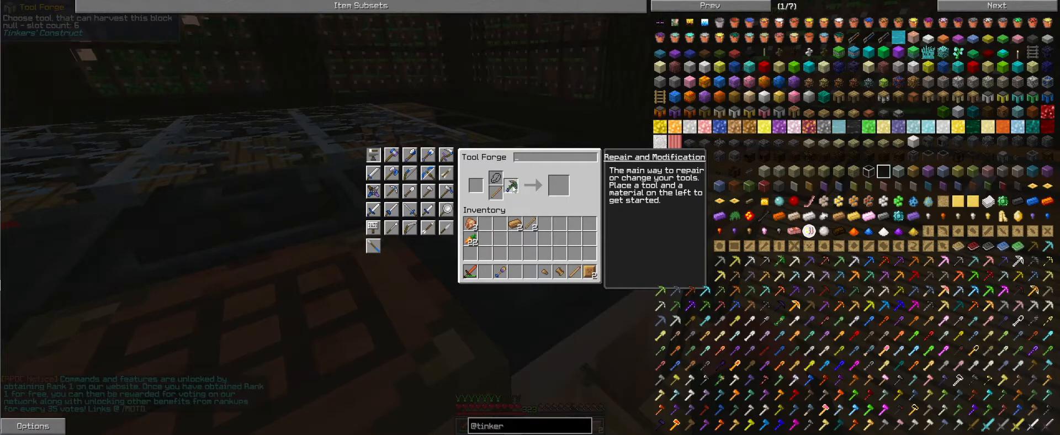
mouse_move(471, 270)
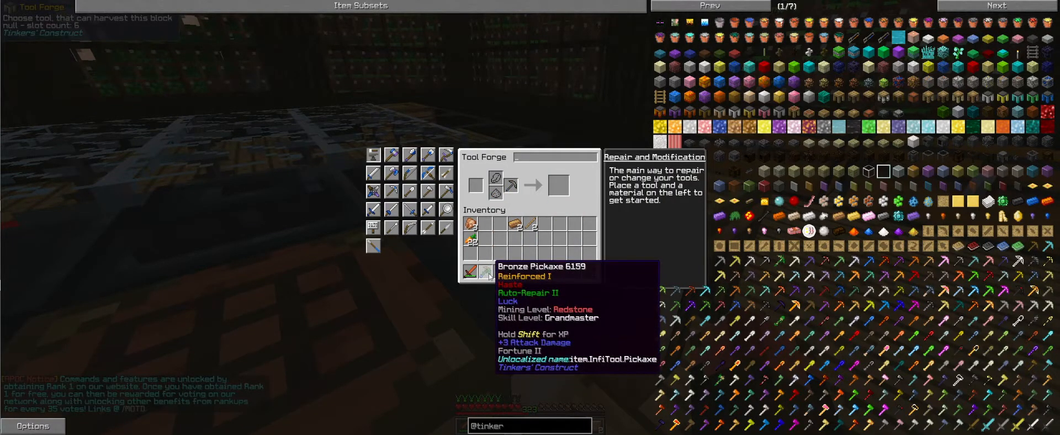
mouse_move(488, 271)
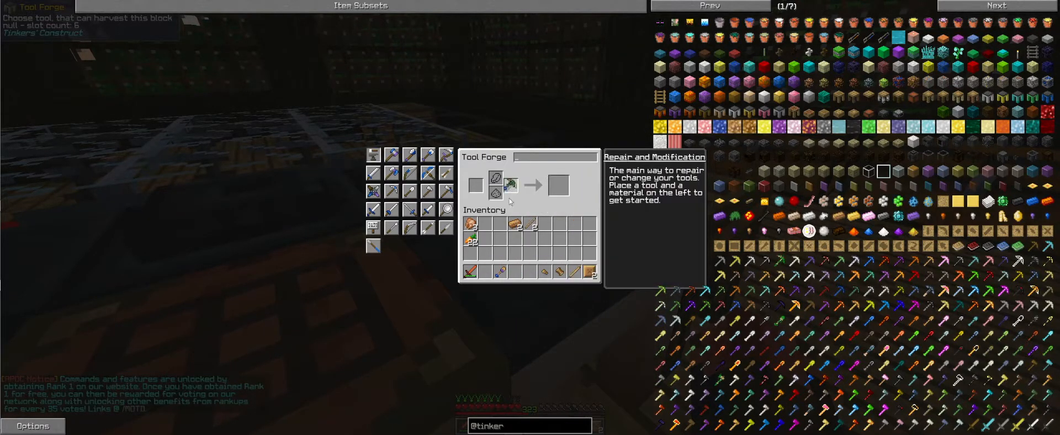
mouse_move(558, 185)
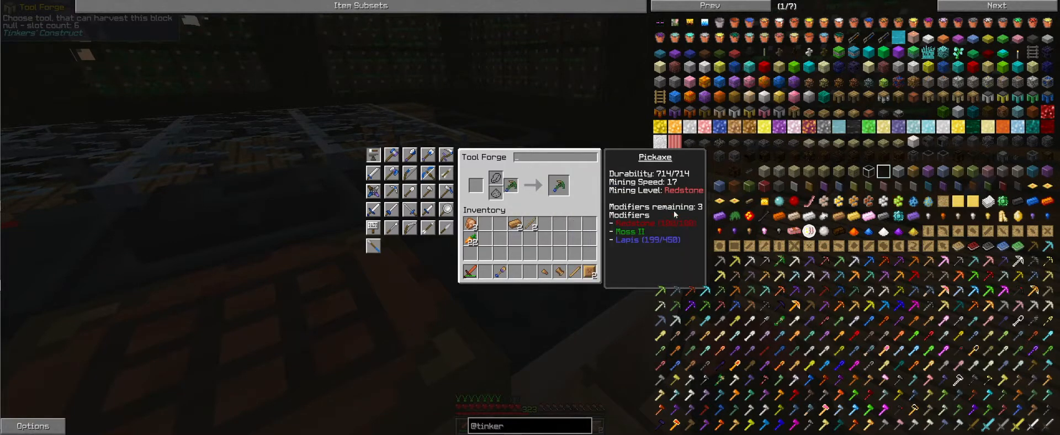
mouse_move(510, 185)
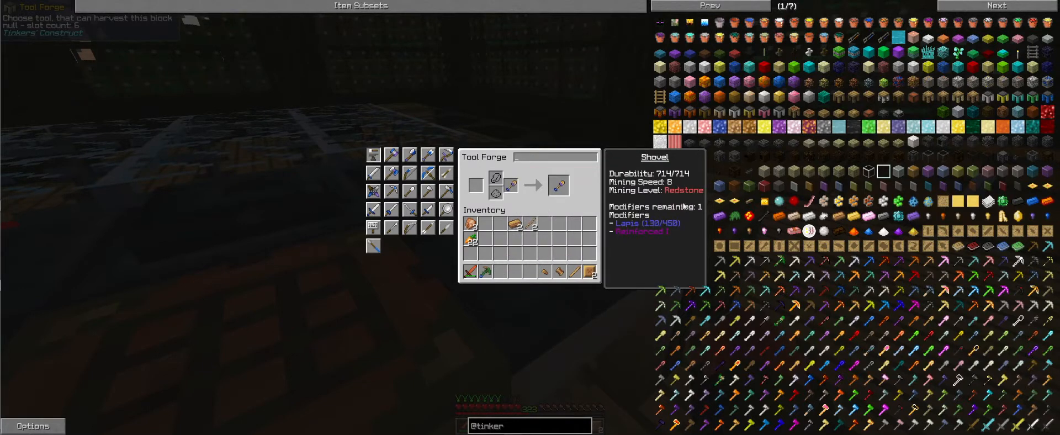
mouse_move(510, 185)
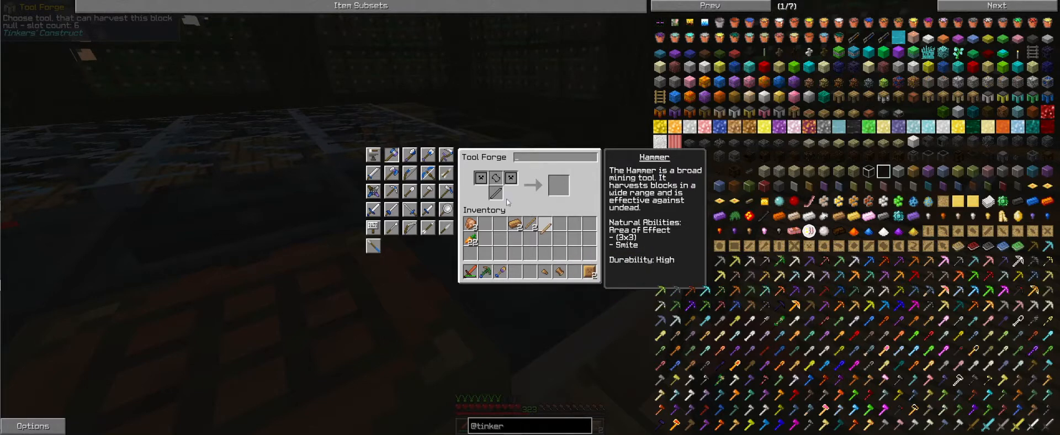
mouse_move(559, 273)
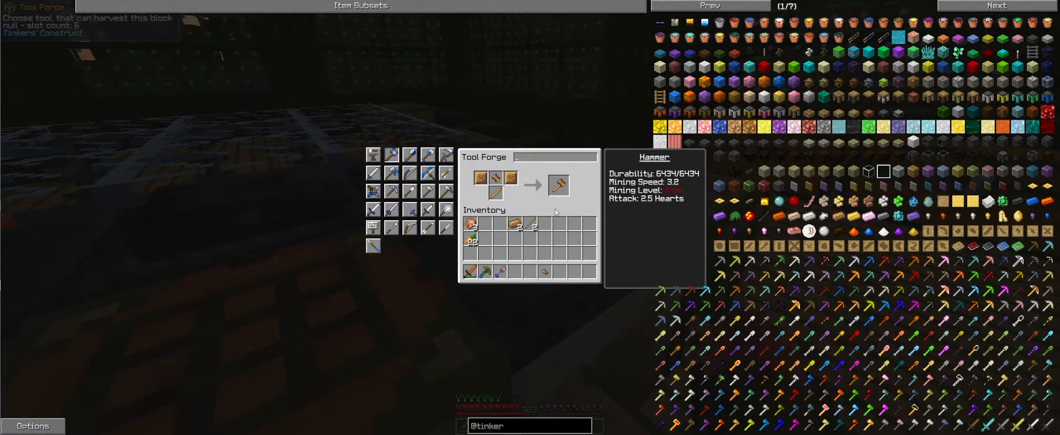
Take the finished 6434-durability hammer from the Tool Forge output
click(559, 185)
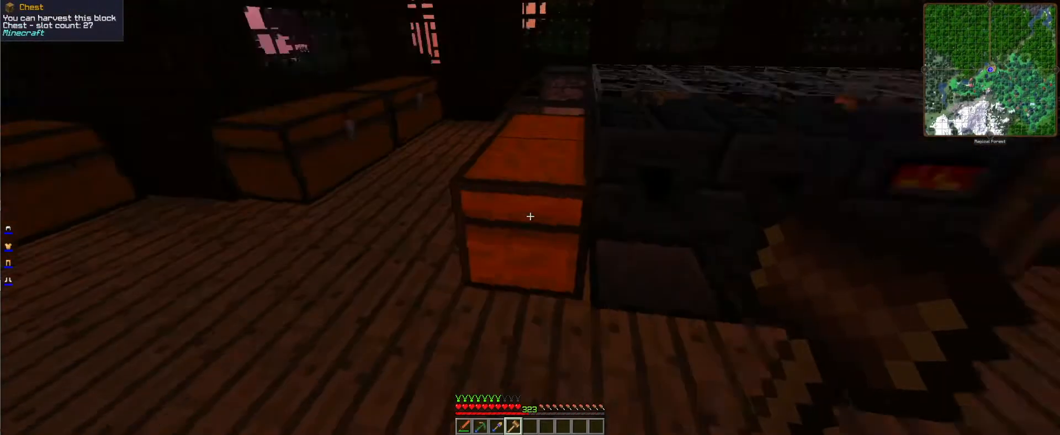
Briefly check the large chest of gold casts and return to the world
right_click(529, 217)
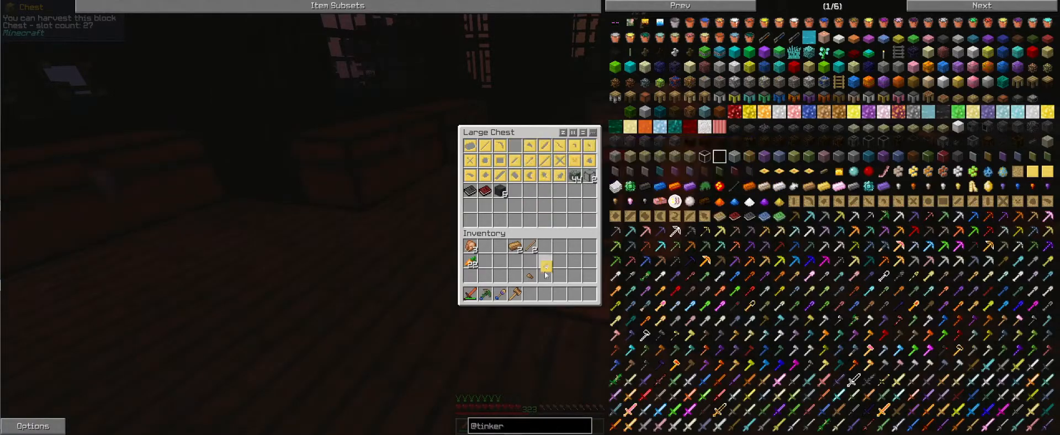
key(Escape)
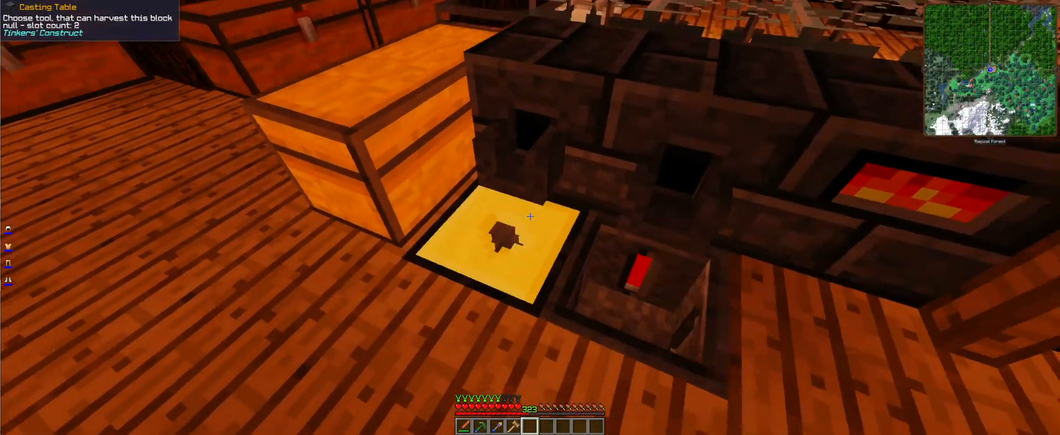
mouse_move(529, 216)
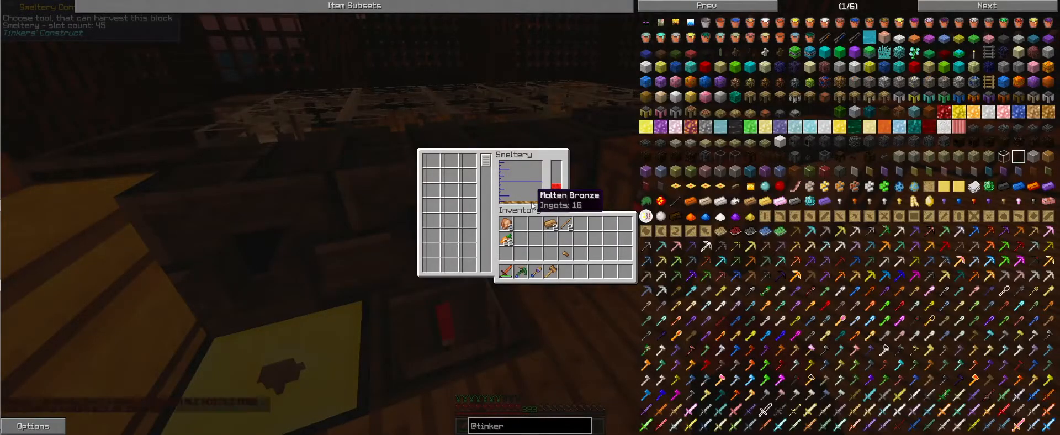
Leave the smeltery view showing 16 ingots of molten bronze
key(Escape)
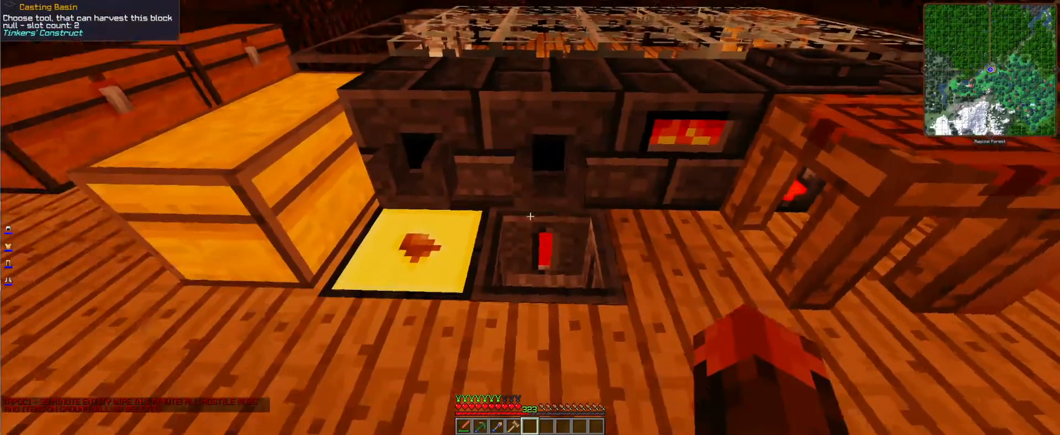
mouse_move(531, 217)
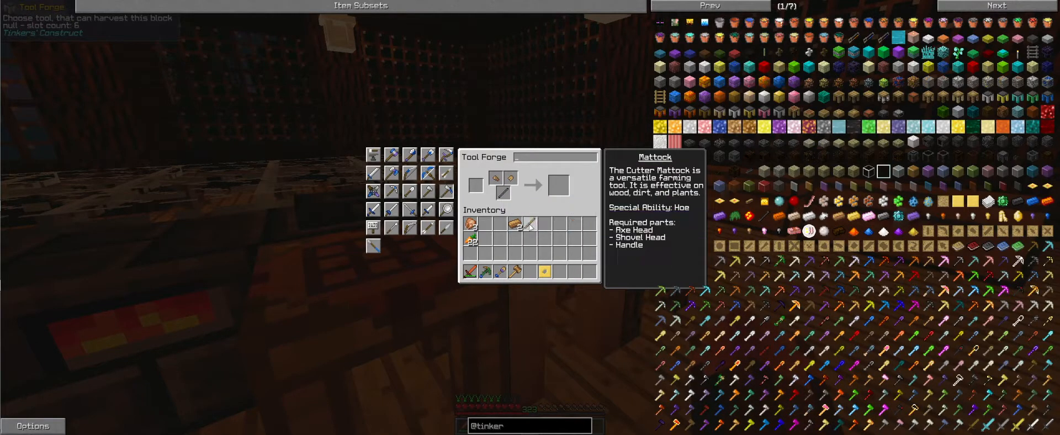
Collect the assembled mattock and leave the Tool Forge
click(559, 186)
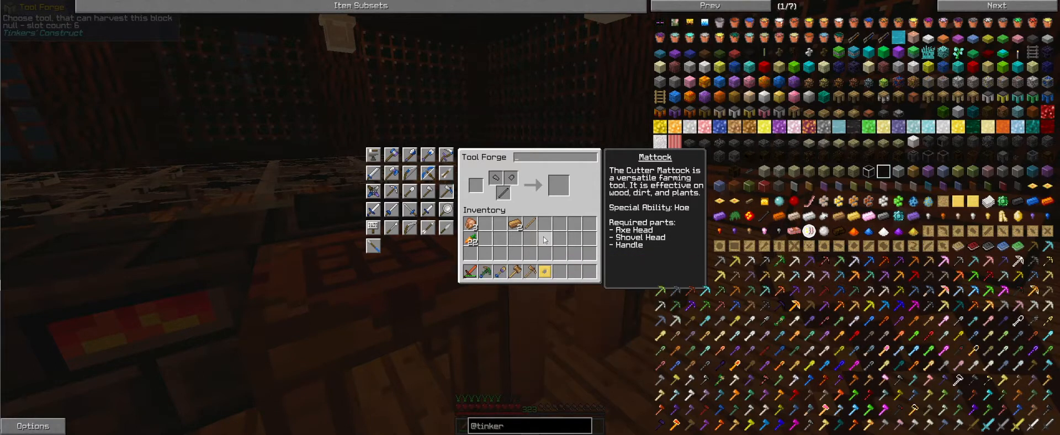
key(Escape)
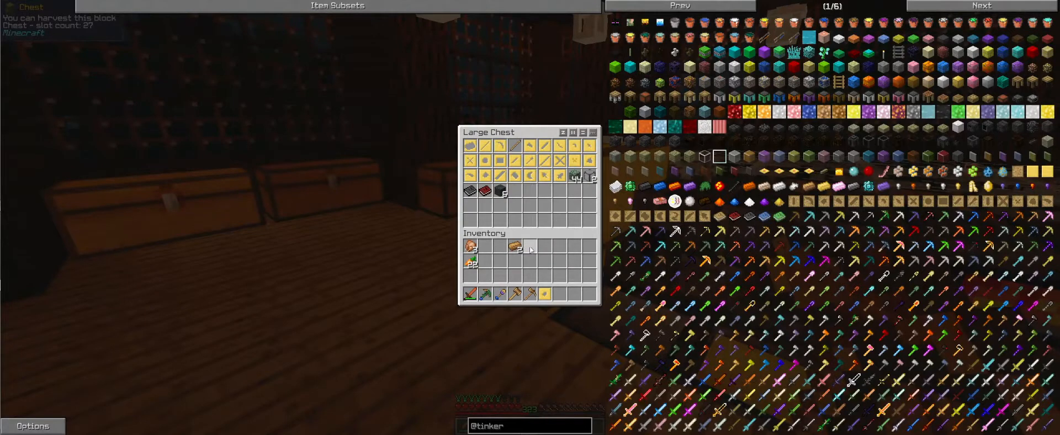
mouse_move(512, 146)
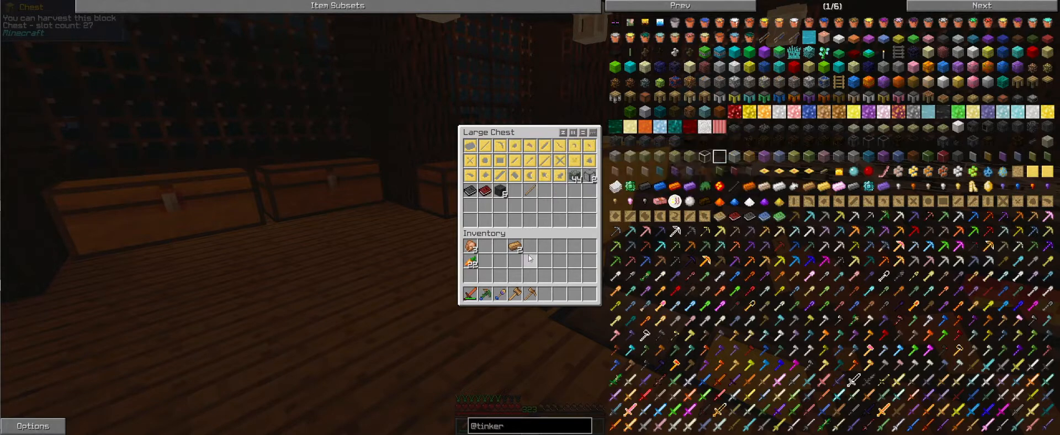
Check the smeltery's molten bronze contents and return to the casting table
key(Escape)
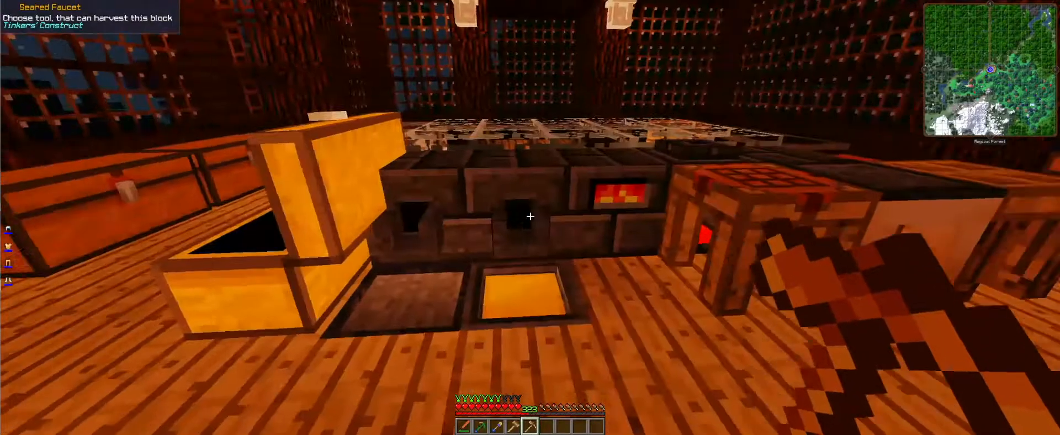
mouse_move(530, 218)
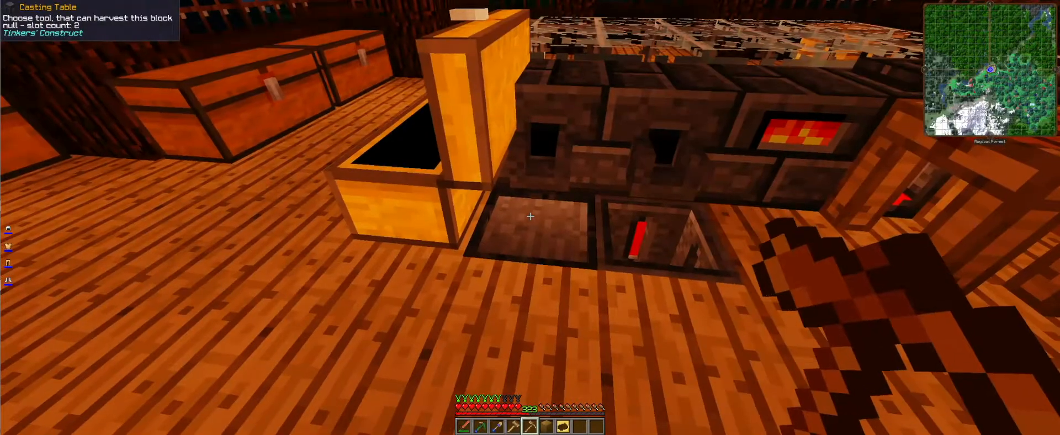
mouse_move(530, 216)
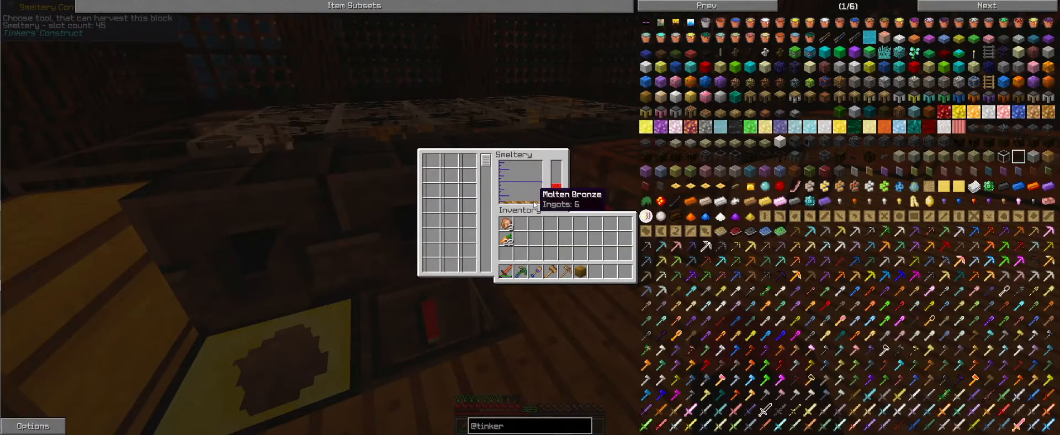
key(Escape)
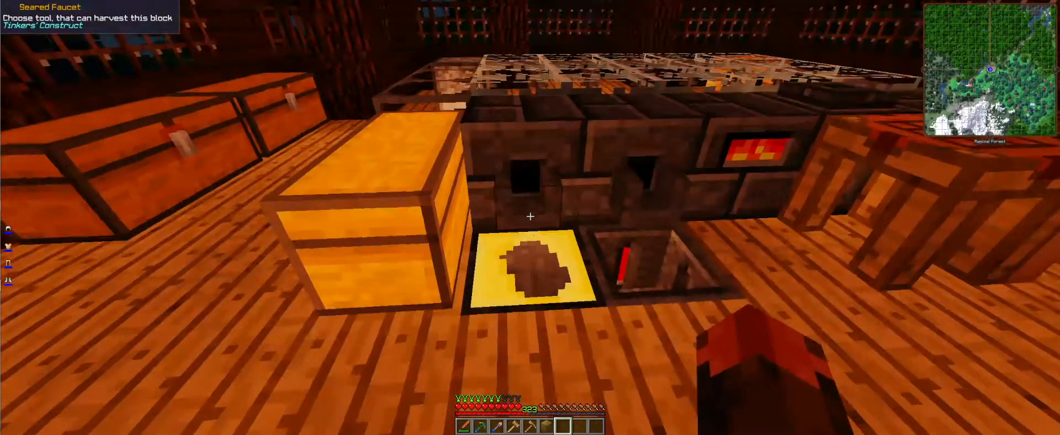
mouse_move(530, 217)
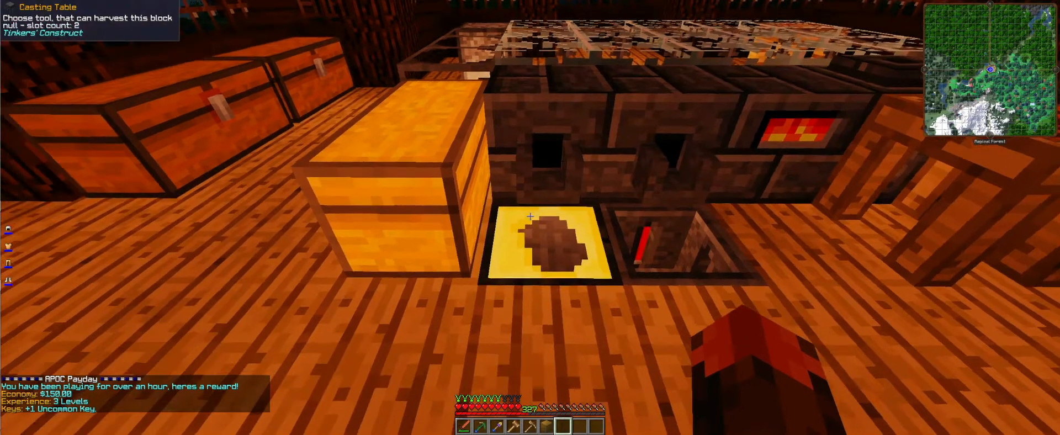
mouse_move(530, 217)
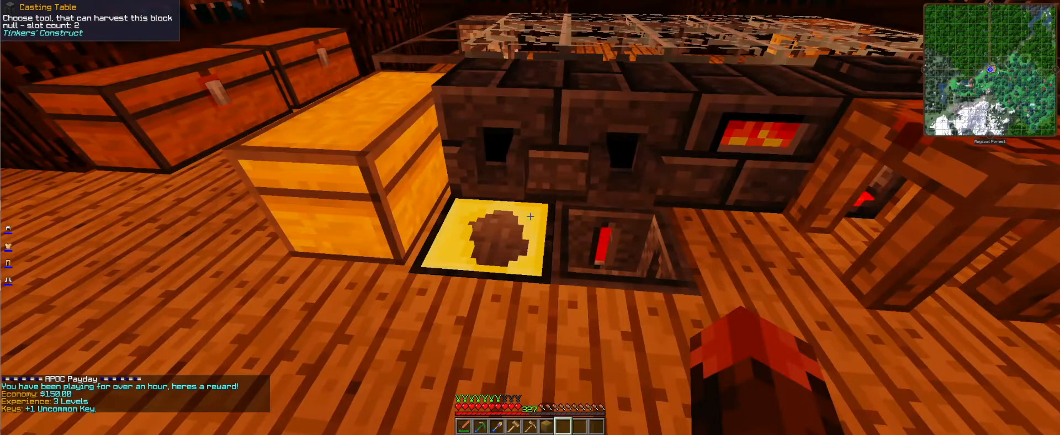
mouse_move(530, 217)
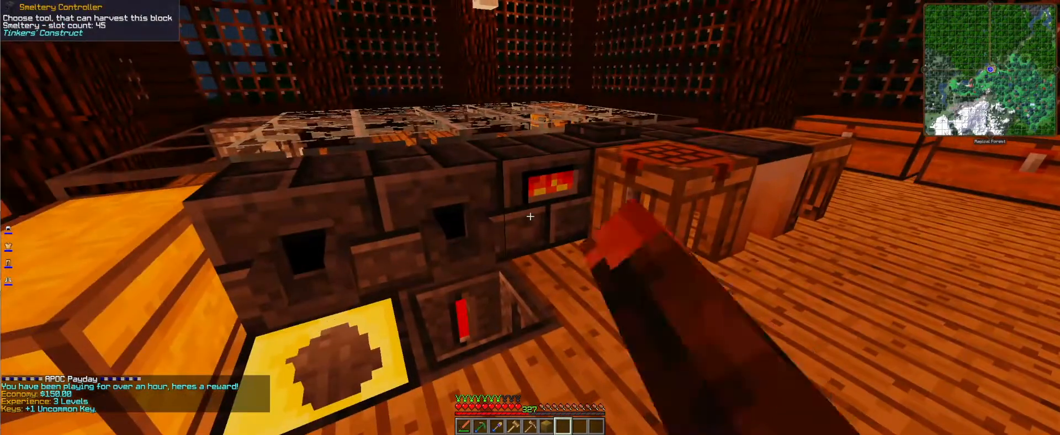
mouse_move(531, 216)
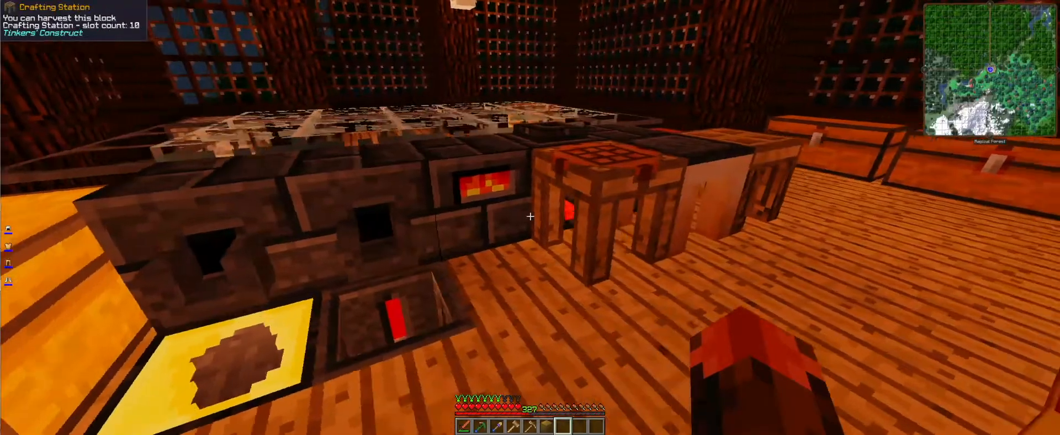
mouse_move(531, 217)
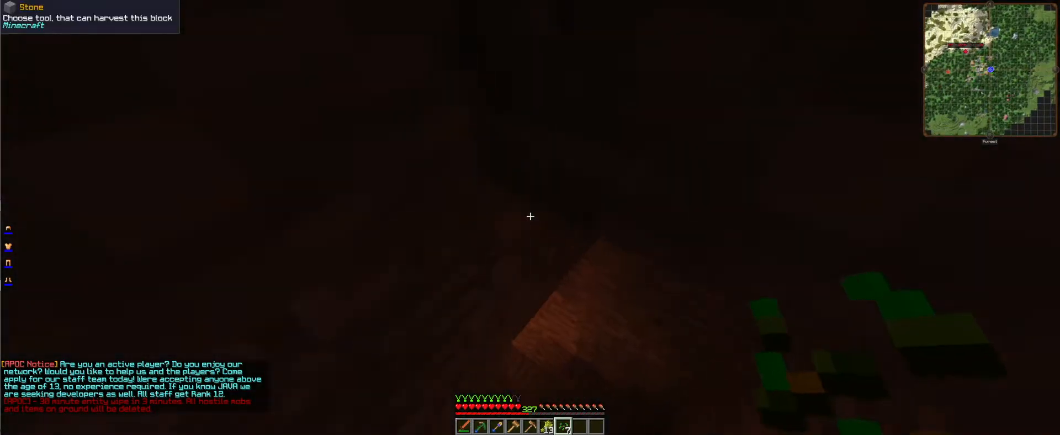
mouse_move(530, 216)
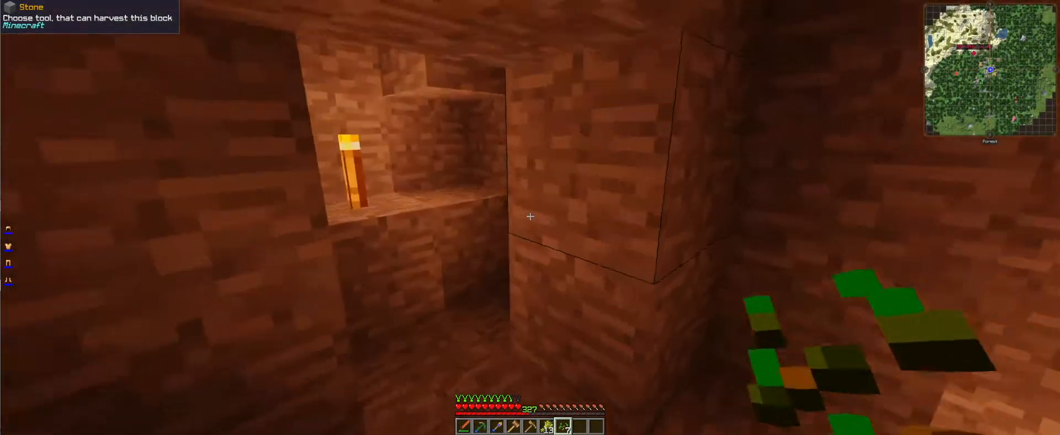
mouse_move(530, 216)
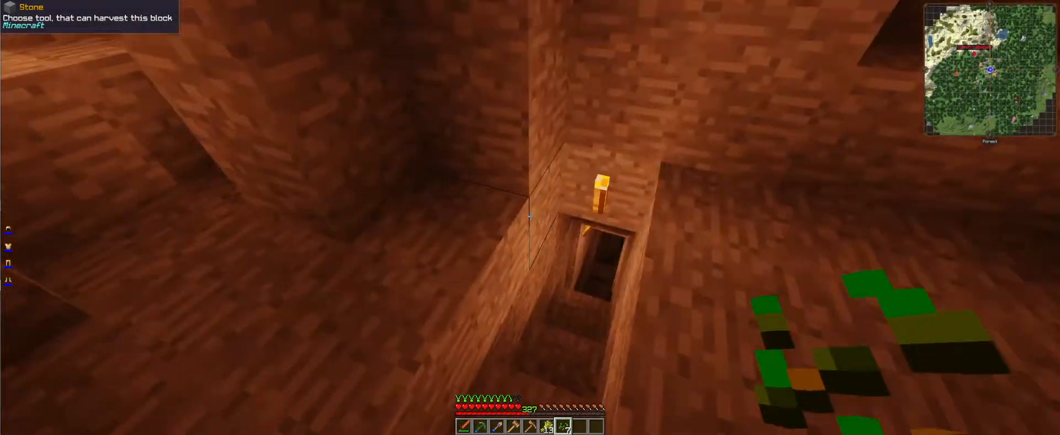
mouse_move(530, 216)
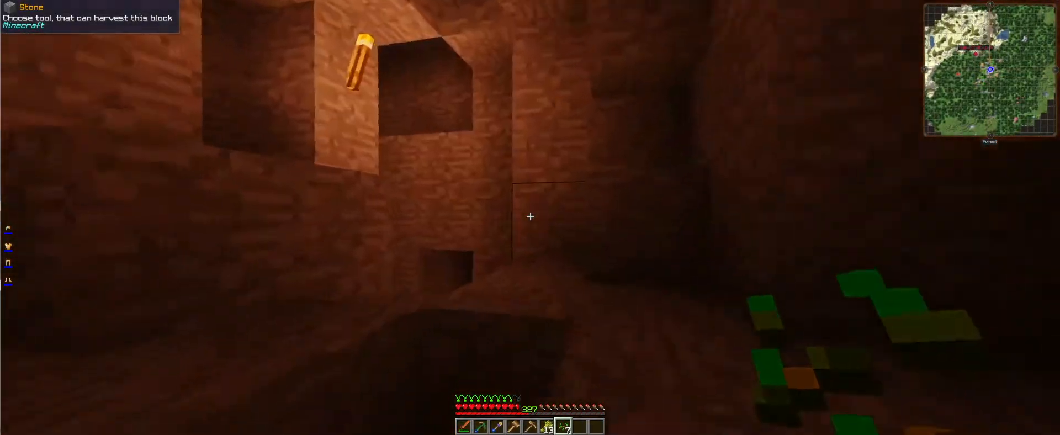
mouse_move(530, 216)
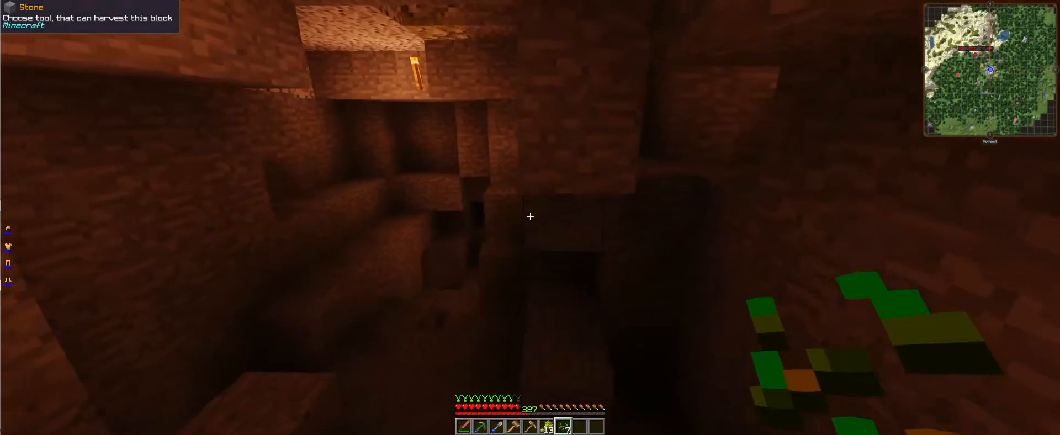
mouse_move(530, 217)
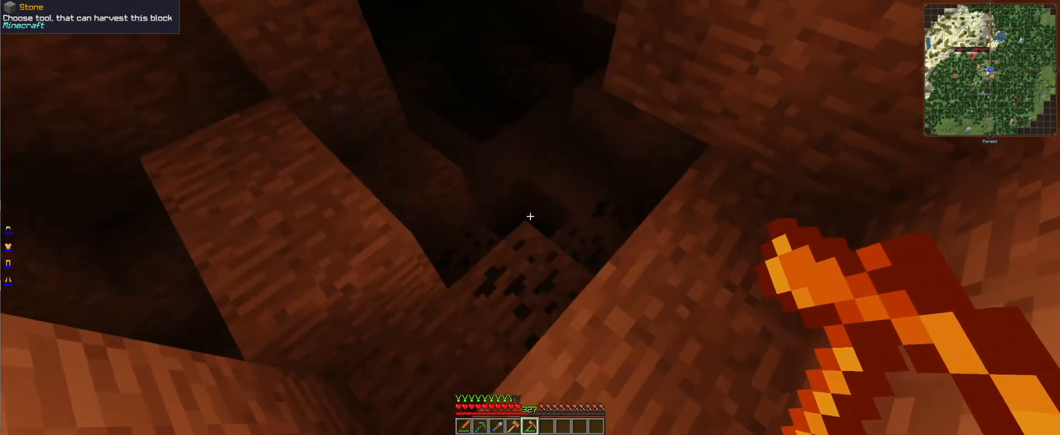
Check the Bronze Mattock with Reinforced I and 186/571 XP in the inventory
key(e)
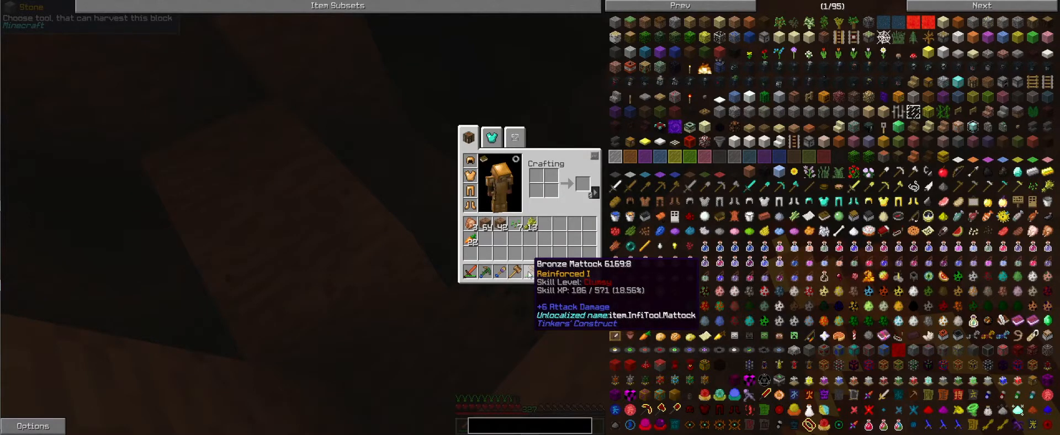
mouse_move(471, 271)
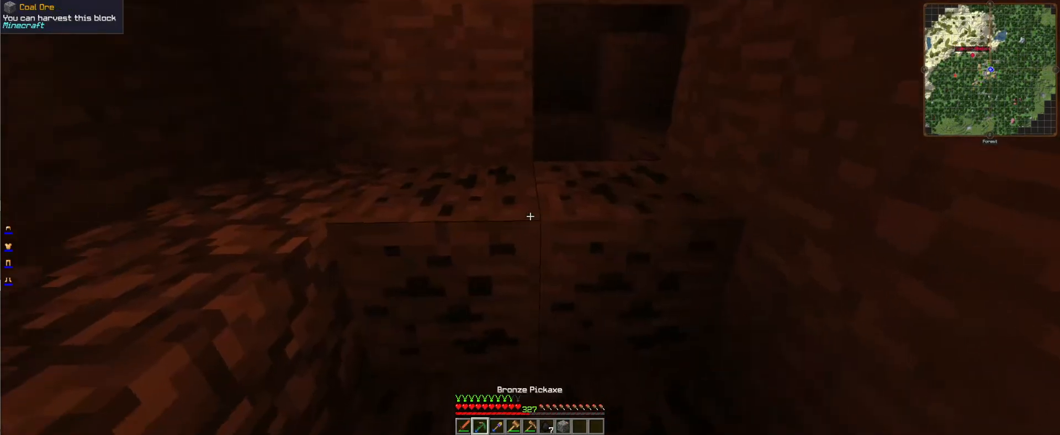
mouse_move(531, 217)
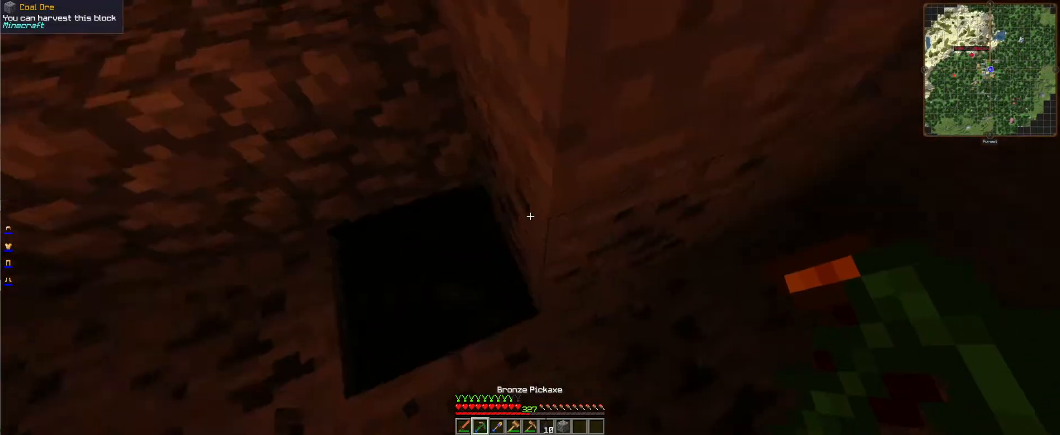
mouse_move(530, 216)
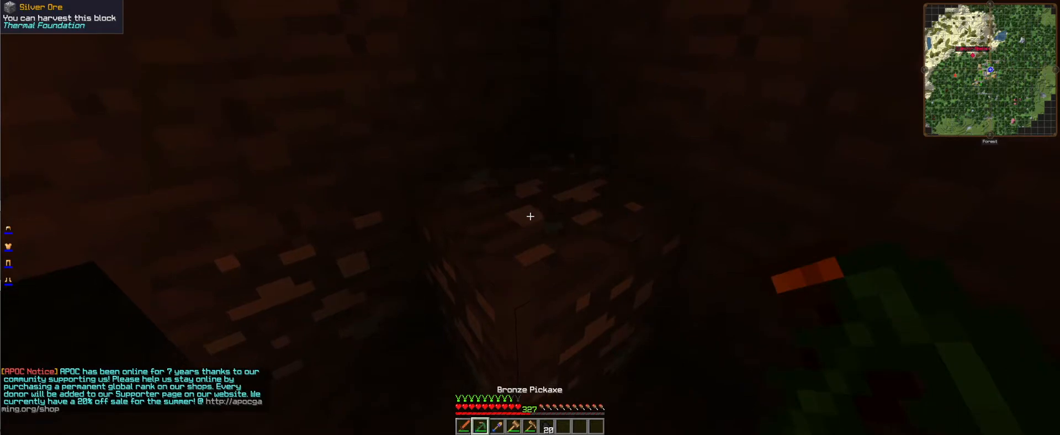
Sort the mined ores in the inventory, then resume tunnelling with the Bronze Mattock
key(e)
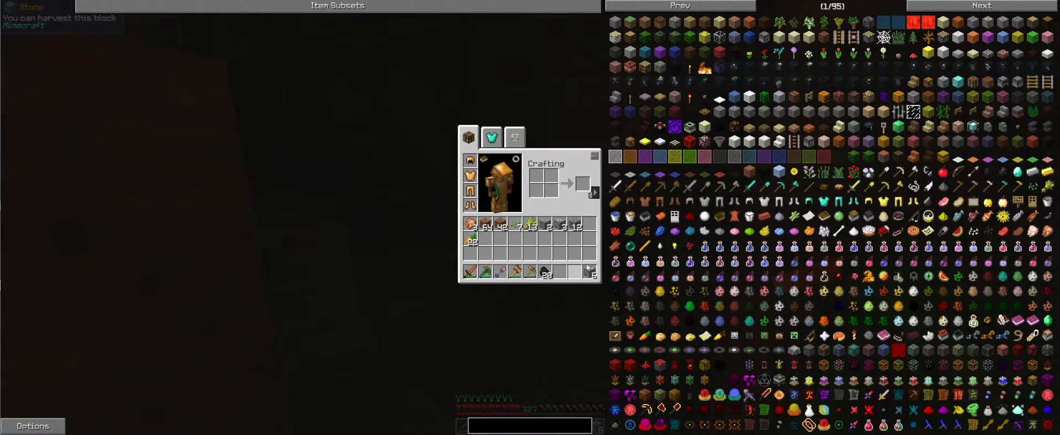
mouse_move(589, 272)
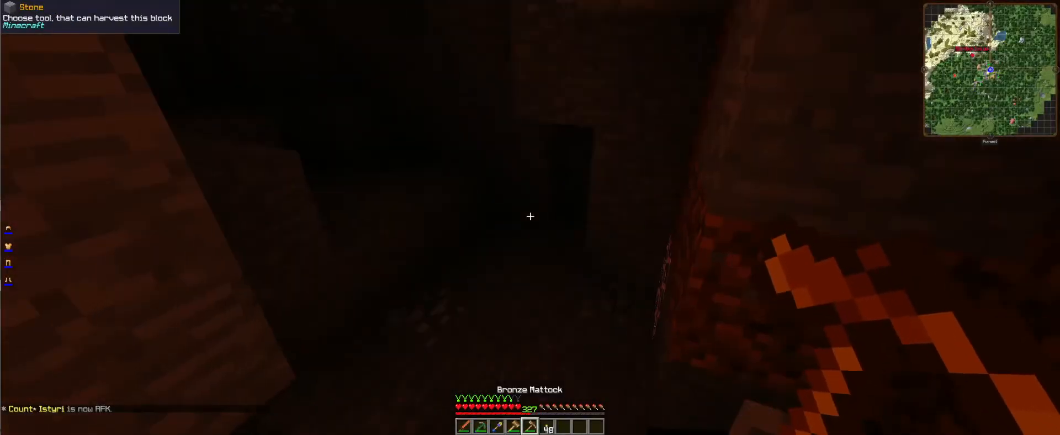
key(e)
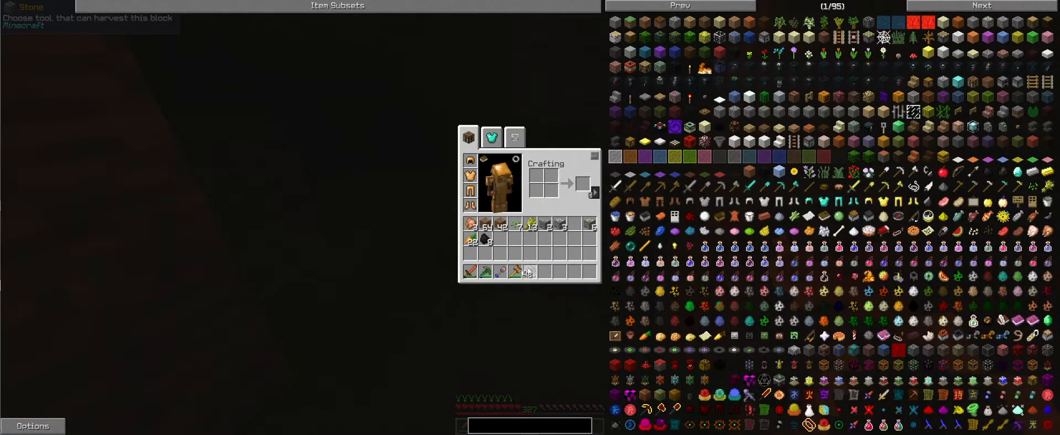
key(Escape)
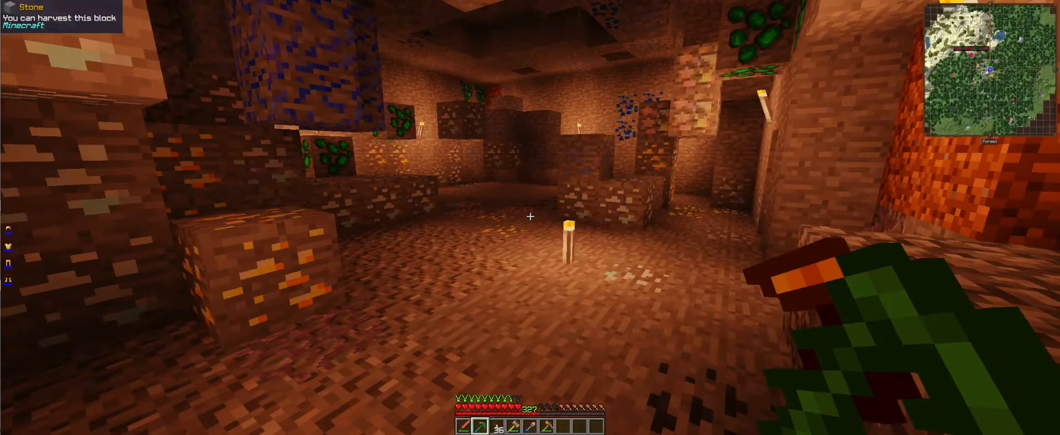
Check the inventory while entering the torch-lit cavern of lead, gold and lapis ores
key(e)
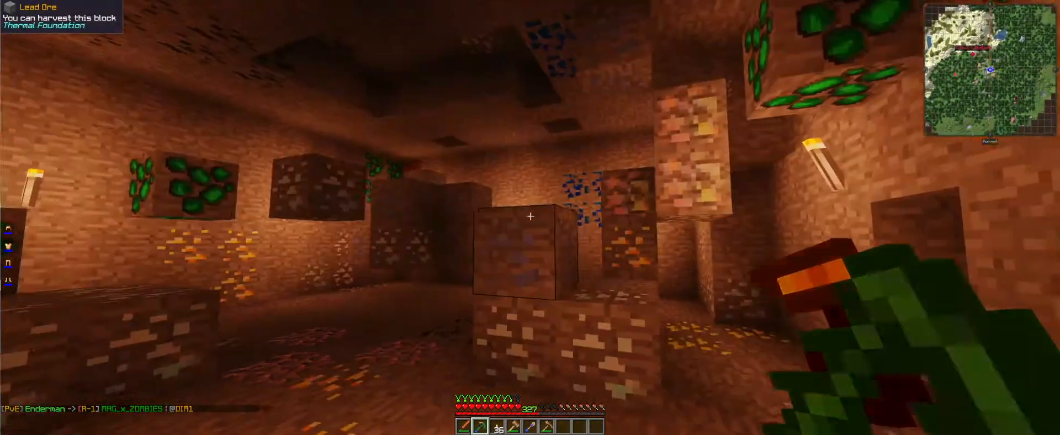
mouse_move(530, 216)
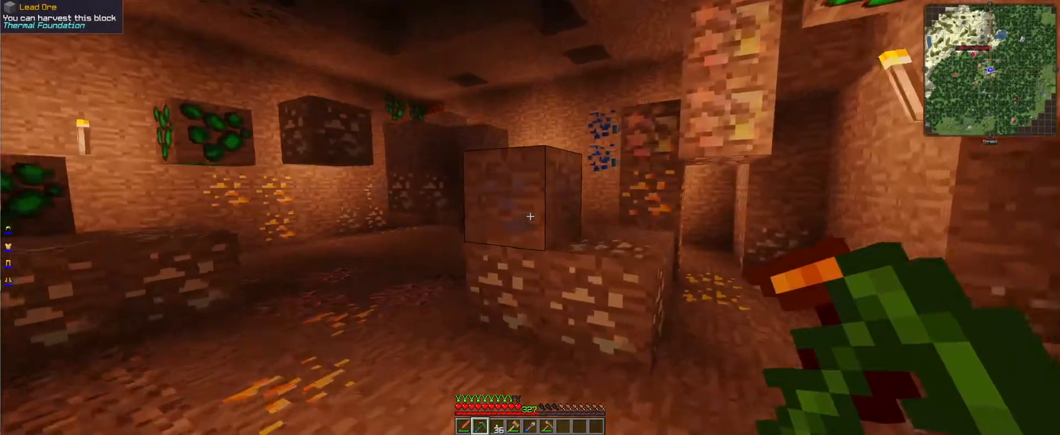
mouse_move(530, 216)
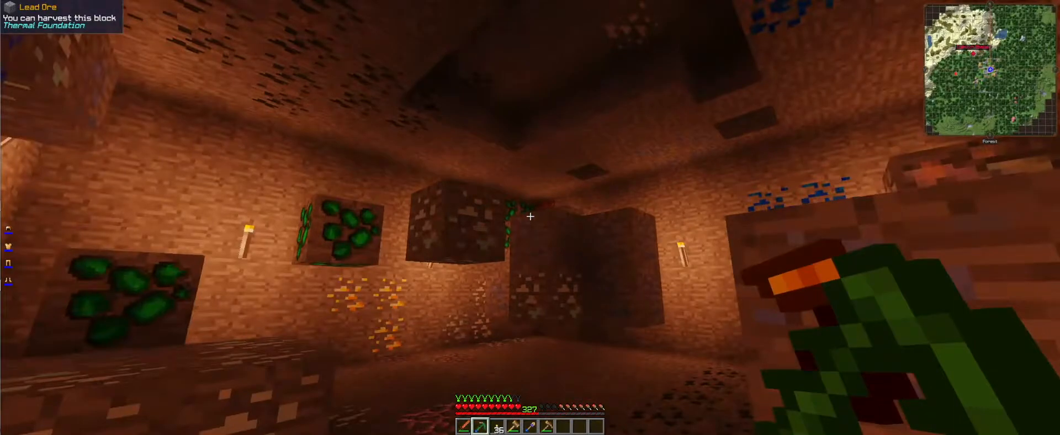
mouse_move(530, 216)
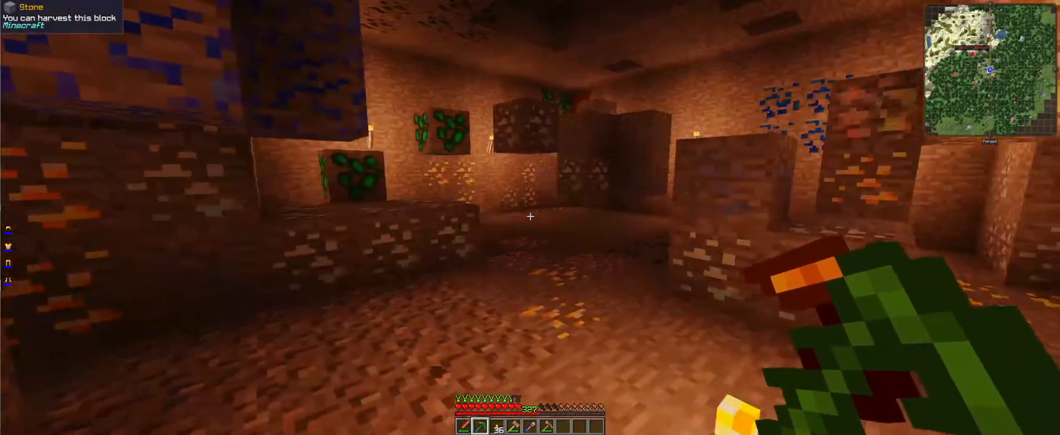
mouse_move(530, 216)
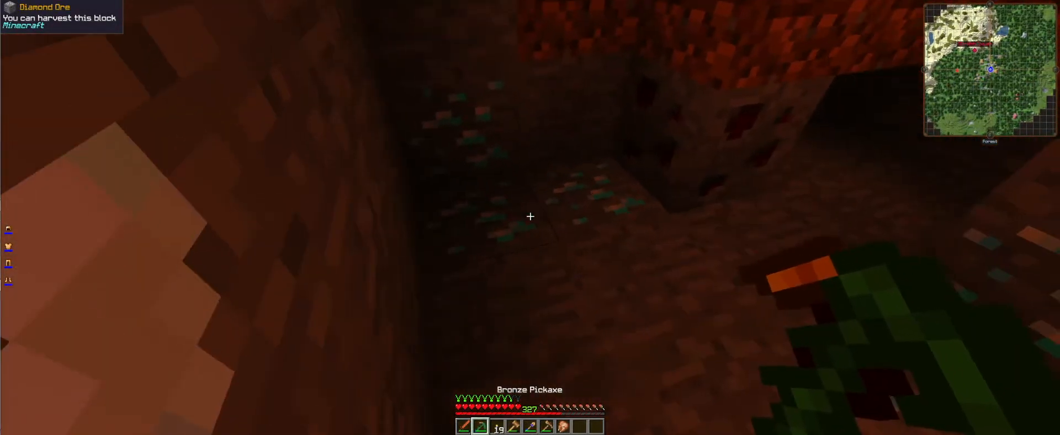
mouse_move(530, 216)
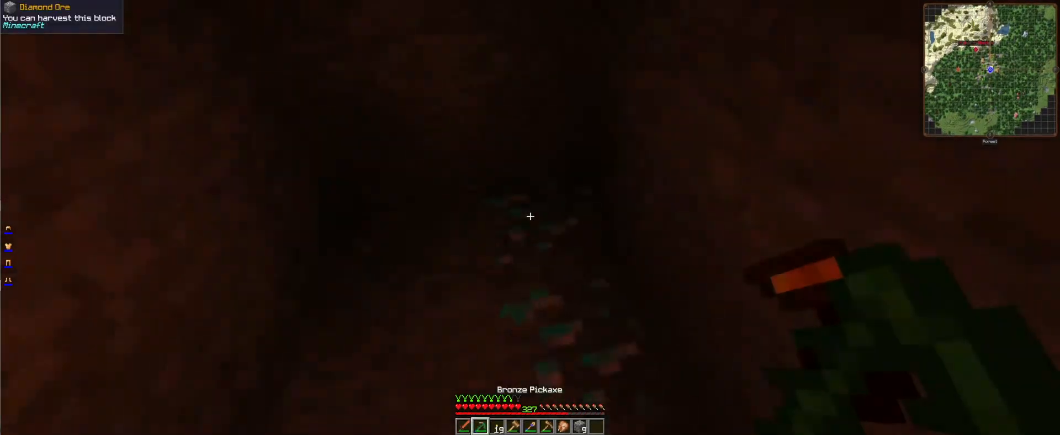
Break the diamond ore blocks with the Bronze Pickaxe, digging into the reddish cave pocket
click(529, 216)
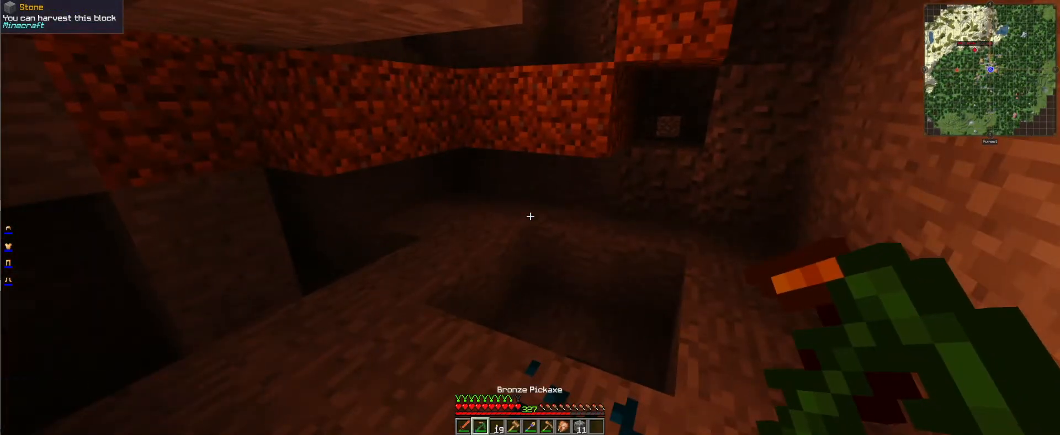
mouse_move(531, 217)
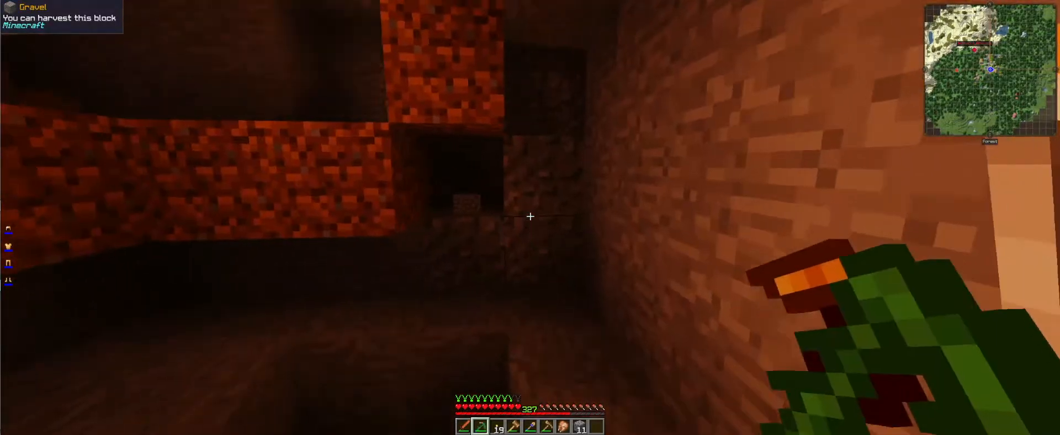